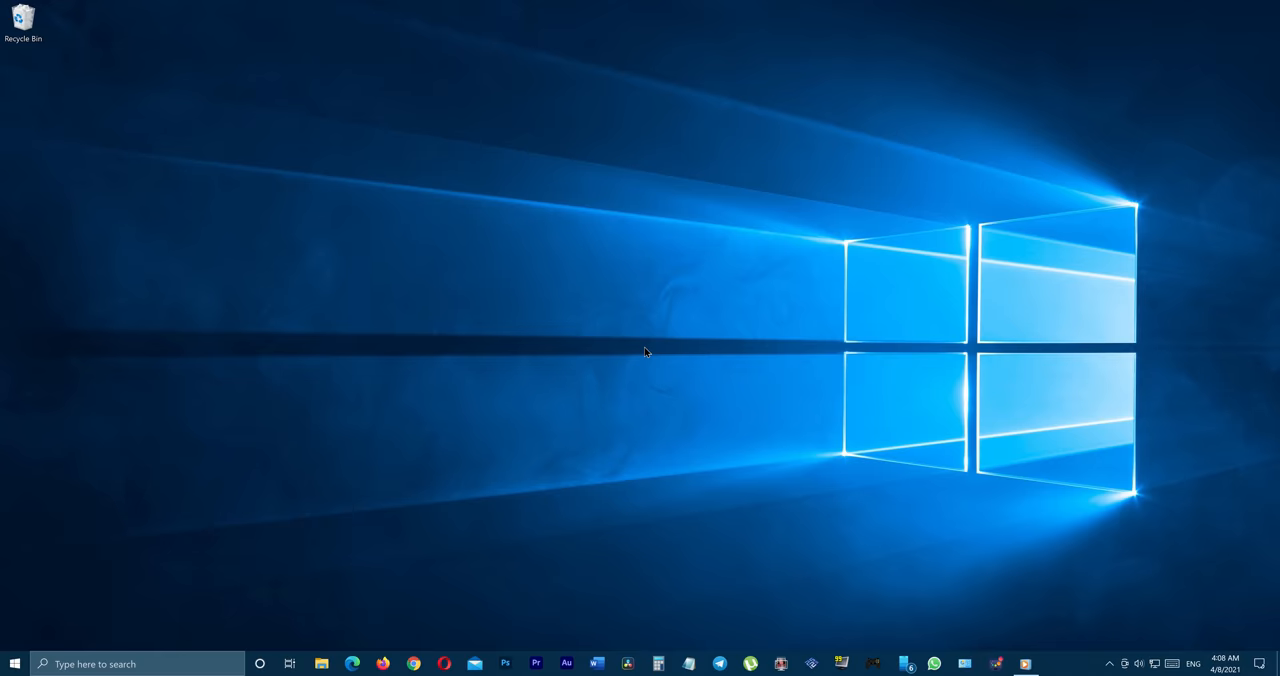
# - Switch to the High performance power plan and create a custom plan based on it
pyautogui.click(140, 663)
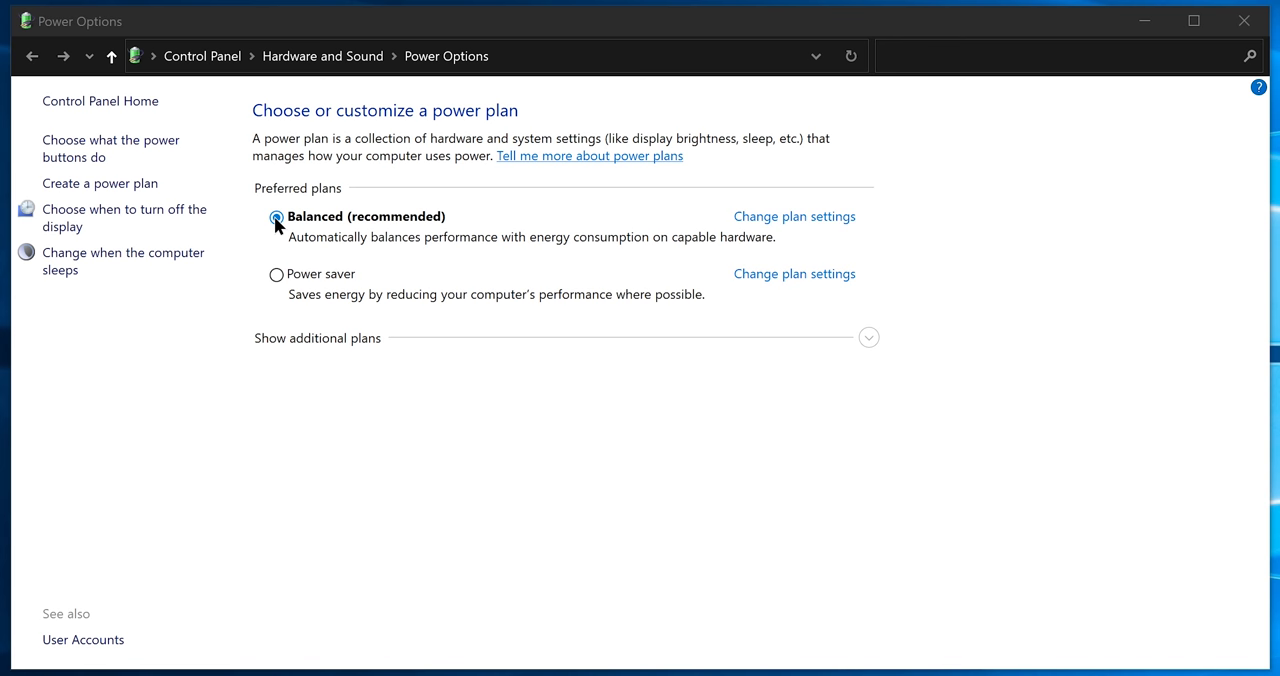
pyautogui.click(868, 337)
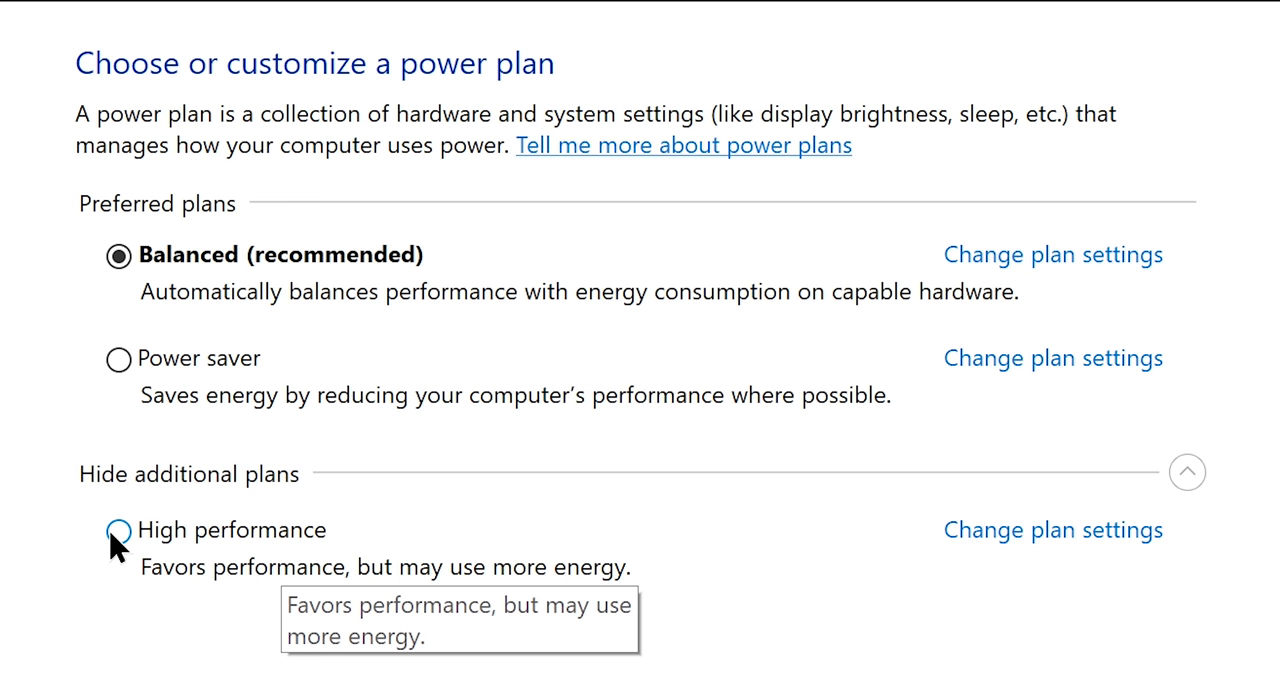
pyautogui.click(118, 530)
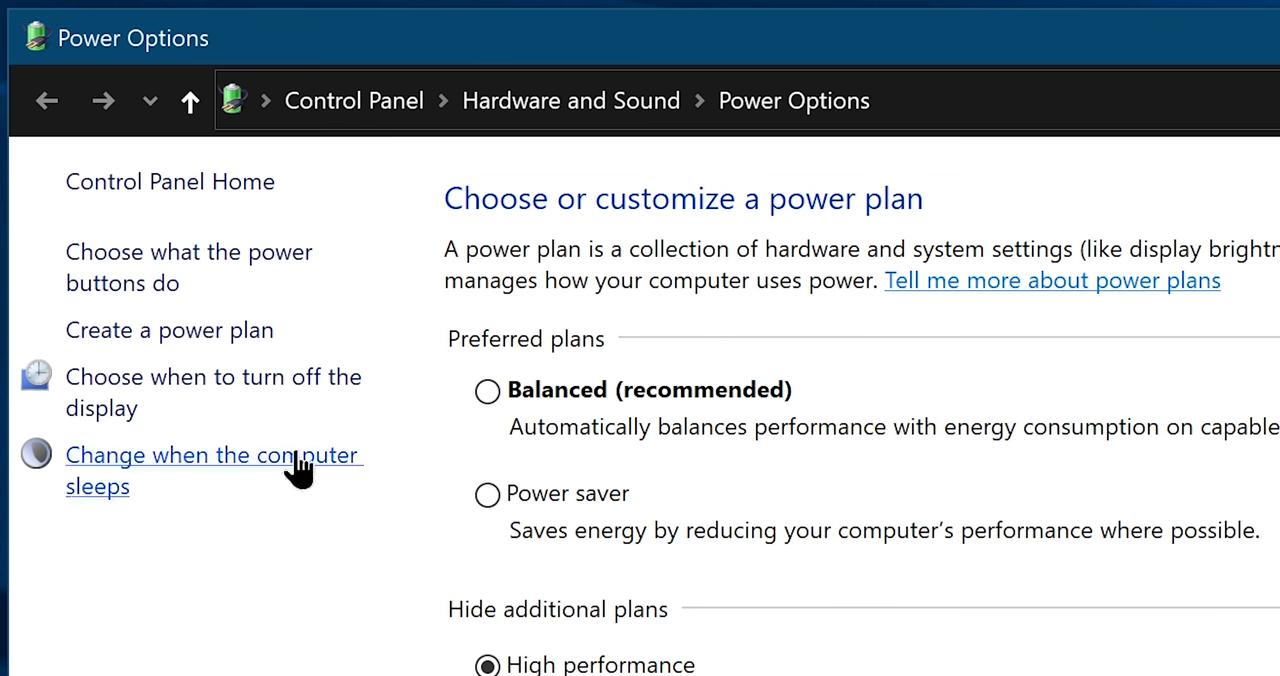
pyautogui.click(169, 330)
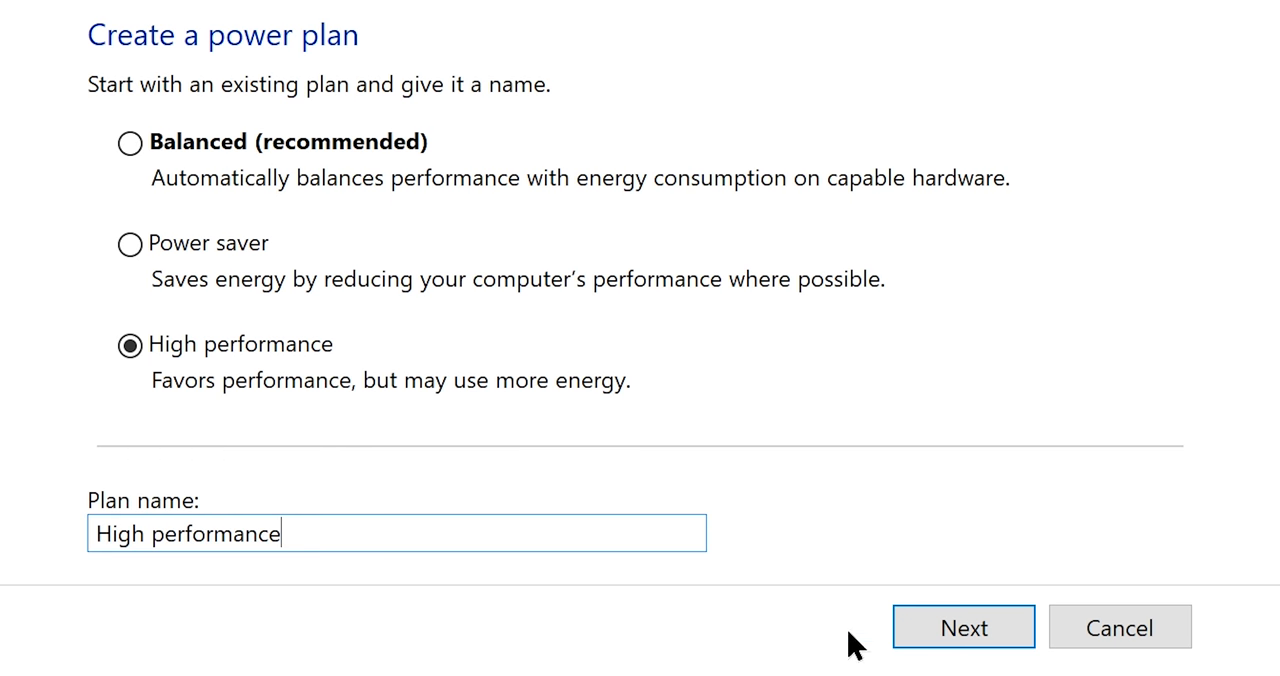
pyautogui.click(962, 627)
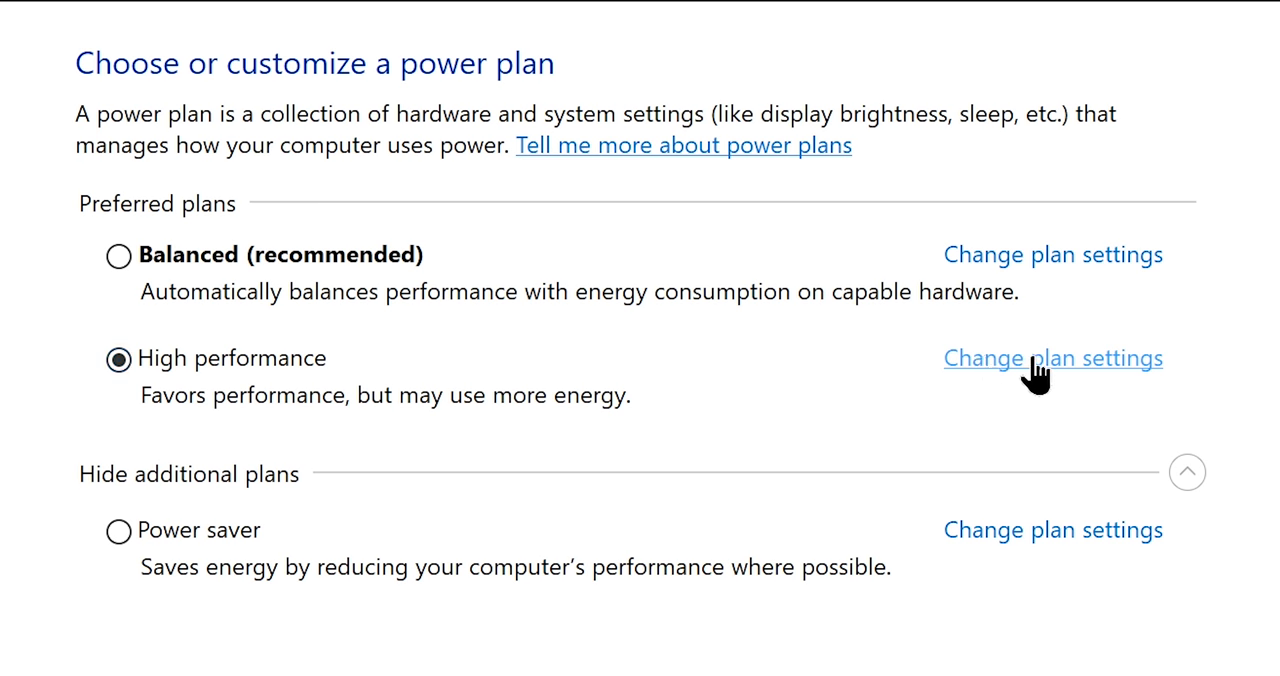
pyautogui.click(1052, 358)
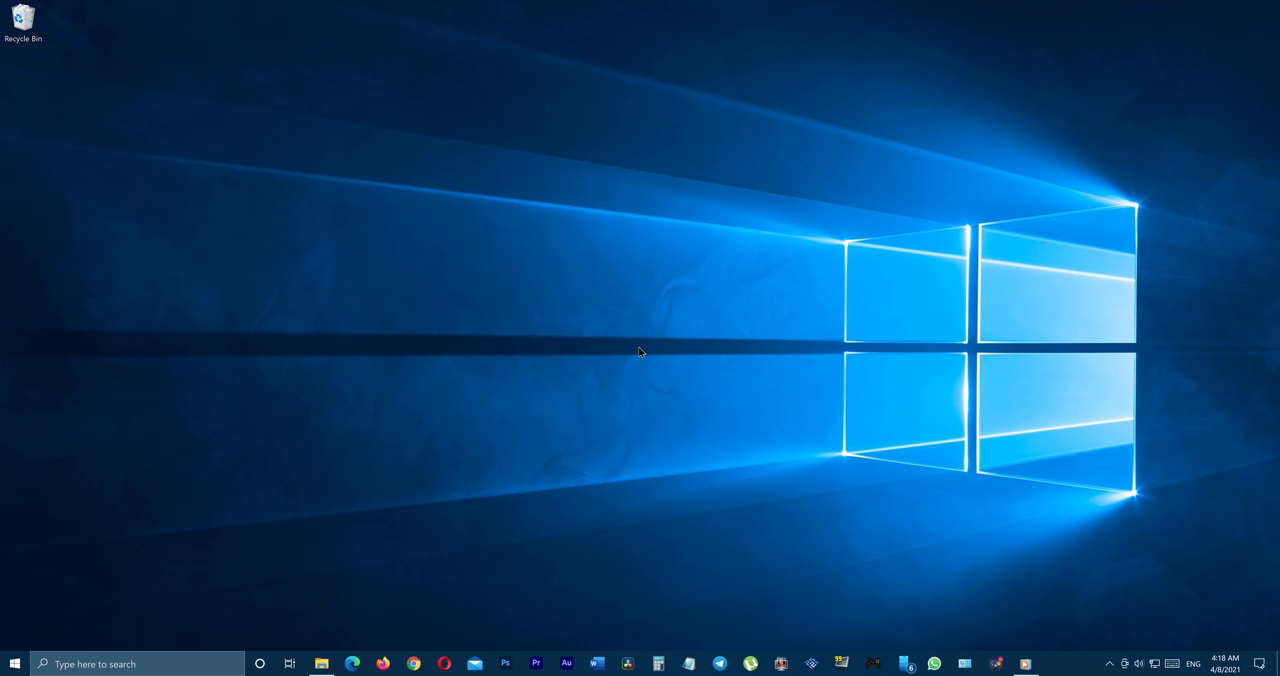
# - Run Disk Cleanup on Local Disk (C:), deleting about 928 MB of checked file types
pyautogui.click(321, 663)
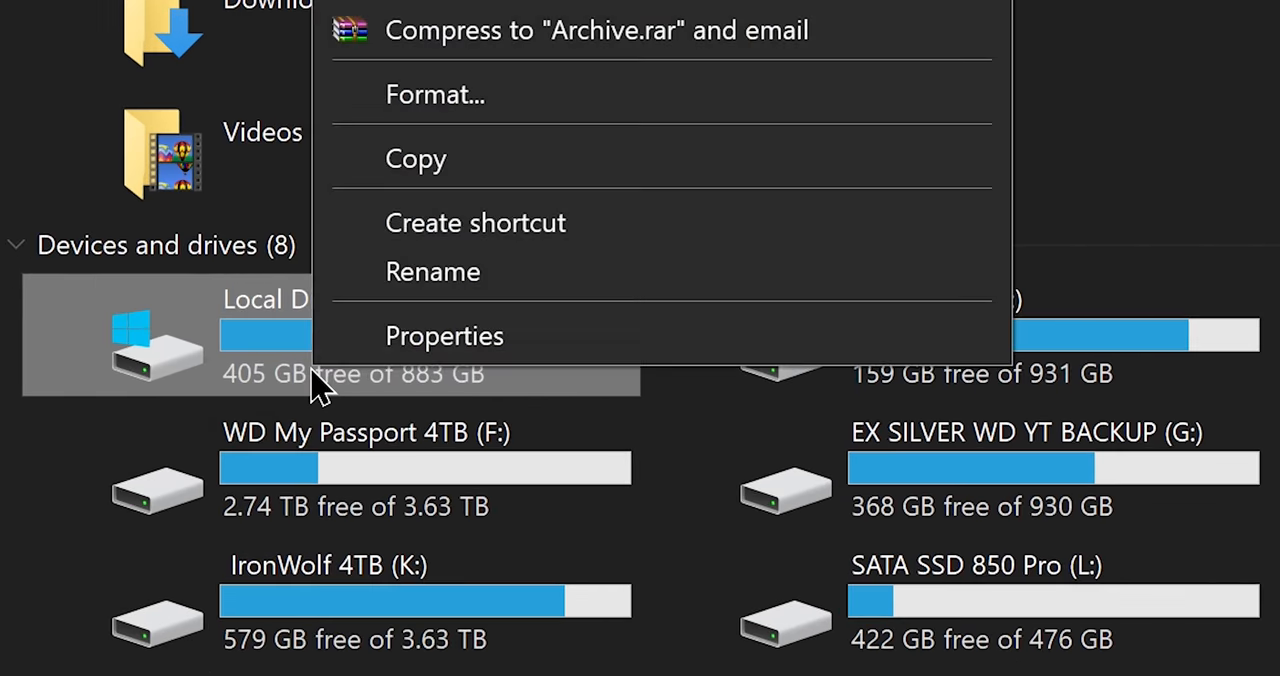
pyautogui.click(444, 335)
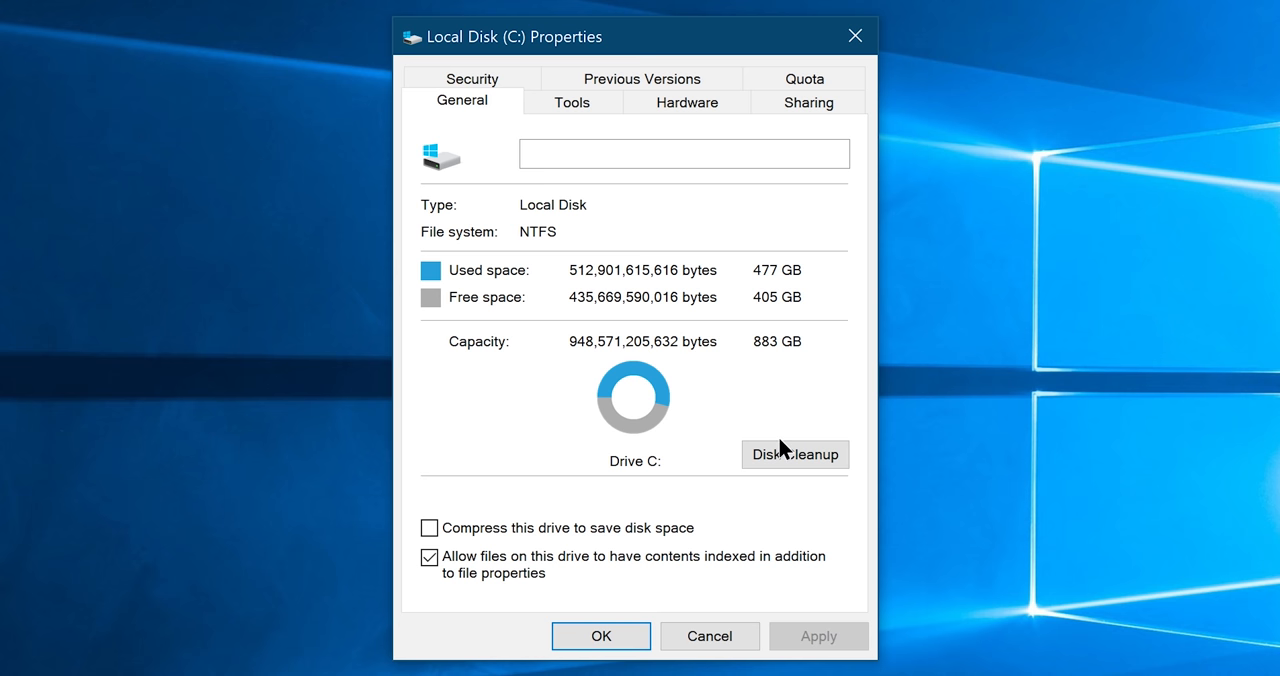
pyautogui.click(795, 454)
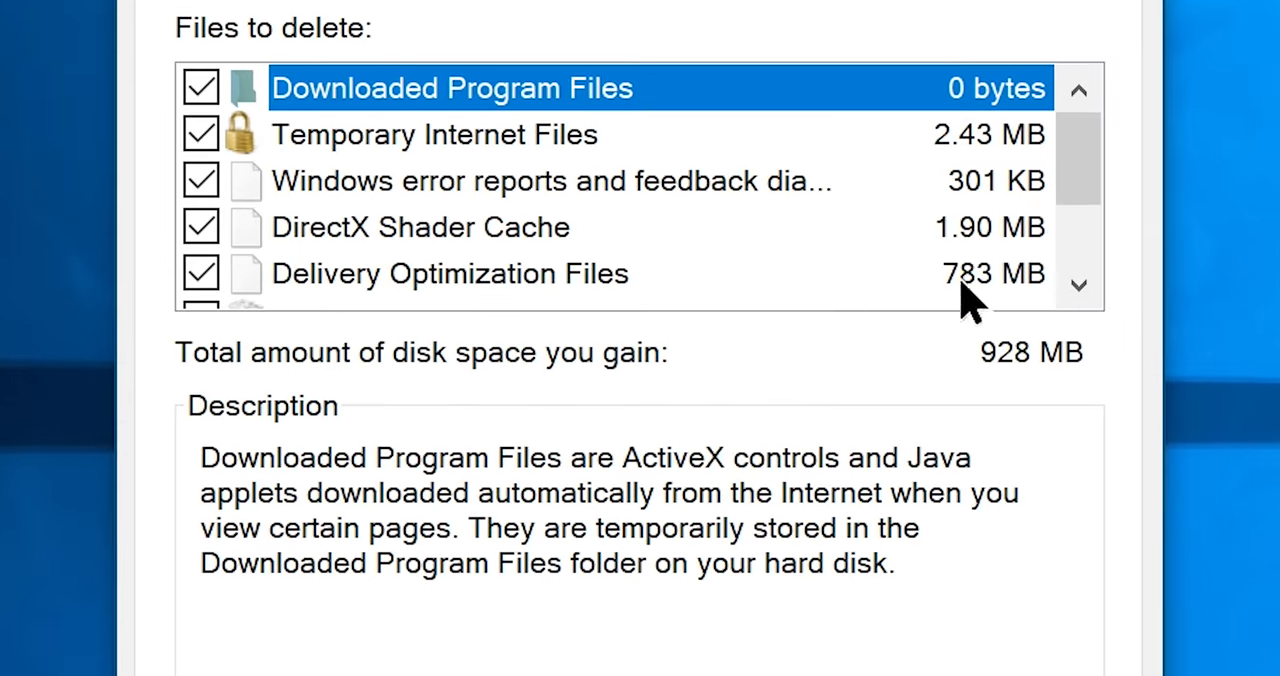
pyautogui.scroll(-3)
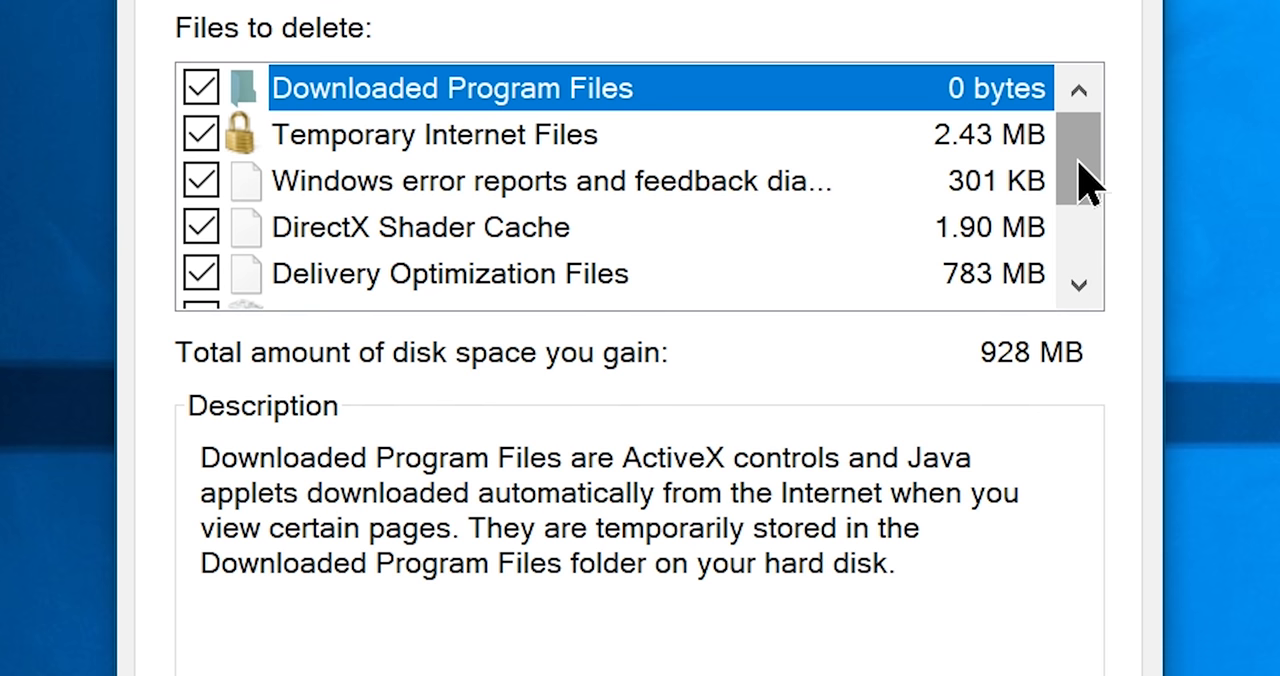
pyautogui.moveTo(1070, 195)
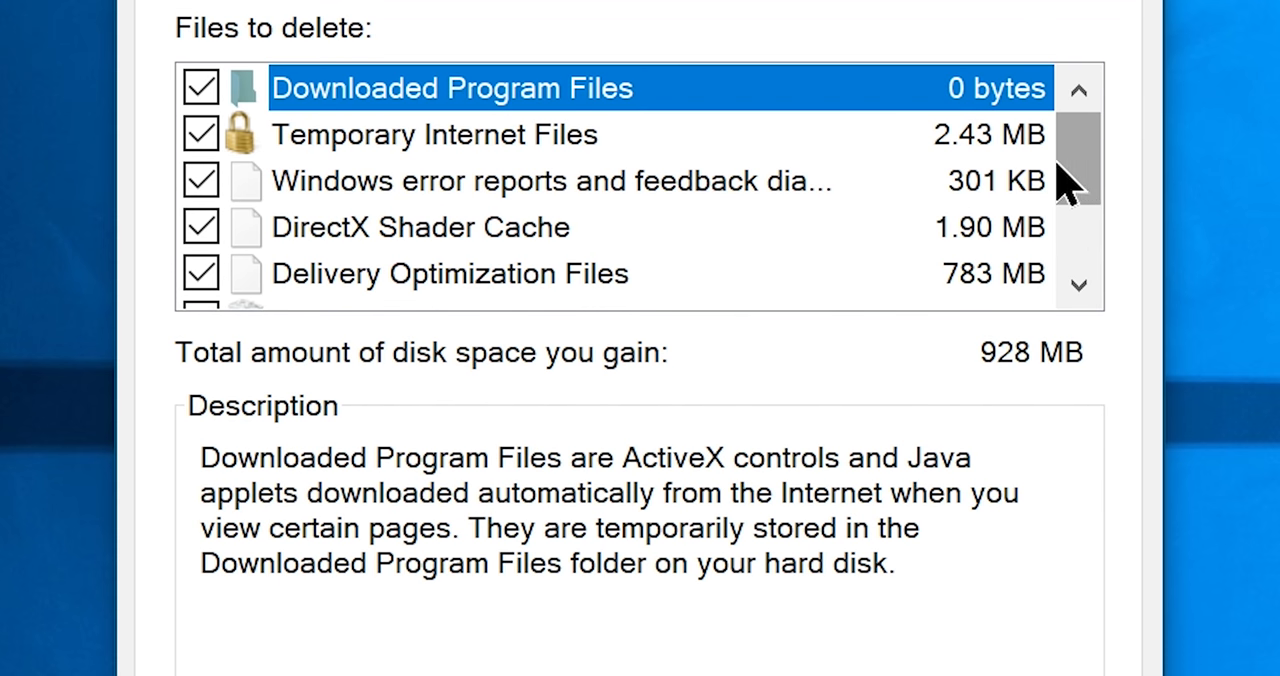
pyautogui.click(200, 88)
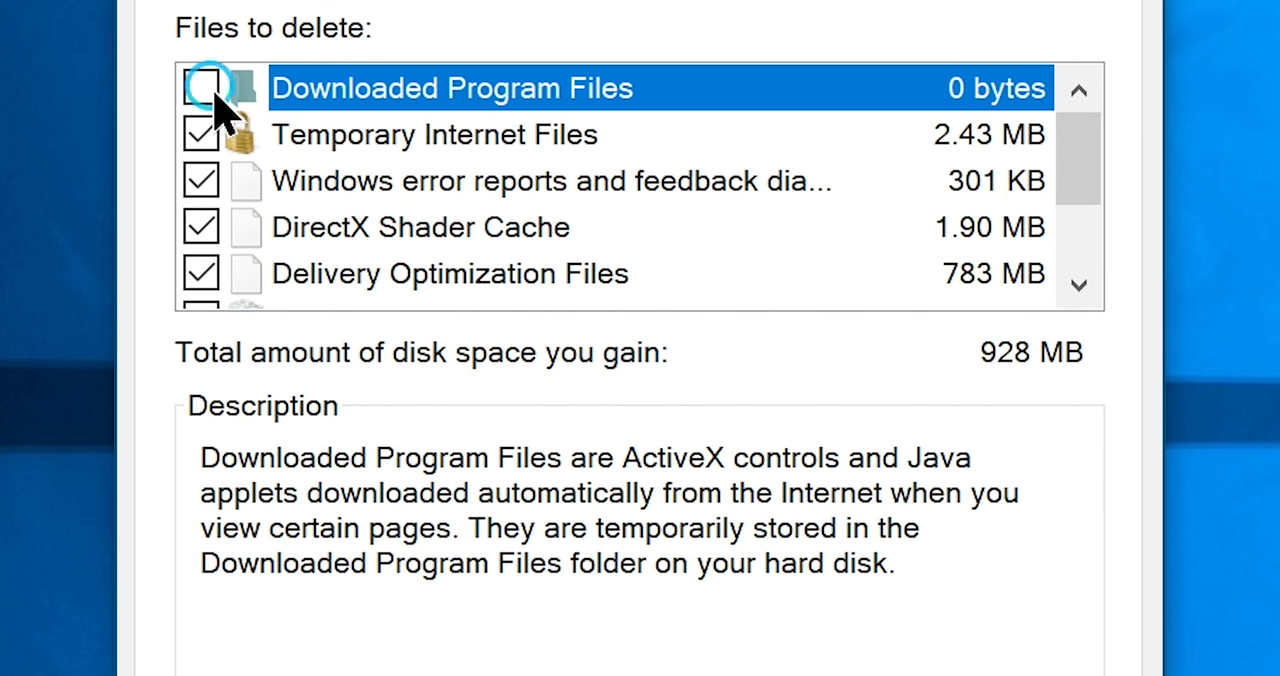
pyautogui.click(200, 88)
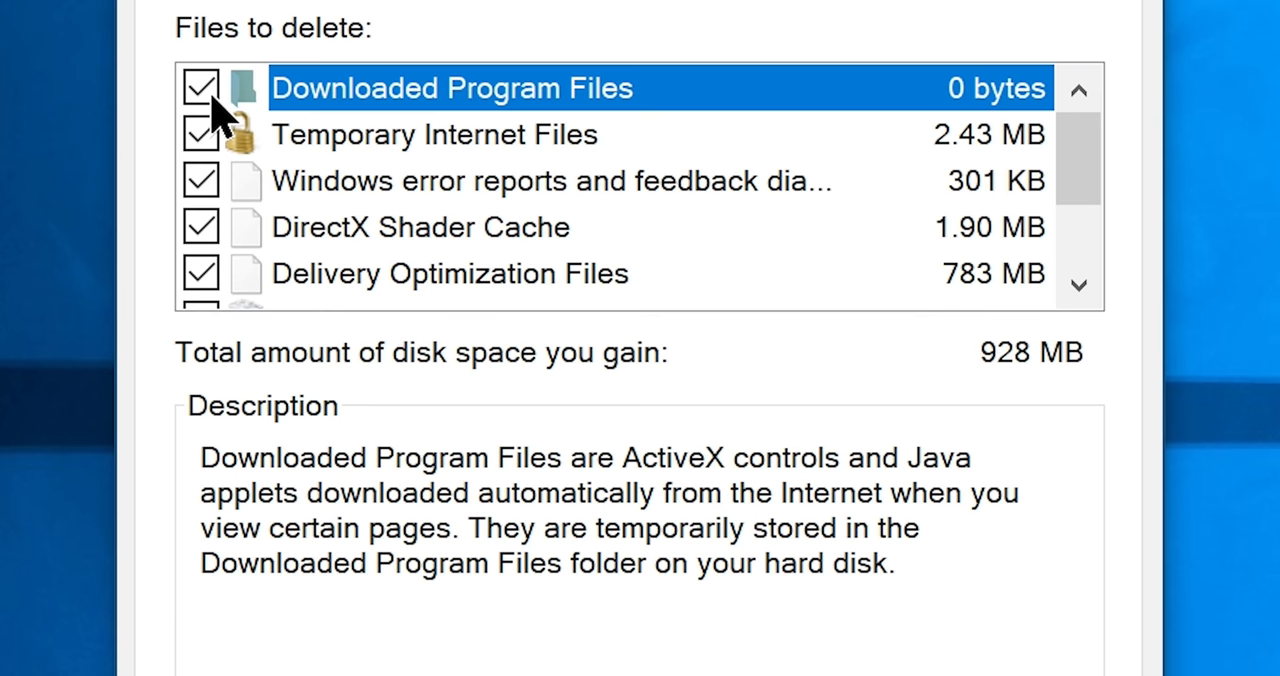
pyautogui.click(718, 607)
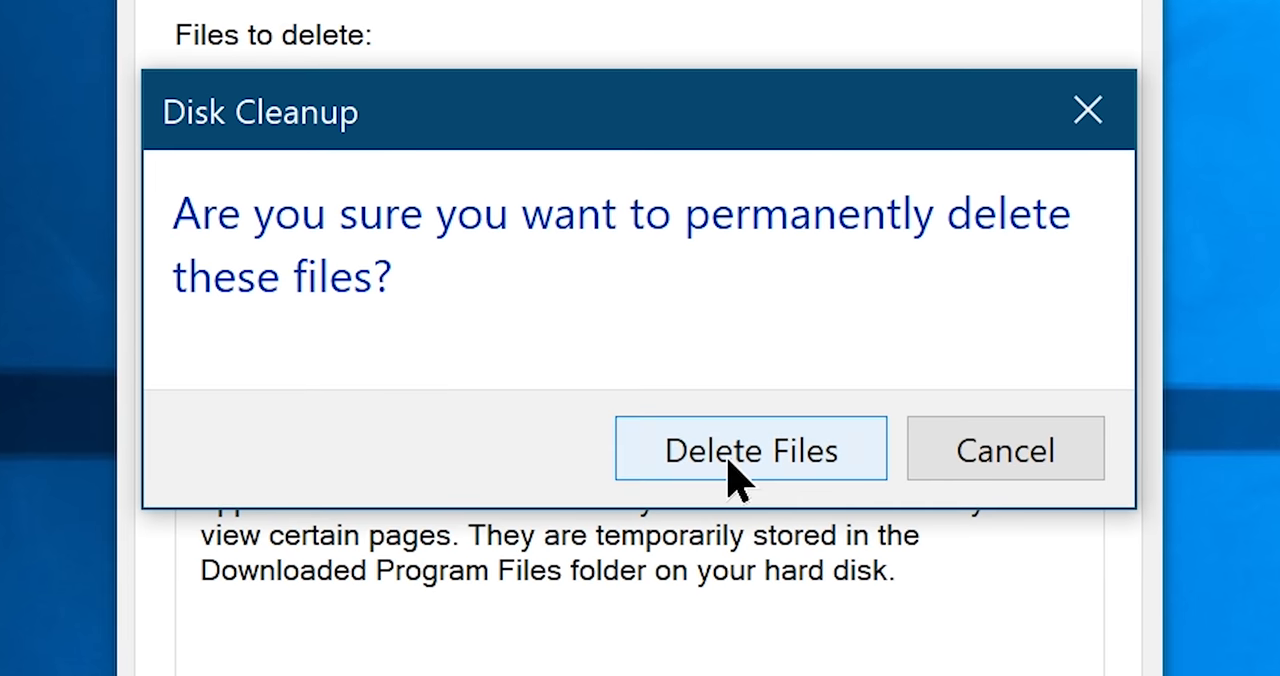
pyautogui.click(749, 449)
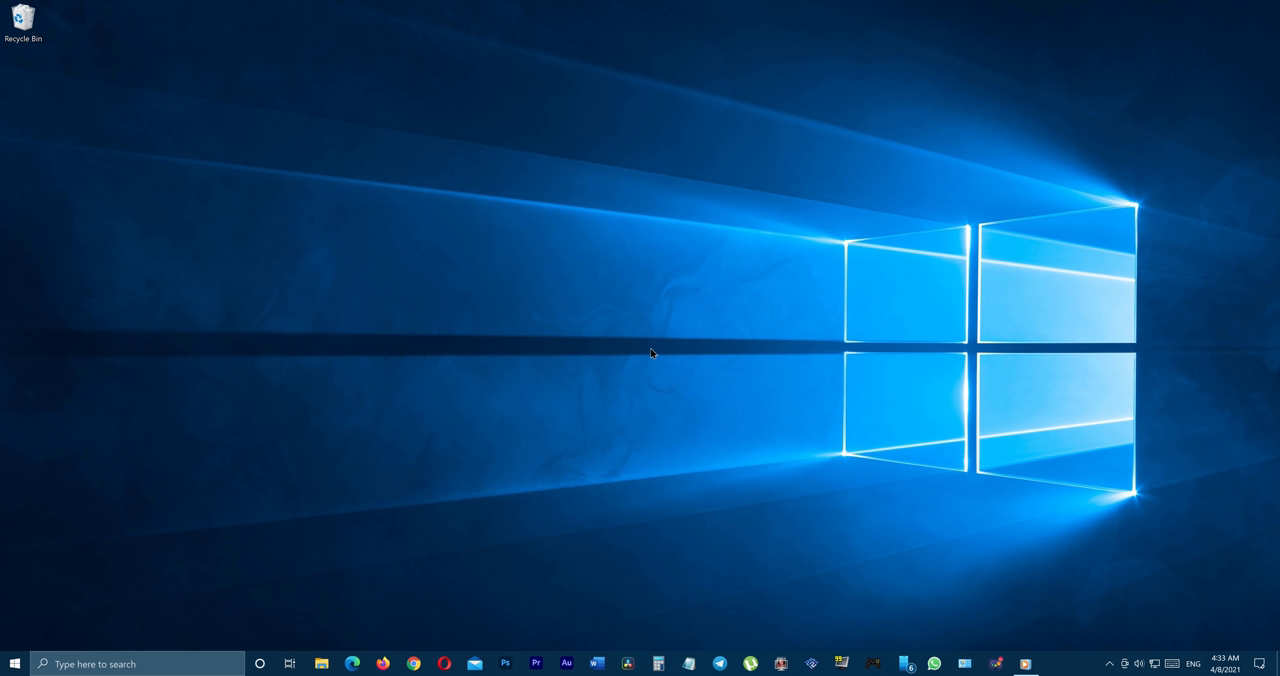
# - Permanently delete all 133 items in the Recycle Bin
pyautogui.click(22, 15)
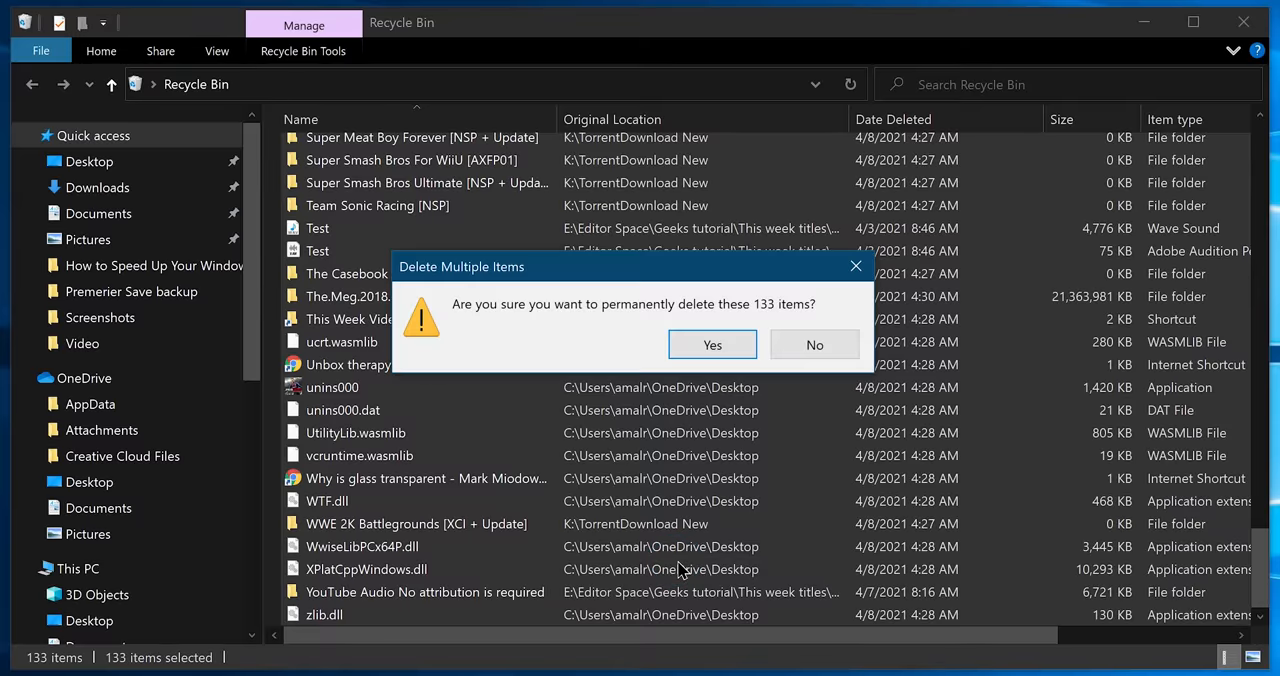
pyautogui.click(712, 344)
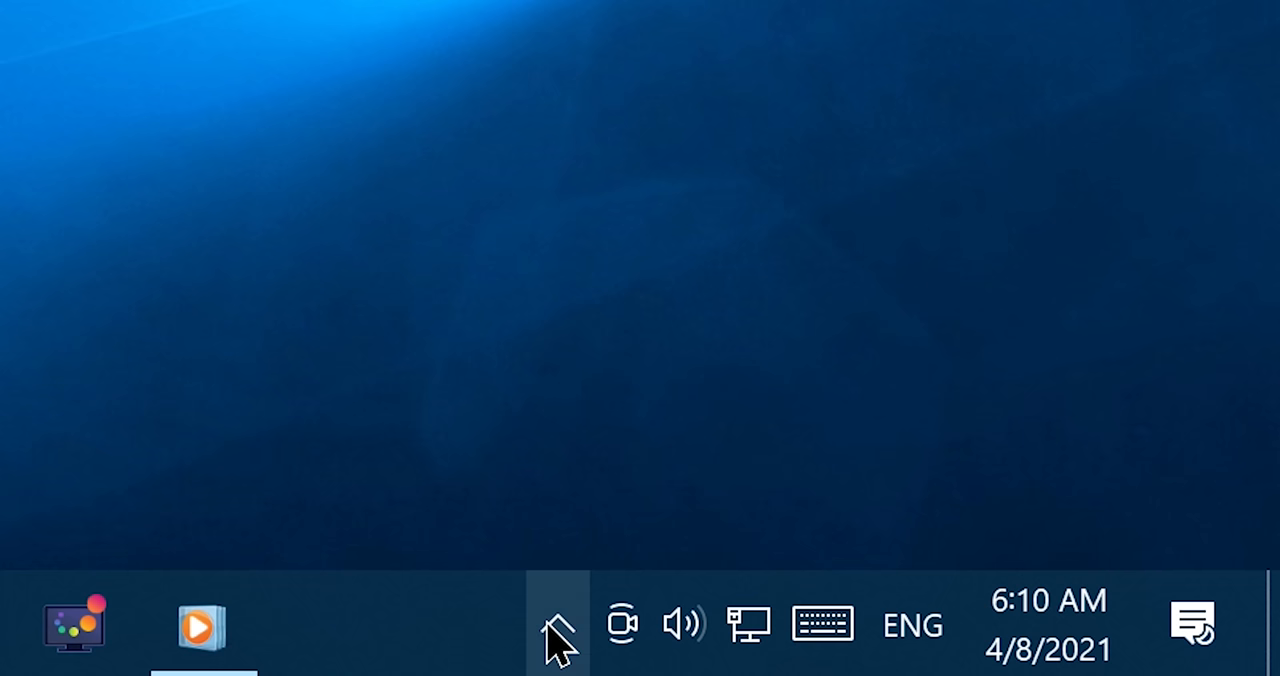
pyautogui.click(558, 625)
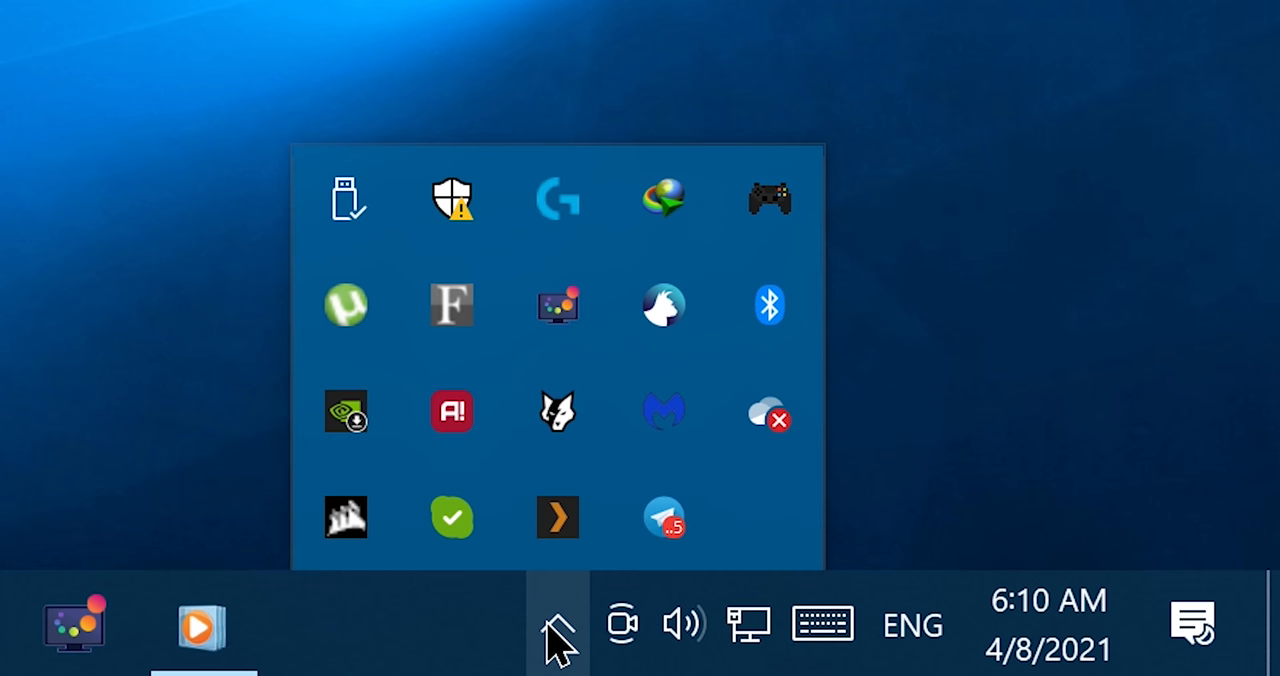
pyautogui.click(558, 625)
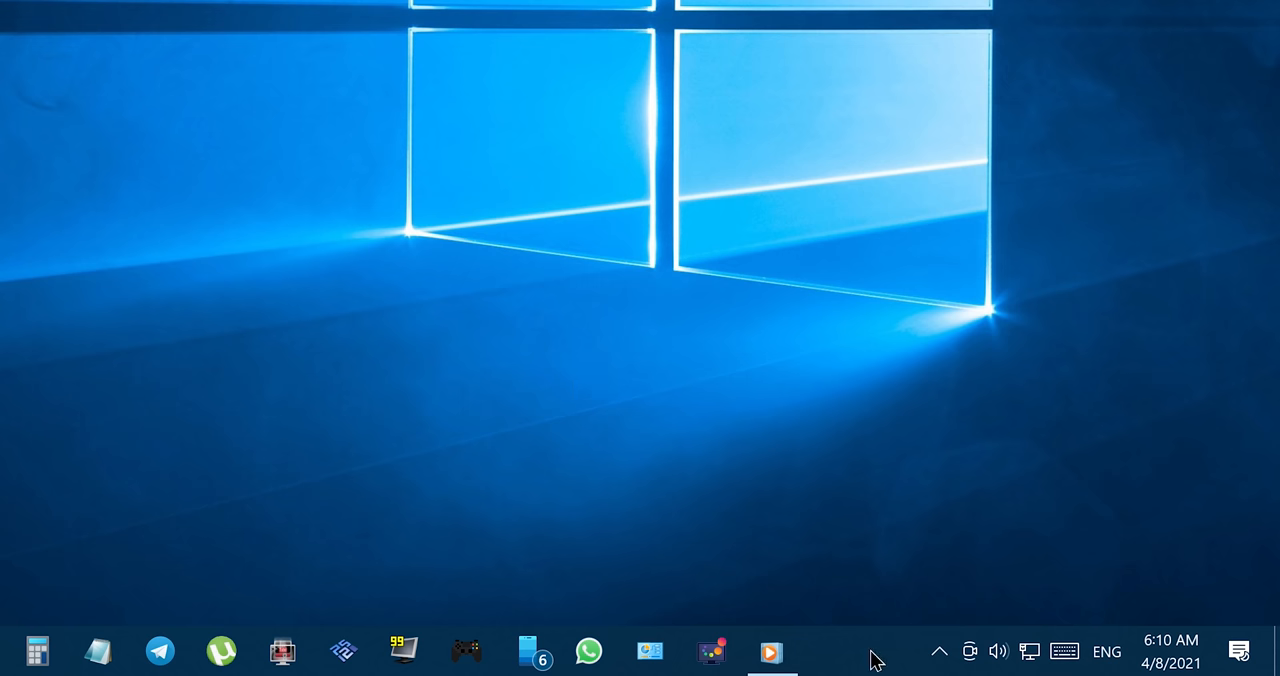
# - Disable Adobe Updater Startup Utility and Kies TrayAgent in Task Manager's startup apps
pyautogui.rightClick(875, 660)
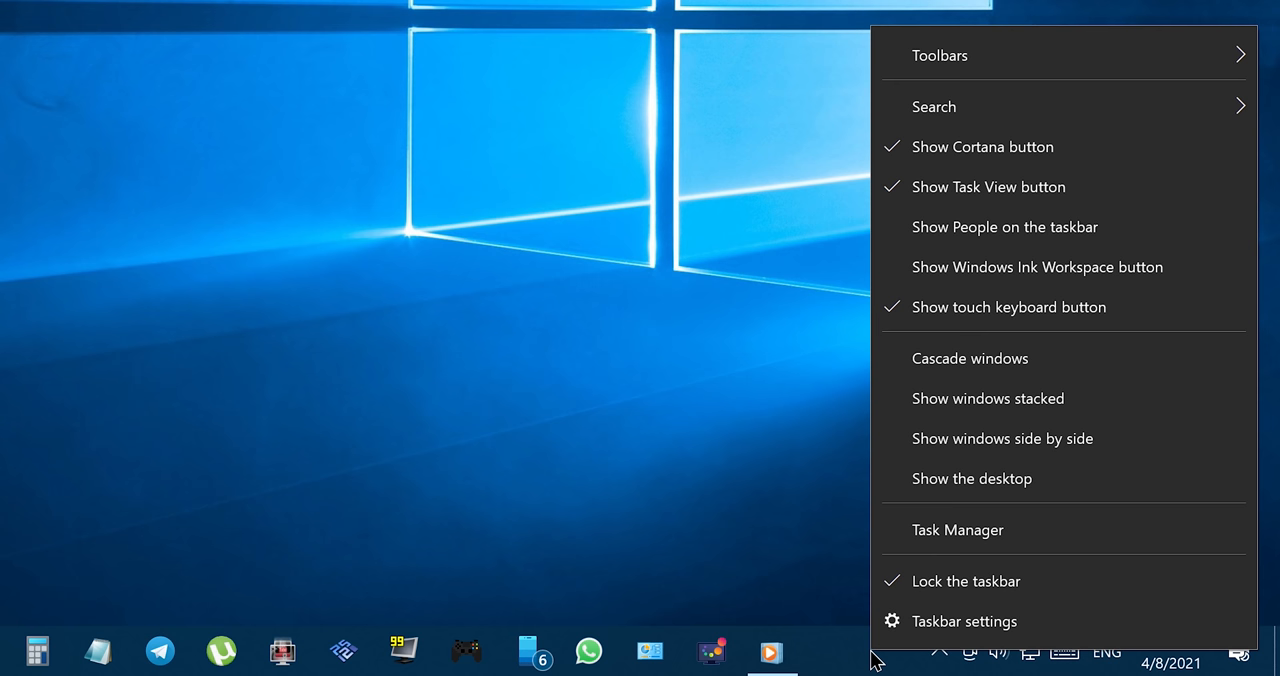
pyautogui.click(957, 530)
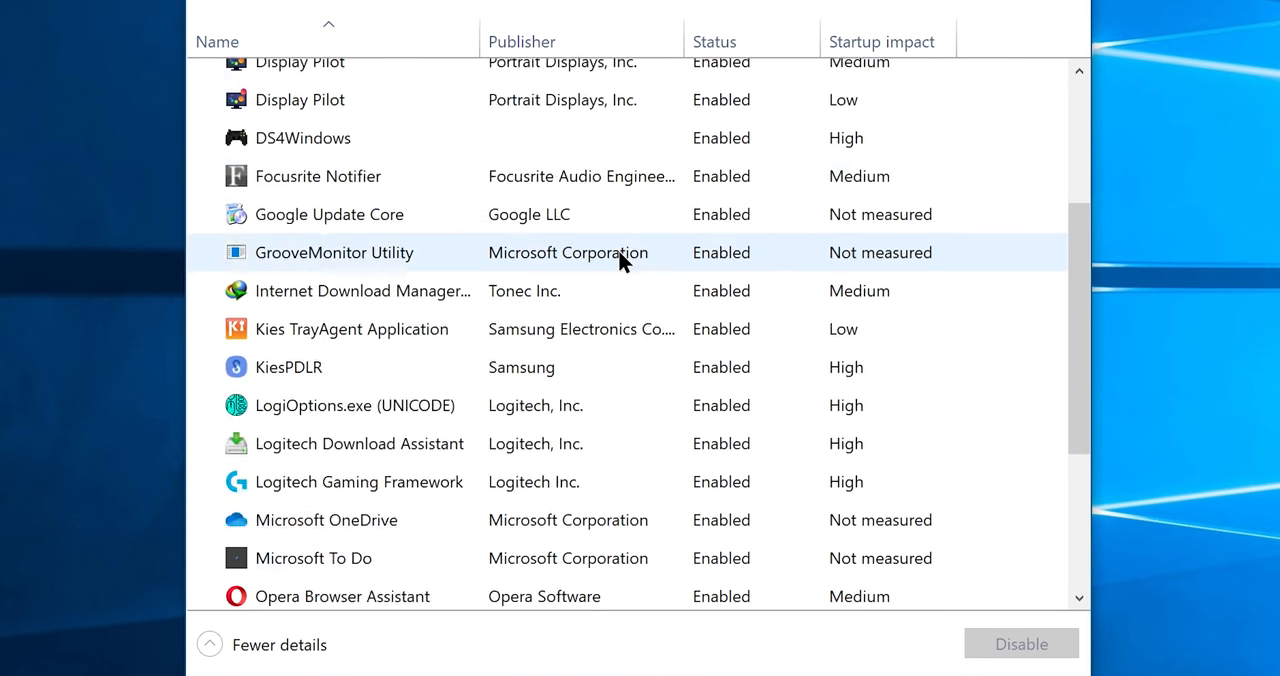
pyautogui.scroll(3)
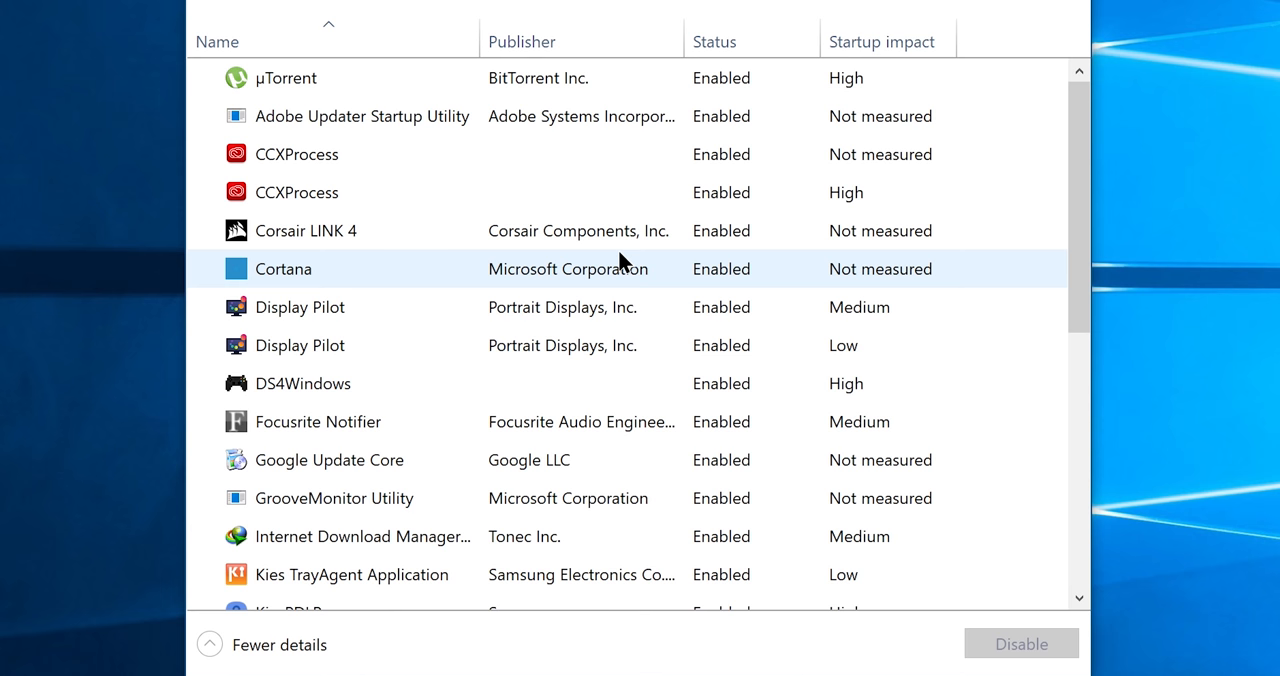
pyautogui.click(350, 421)
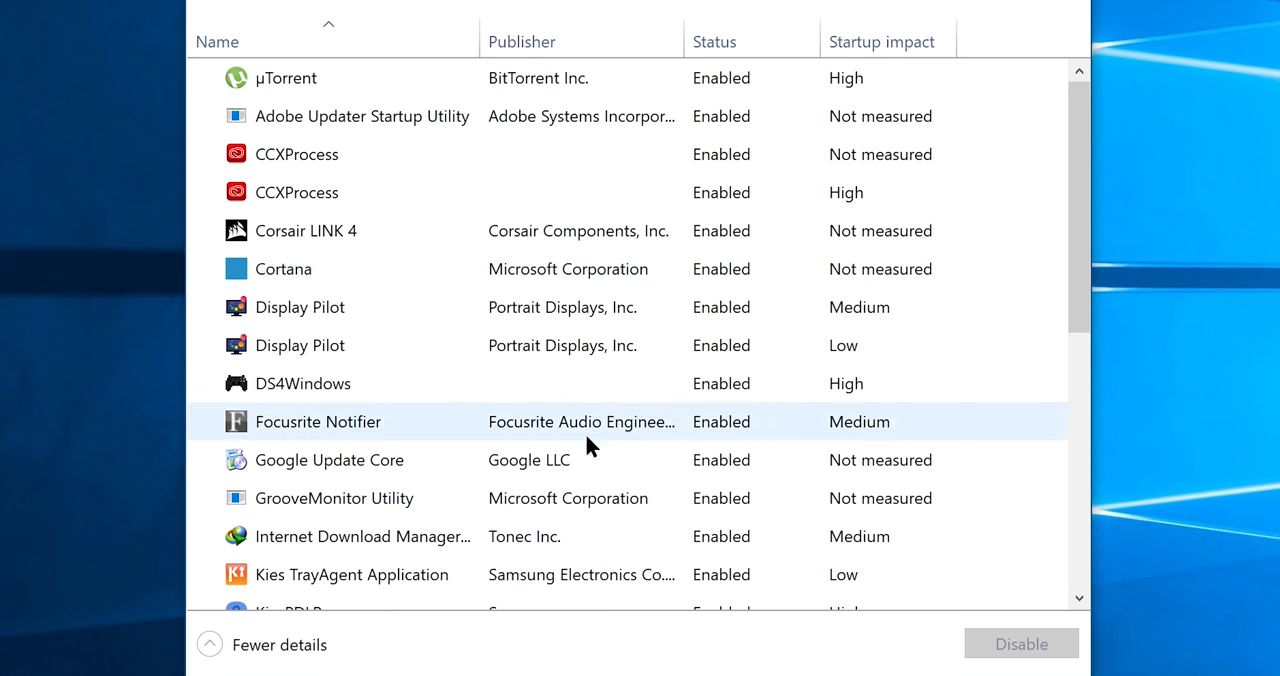
pyautogui.click(351, 574)
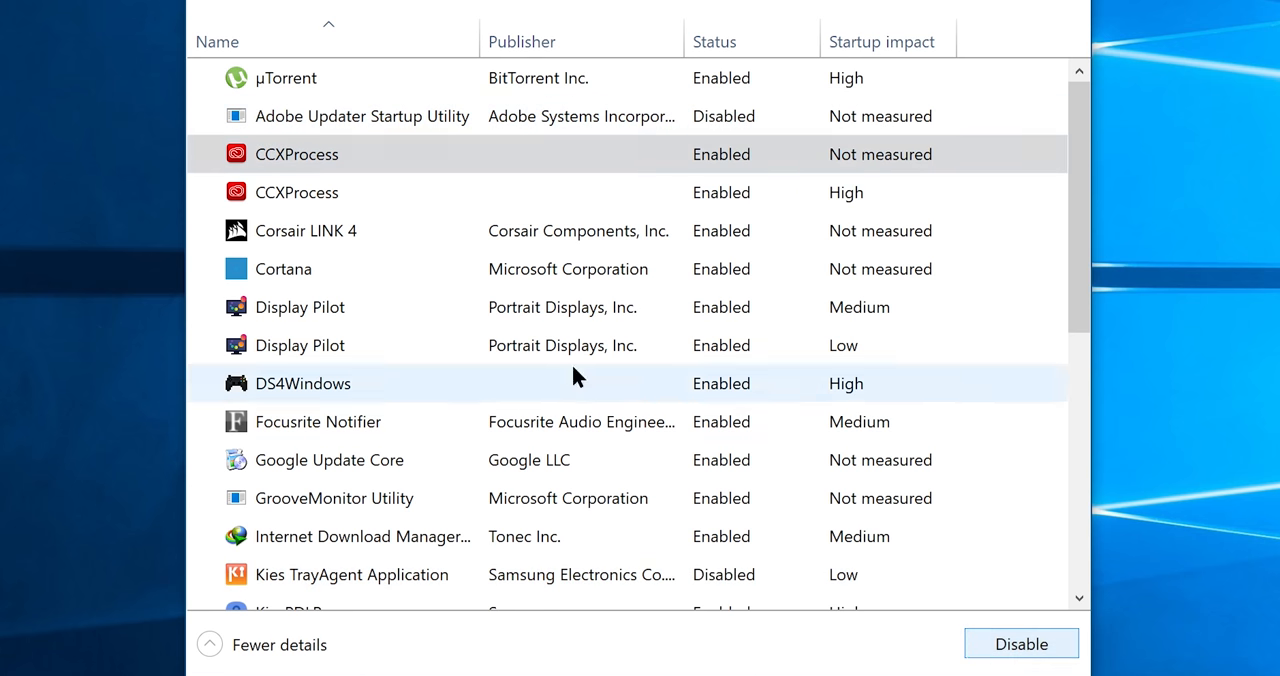
pyautogui.scroll(-3)
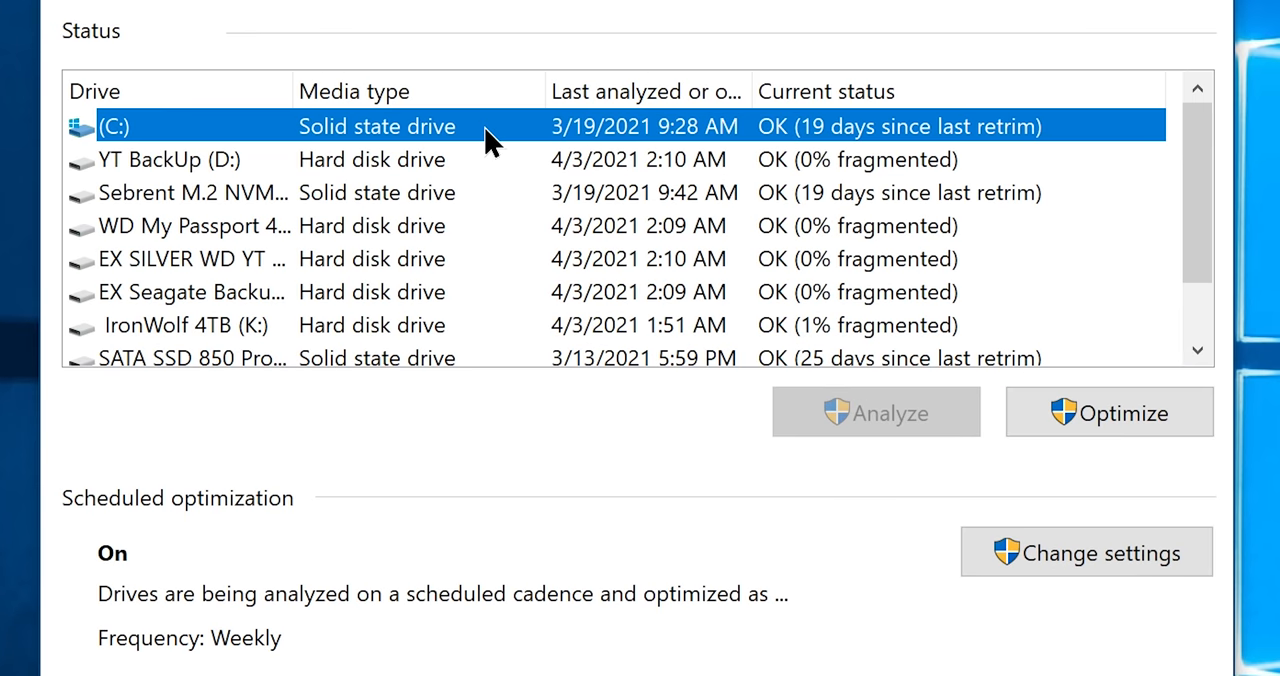
# - Optimize drive C, drive D and the Sebrent SSD
pyautogui.click(1108, 411)
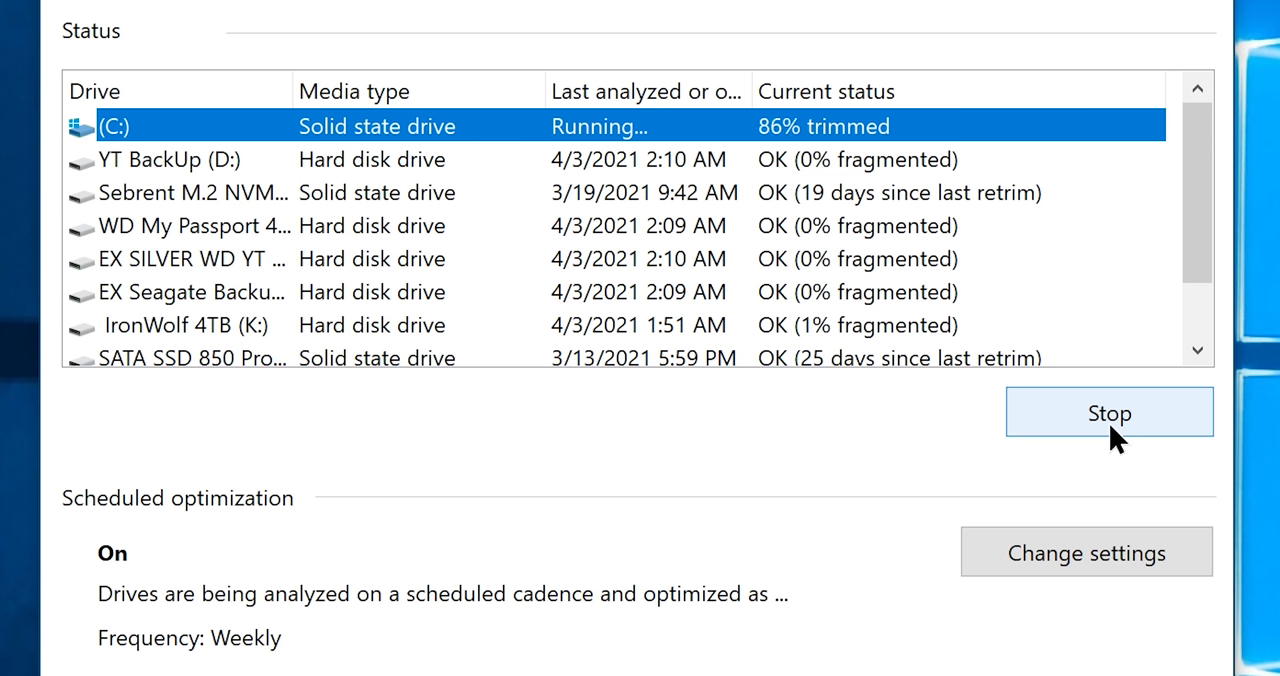
pyautogui.click(1109, 412)
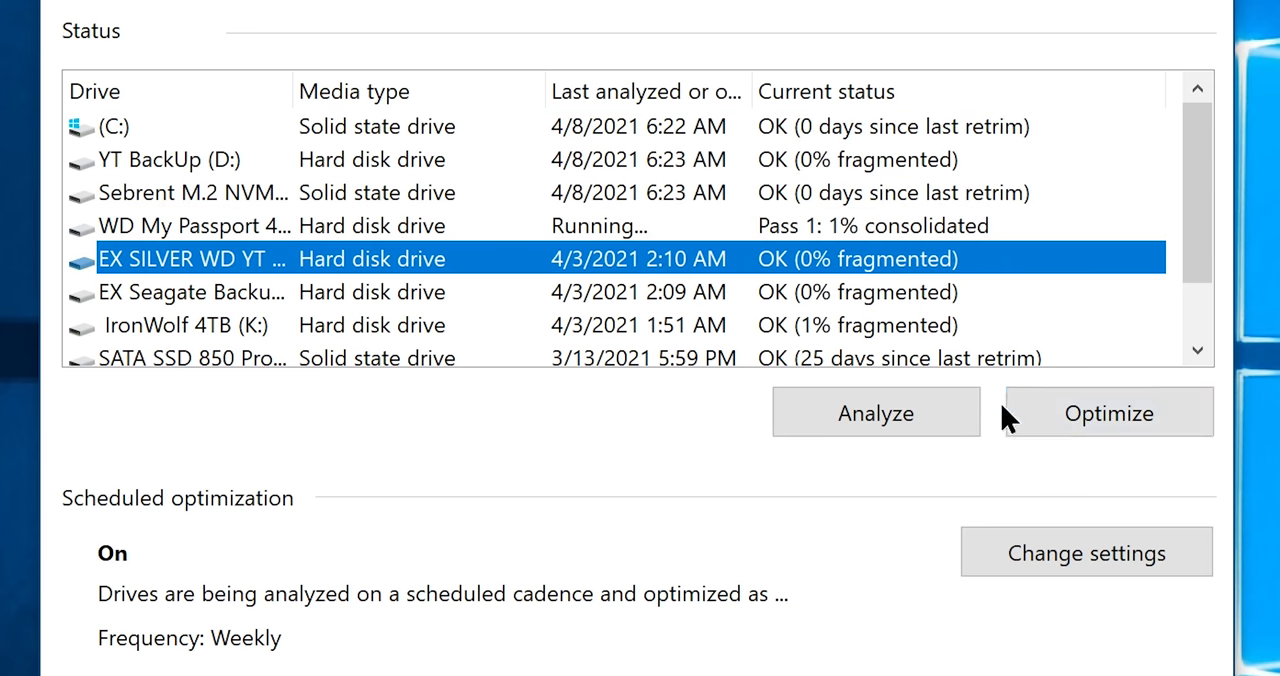
pyautogui.click(1108, 412)
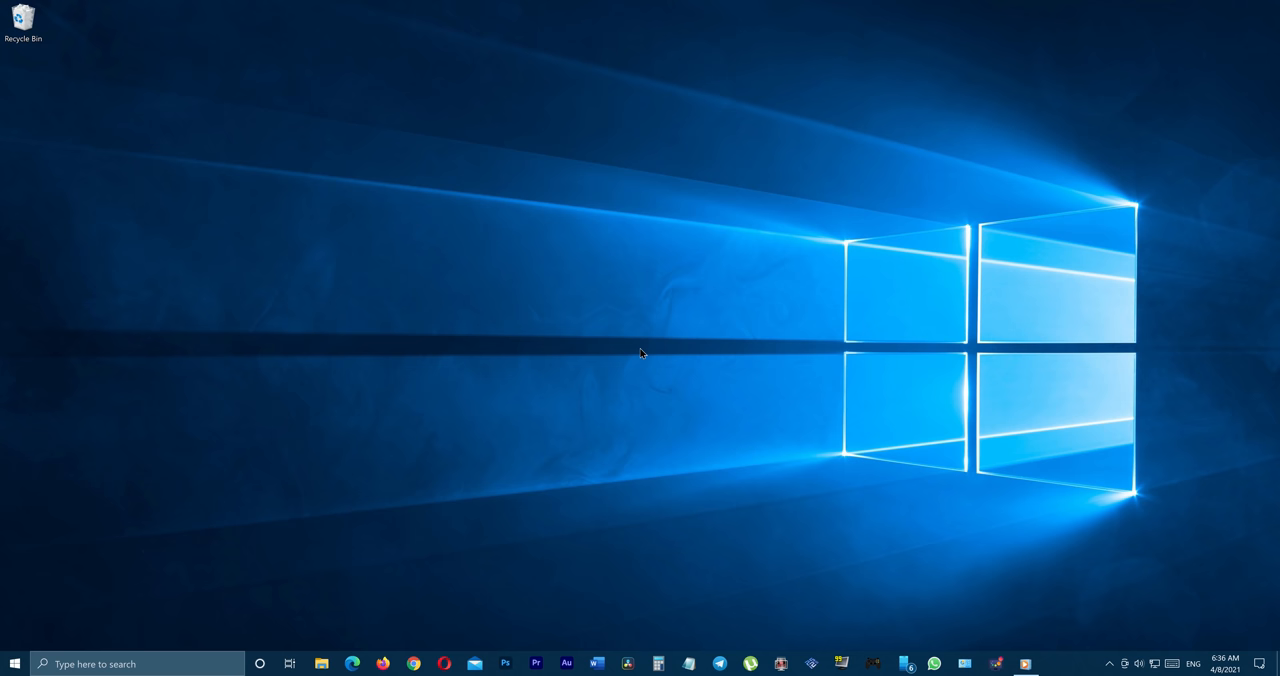
# - Quick-format the SanUltra (M:) USB drive to NTFS
pyautogui.click(321, 663)
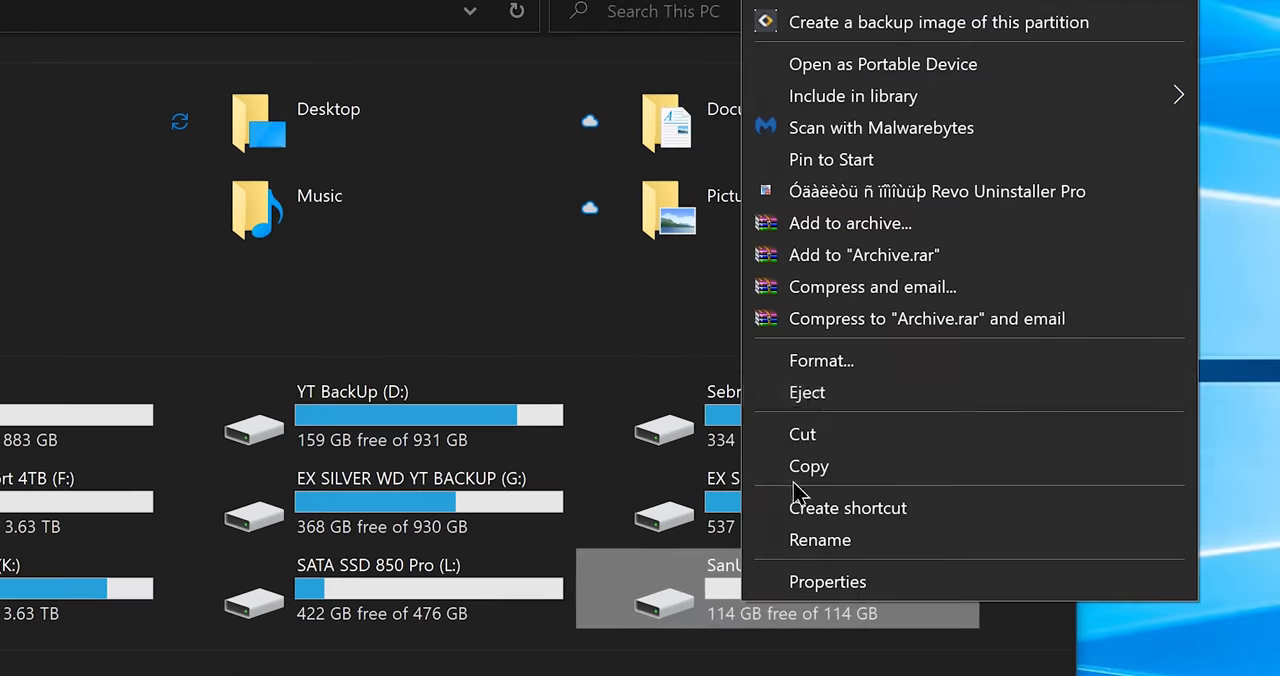
pyautogui.click(821, 360)
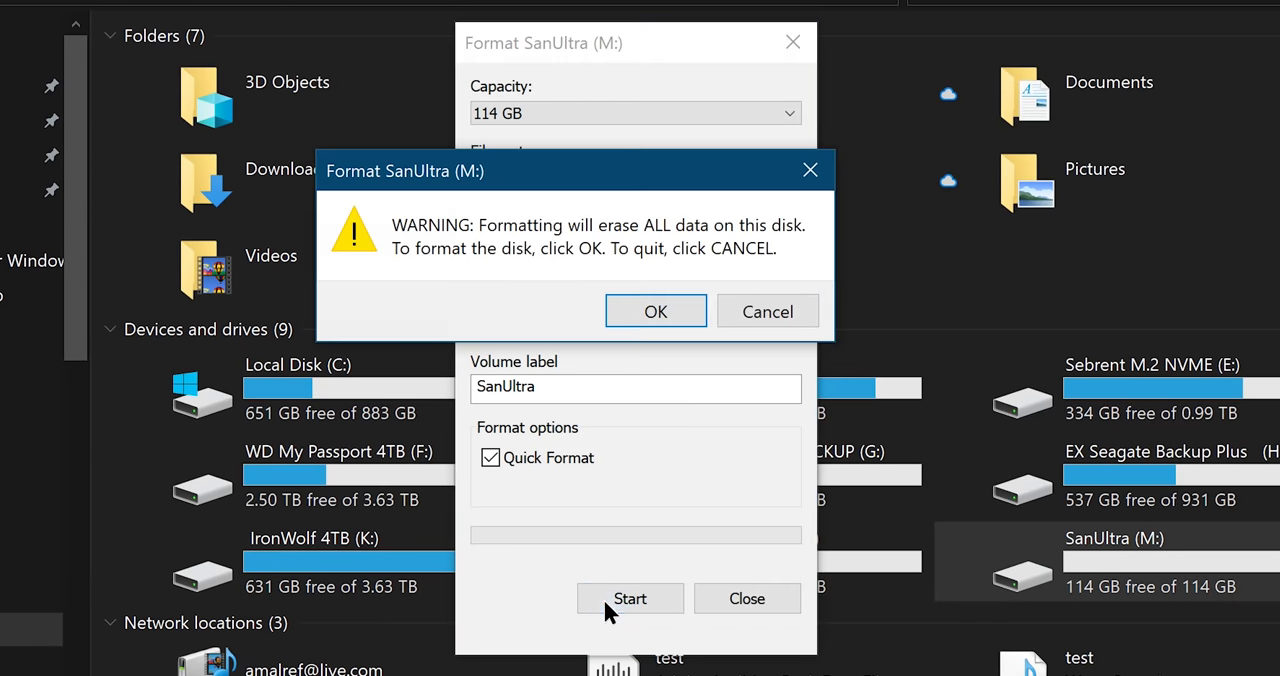
pyautogui.click(655, 311)
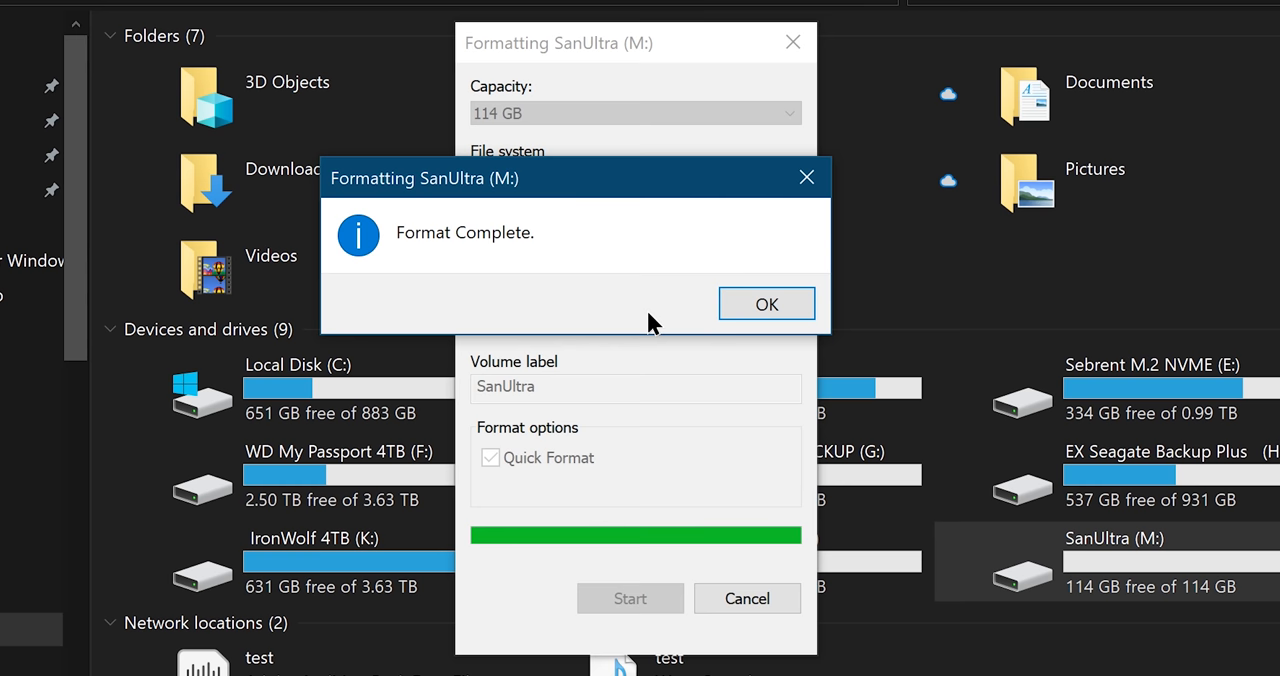
pyautogui.click(766, 303)
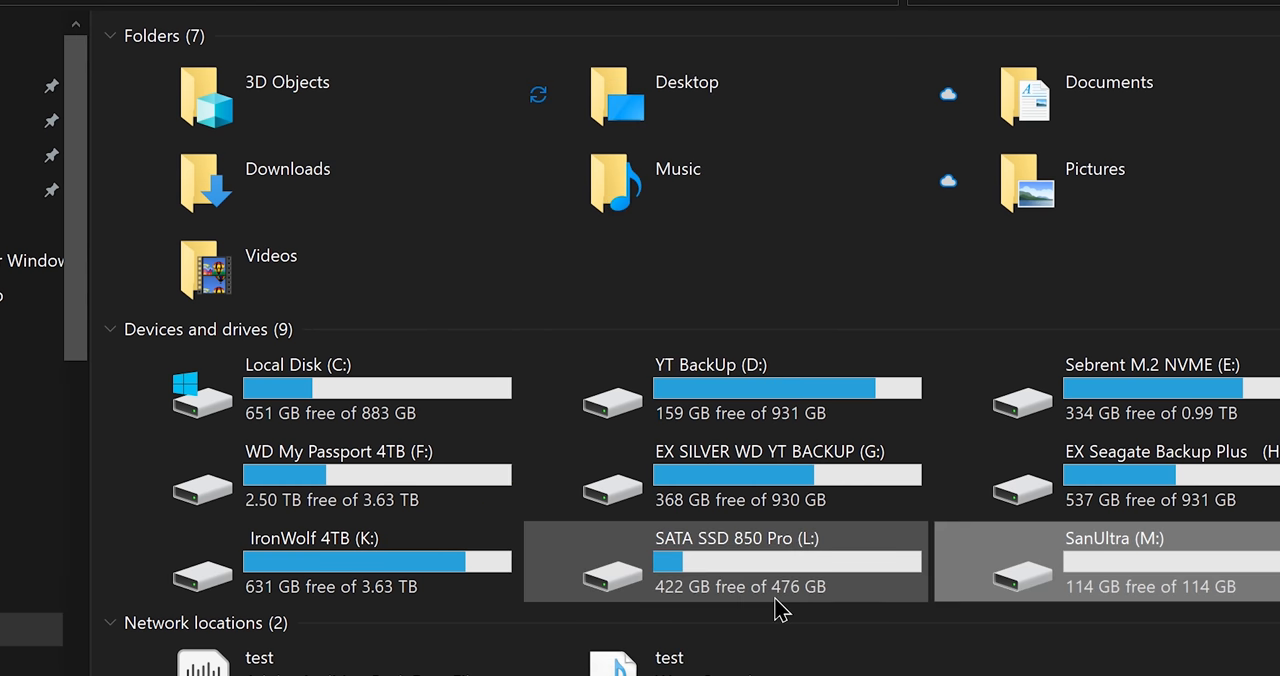
# - View the SanUltra (M:) drive's properties, showing 114 GB free
pyautogui.rightClick(1114, 562)
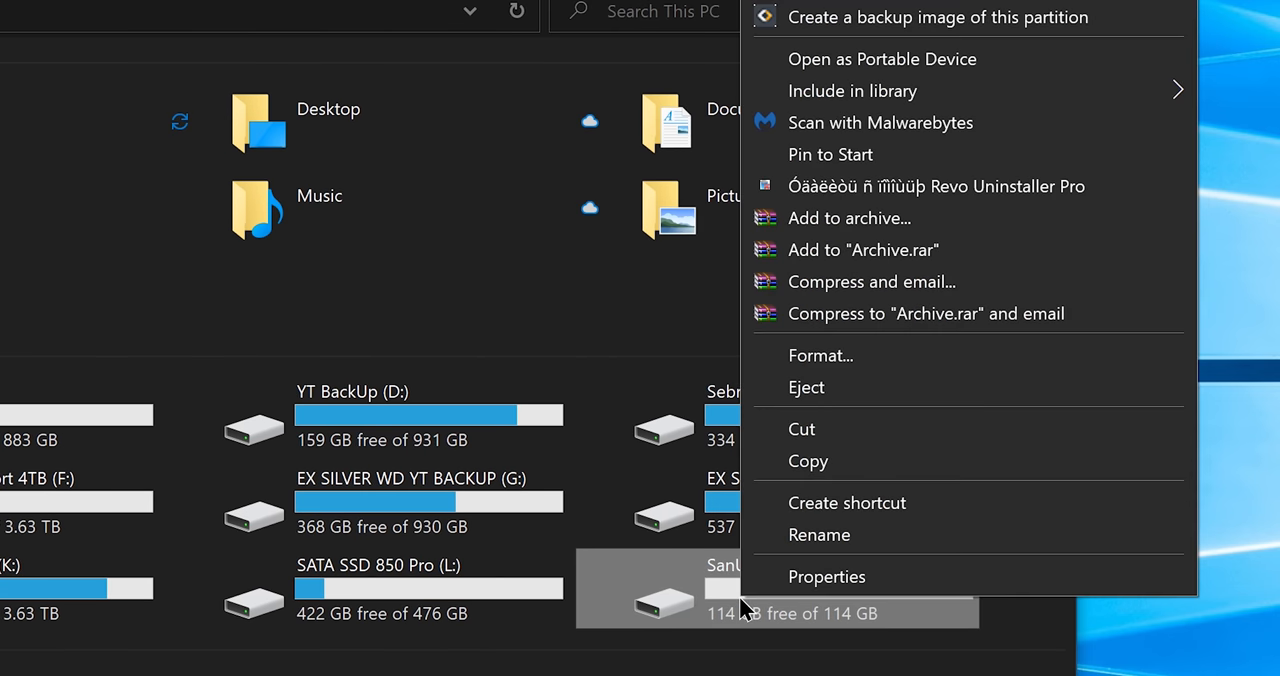
pyautogui.click(826, 576)
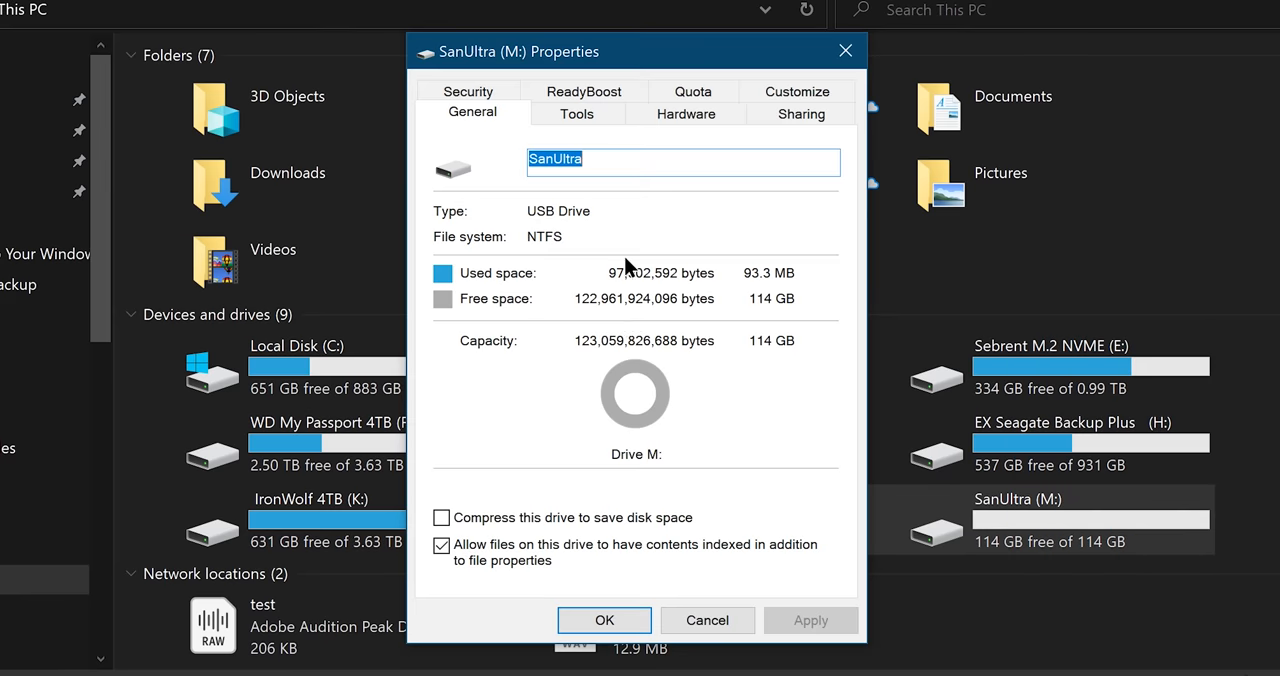
pyautogui.click(584, 91)
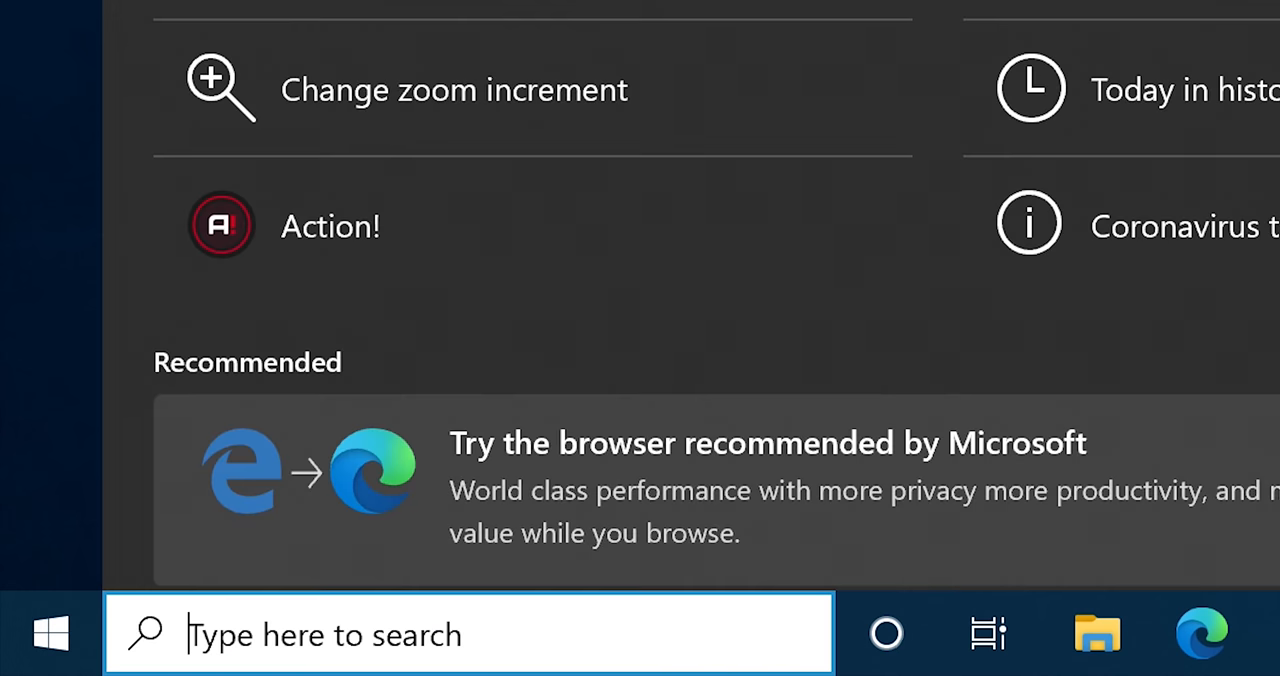
# - Search 'Check for updates' and install the optional 2021-03 cumulative update preview
pyautogui.write('Check for updates')
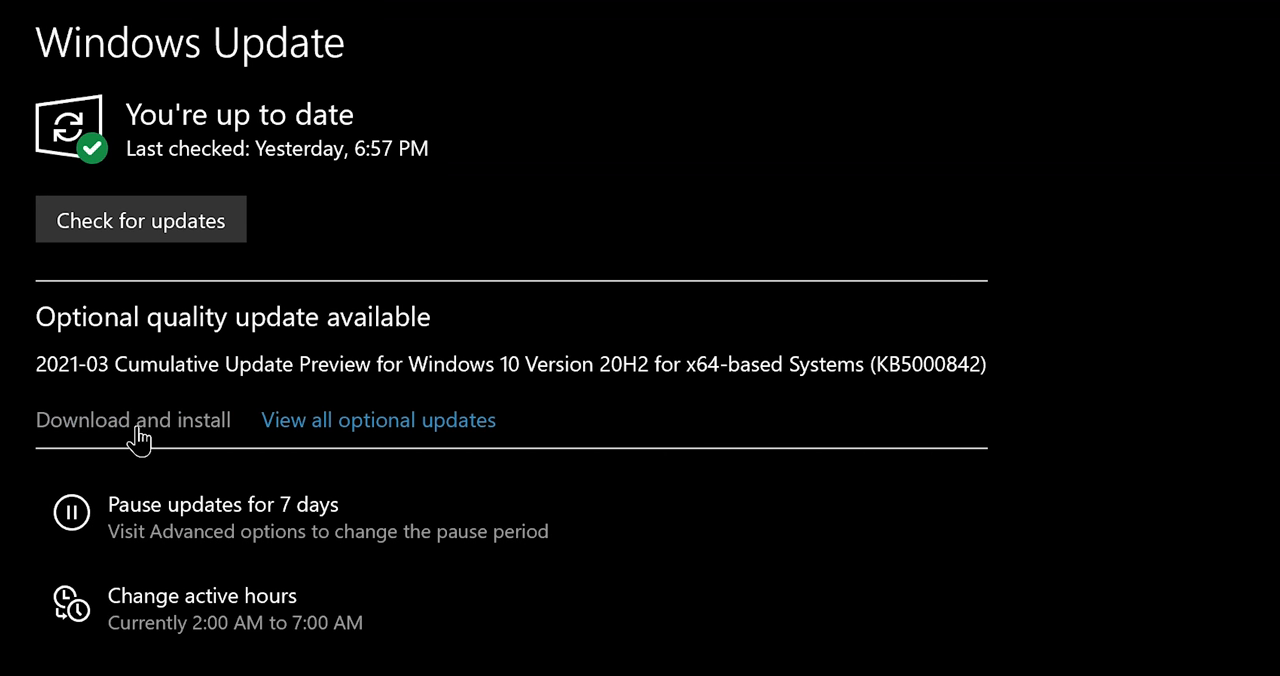
pyautogui.click(132, 419)
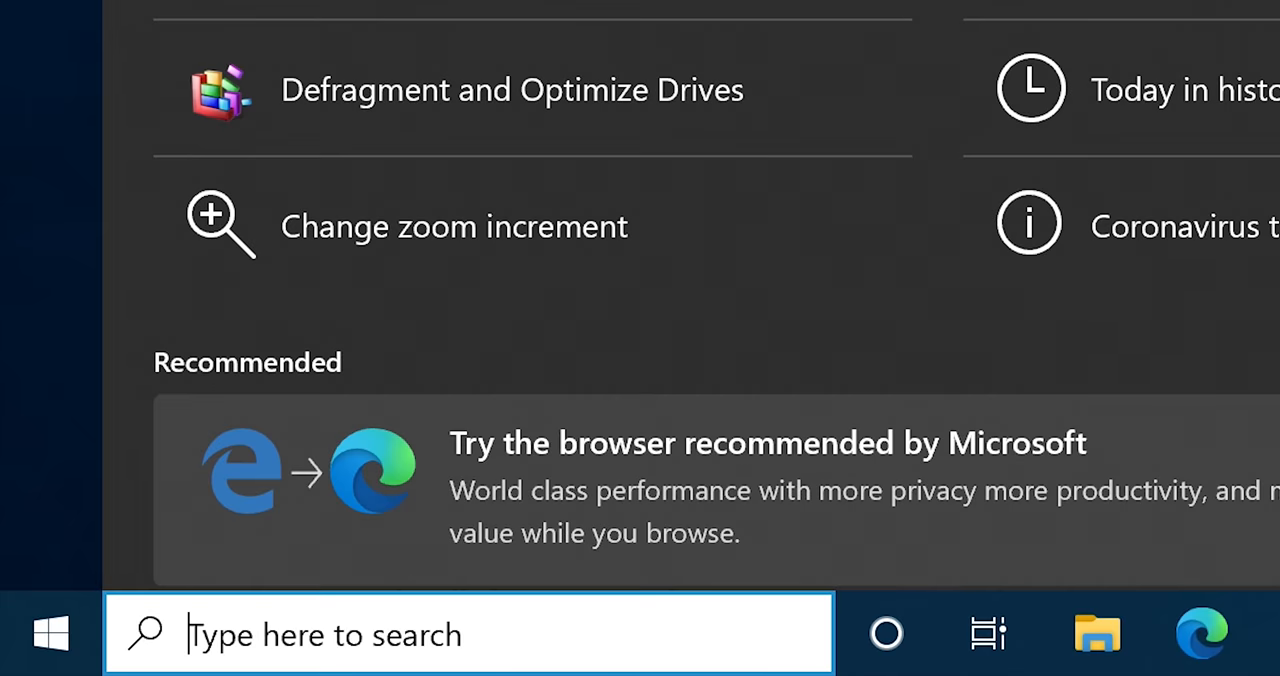
# - Permanently delete the 283 items in C:\Windows\Temp, skipping in-use files, then open %temp%
pyautogui.press('Win+r')
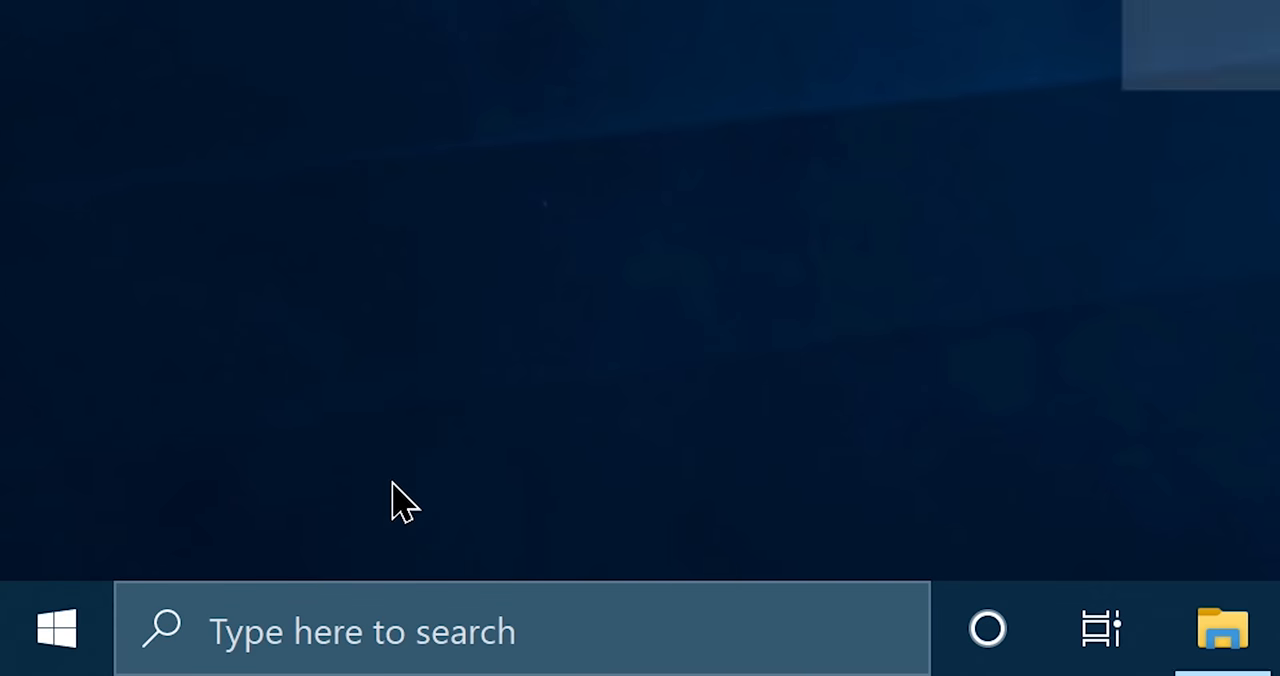
pyautogui.click(1222, 628)
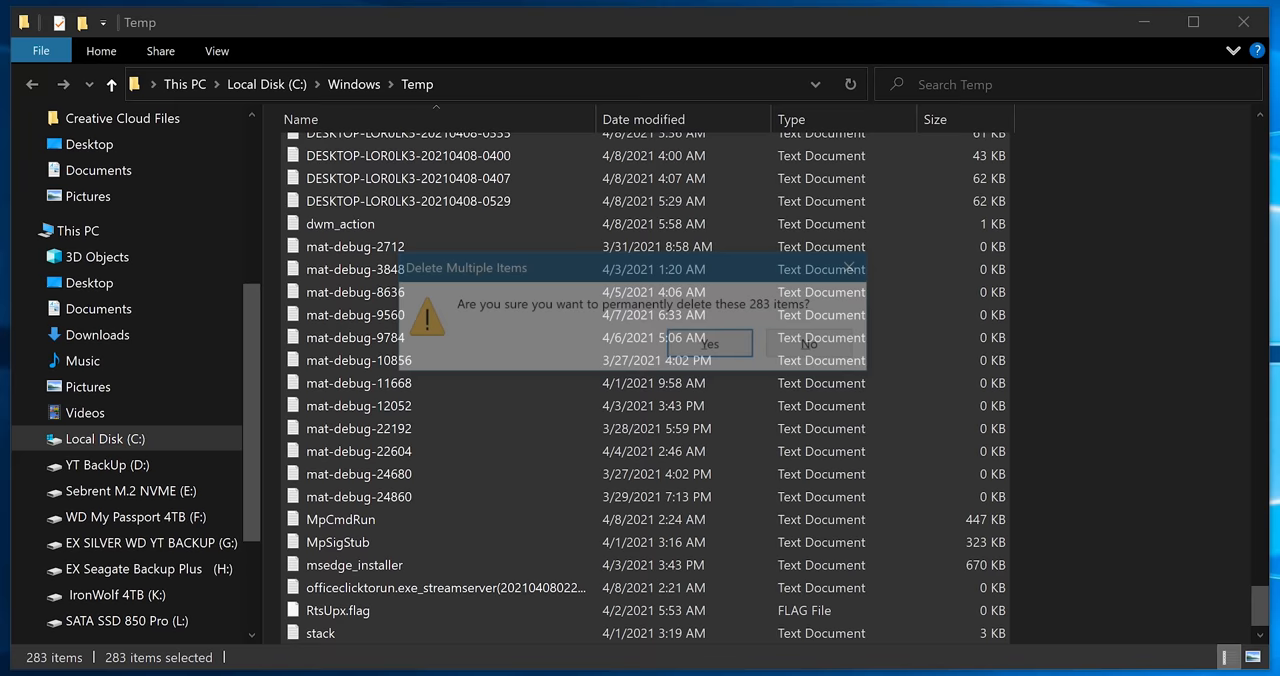
pyautogui.click(709, 343)
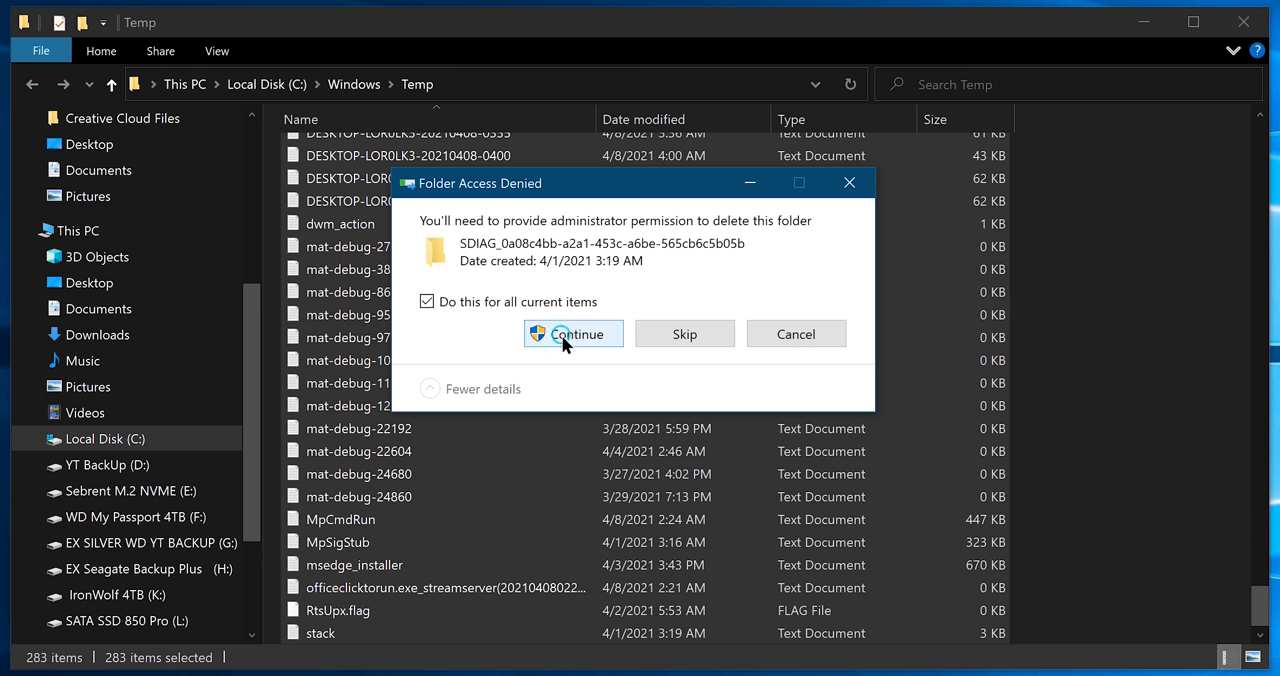
pyautogui.click(573, 333)
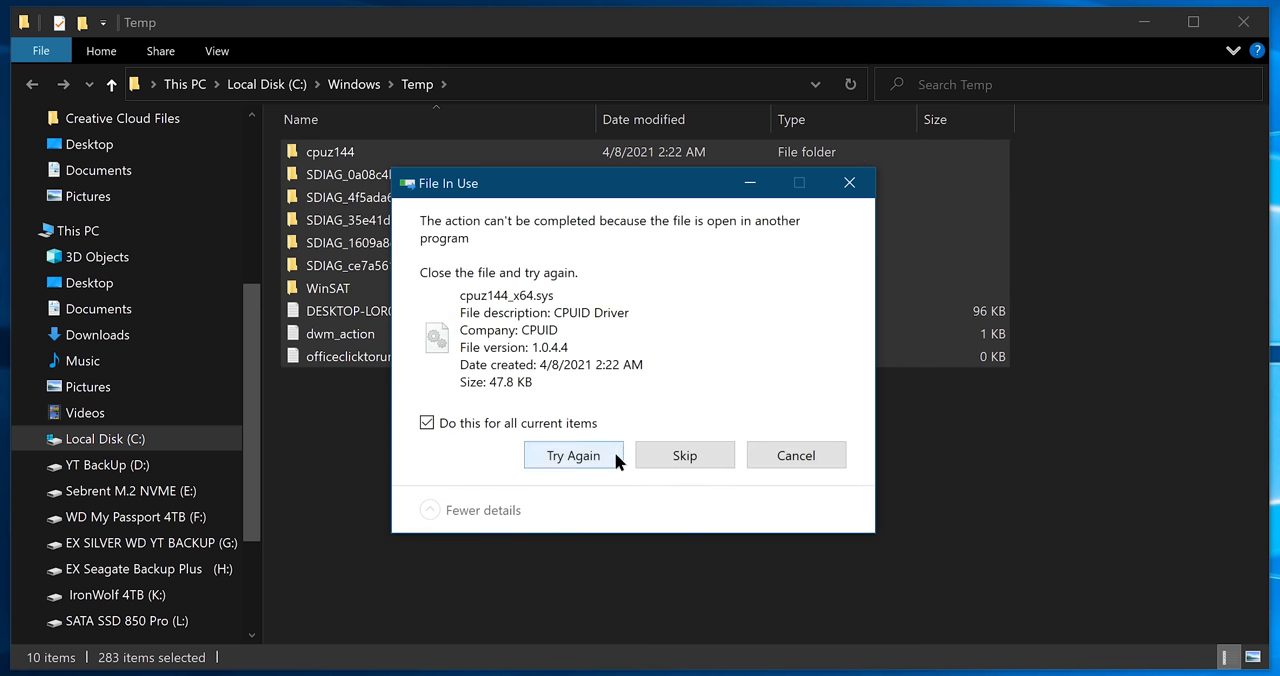
pyautogui.click(573, 455)
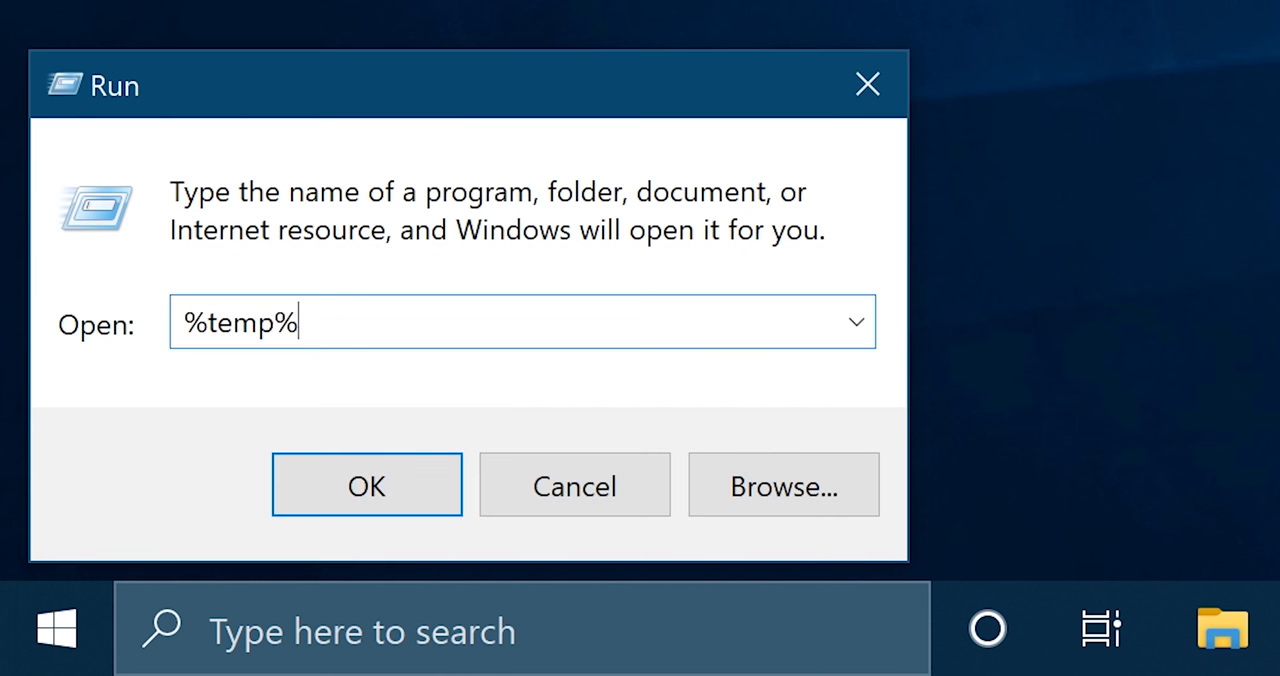
pyautogui.click(366, 484)
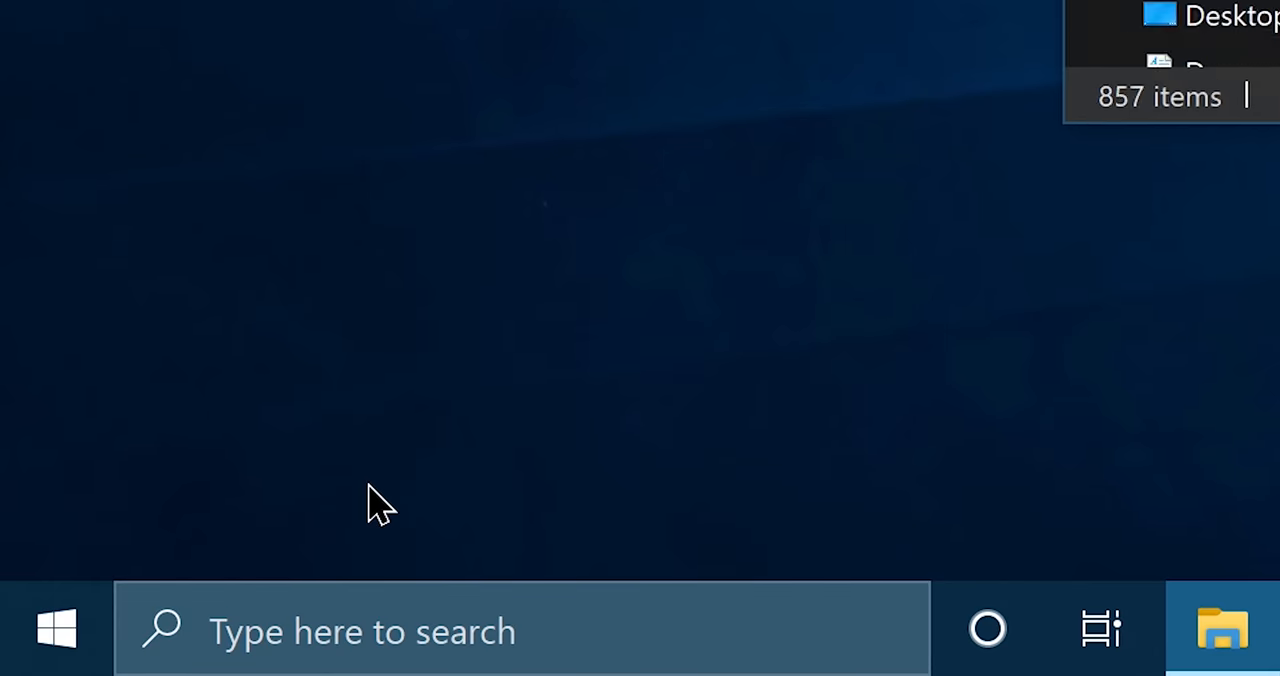
pyautogui.click(1222, 628)
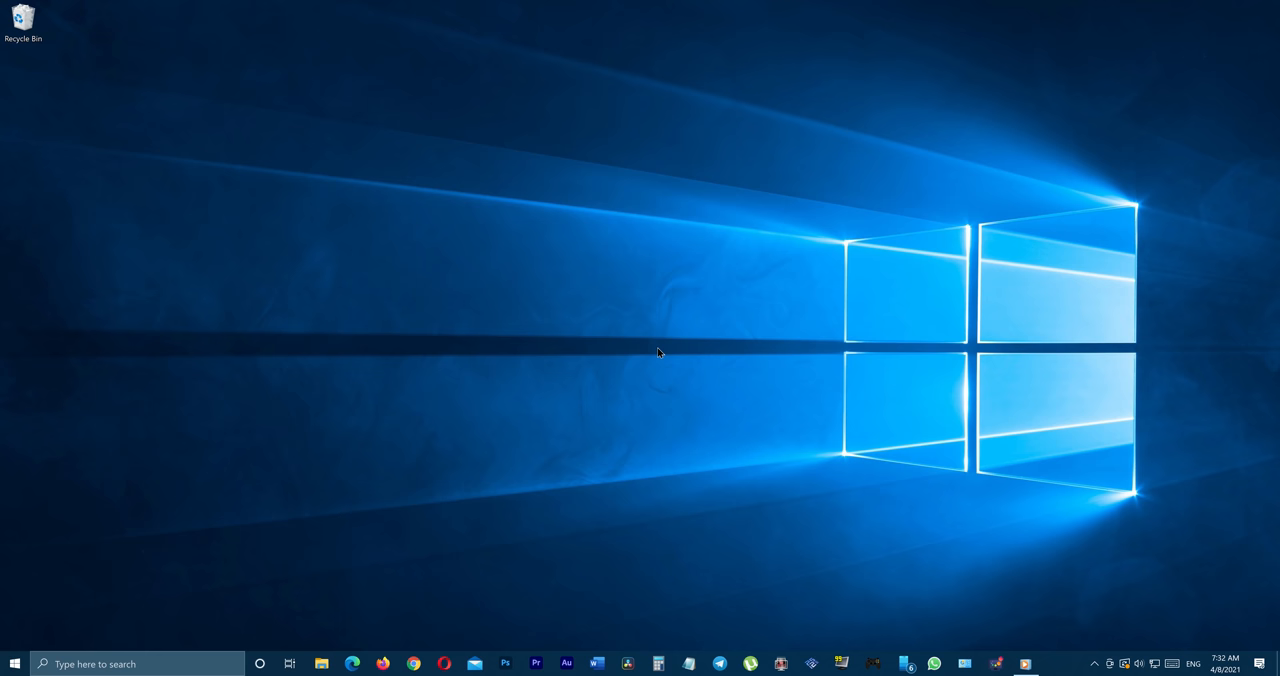
pyautogui.moveTo(410, 497)
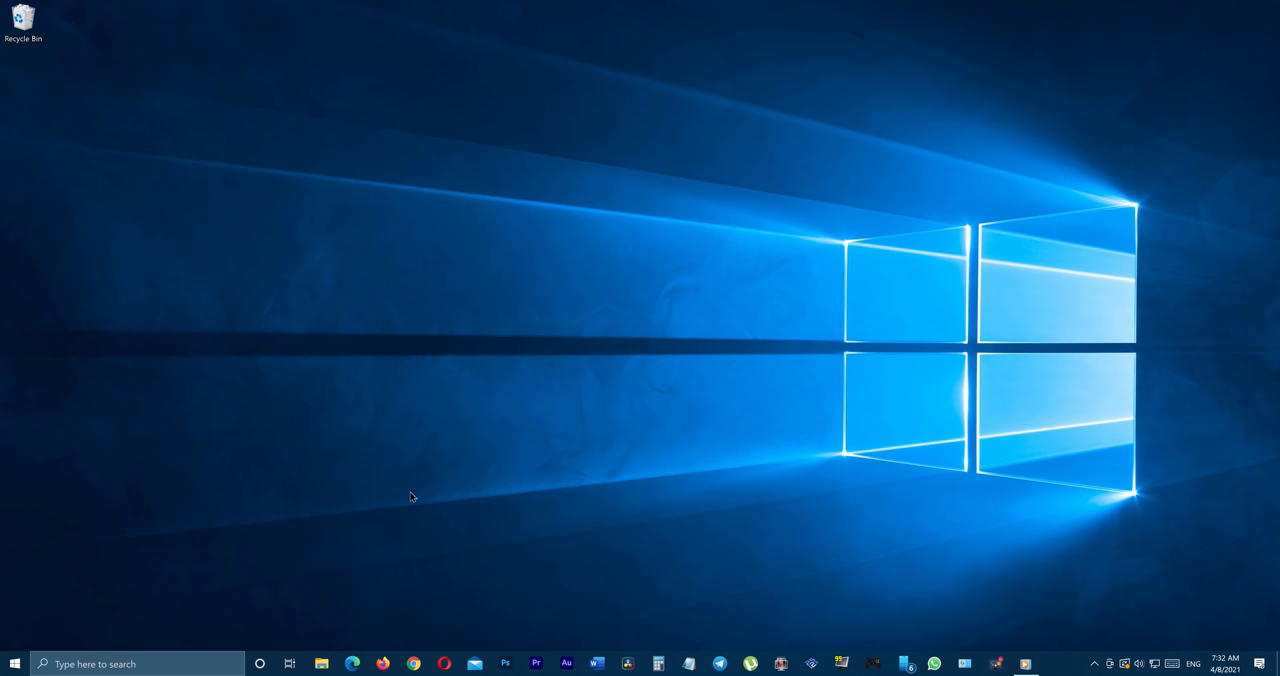
# - Change and apply the virtual memory paging file settings through Advanced system settings
pyautogui.write('Advanced')
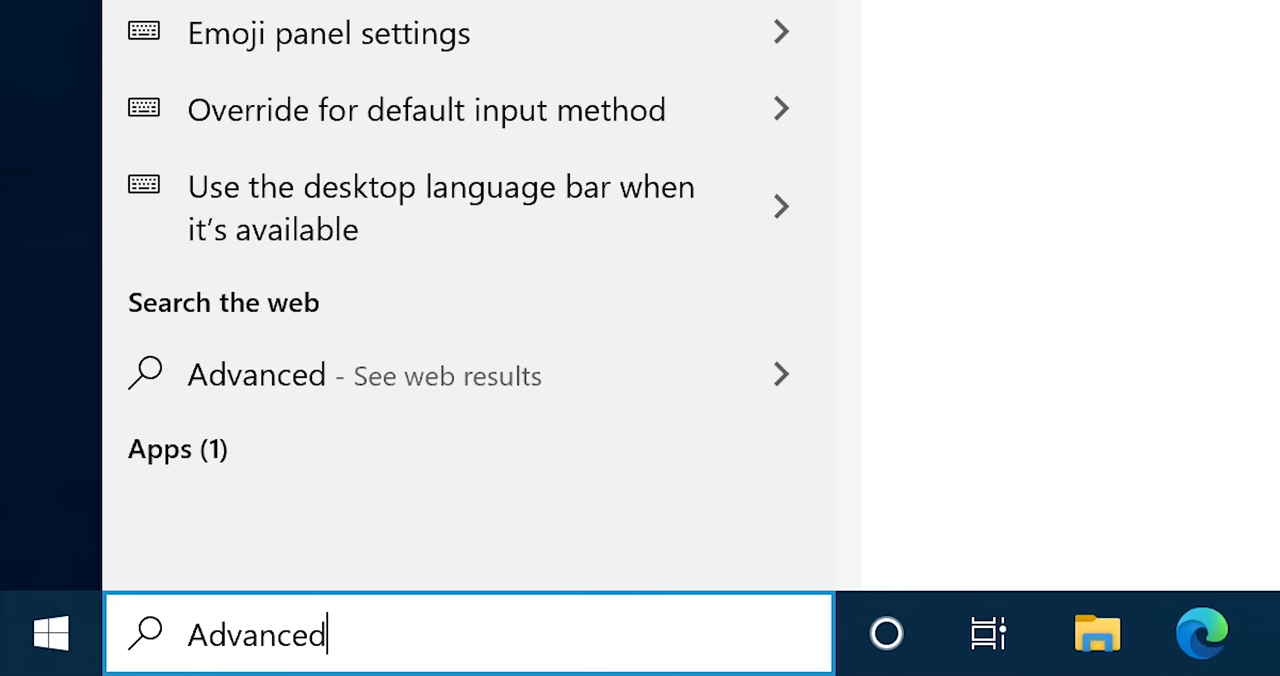
pyautogui.write('system')
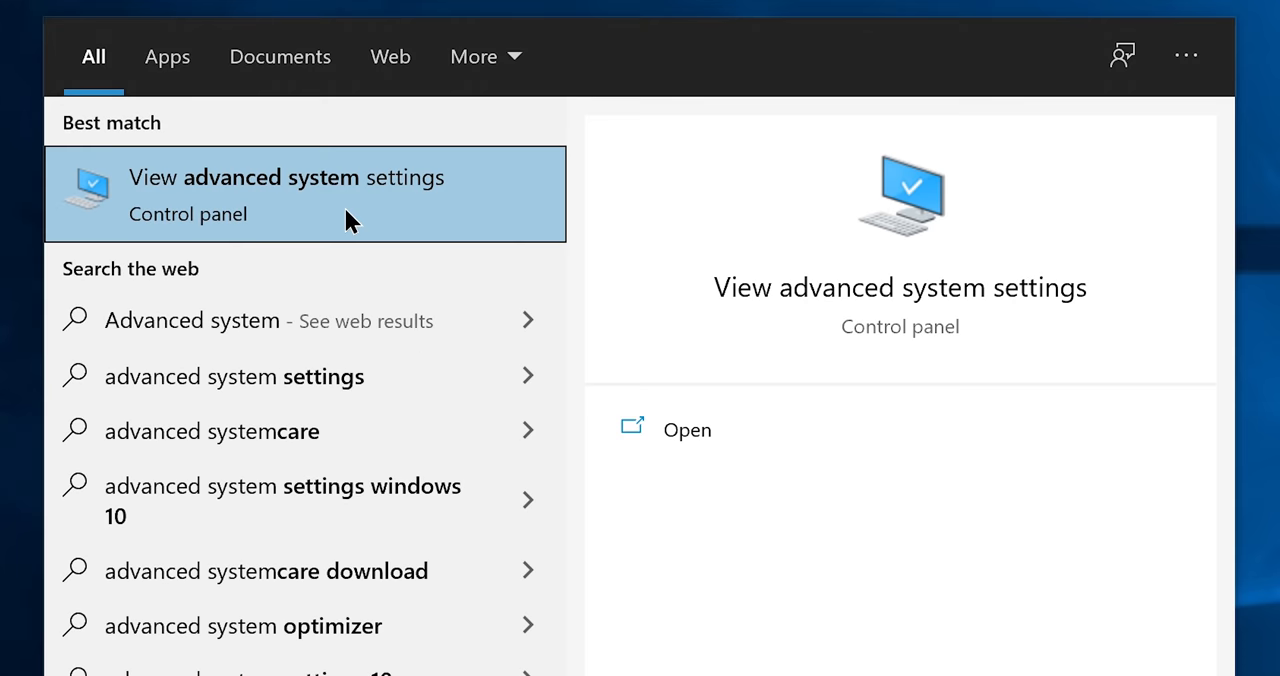
pyautogui.click(286, 194)
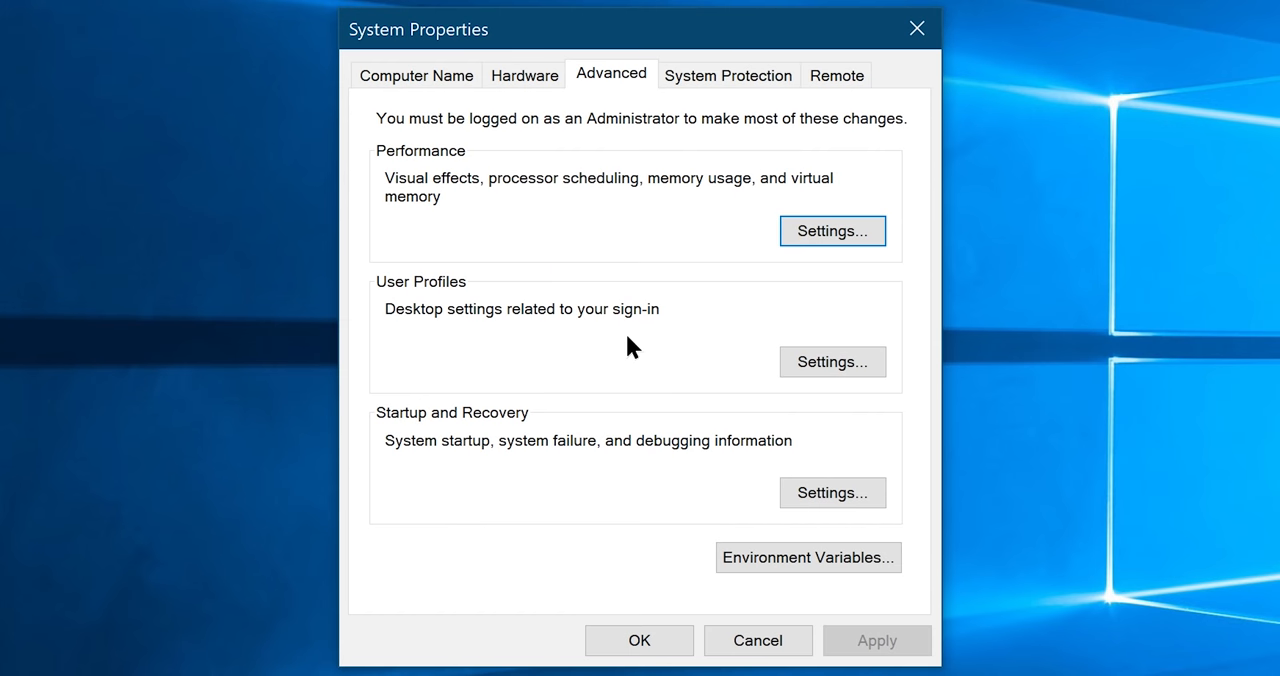
pyautogui.moveTo(832, 231)
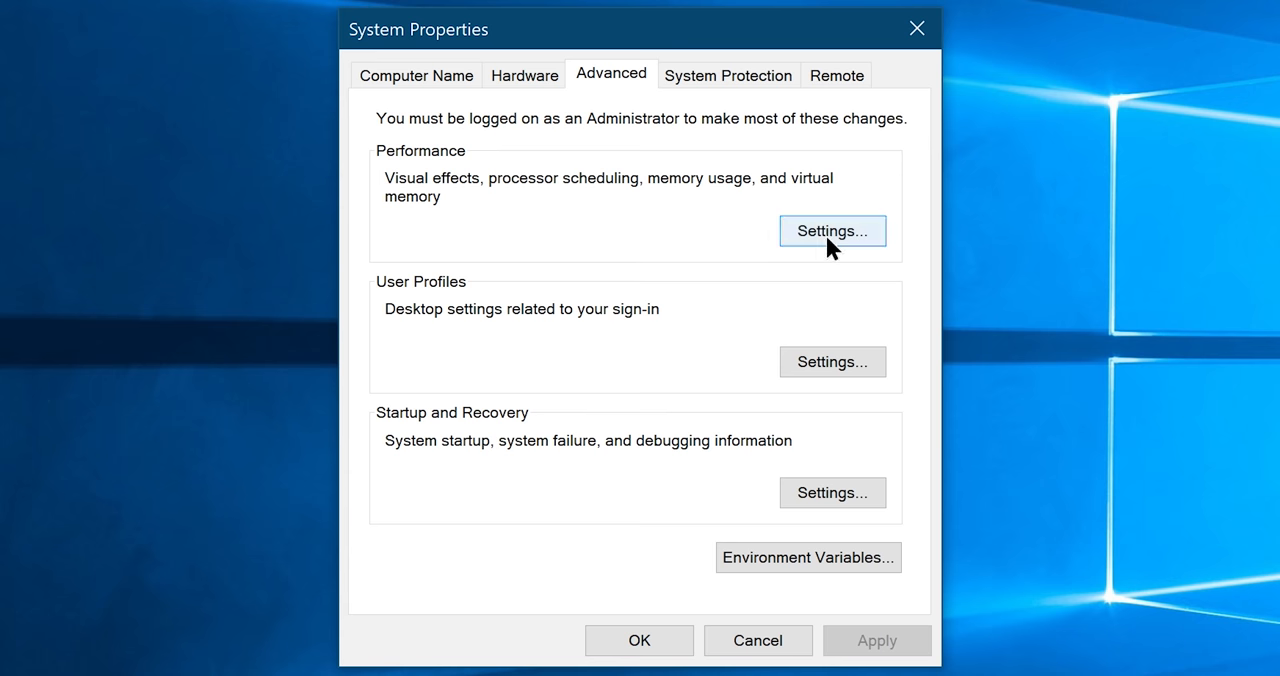
pyautogui.click(831, 231)
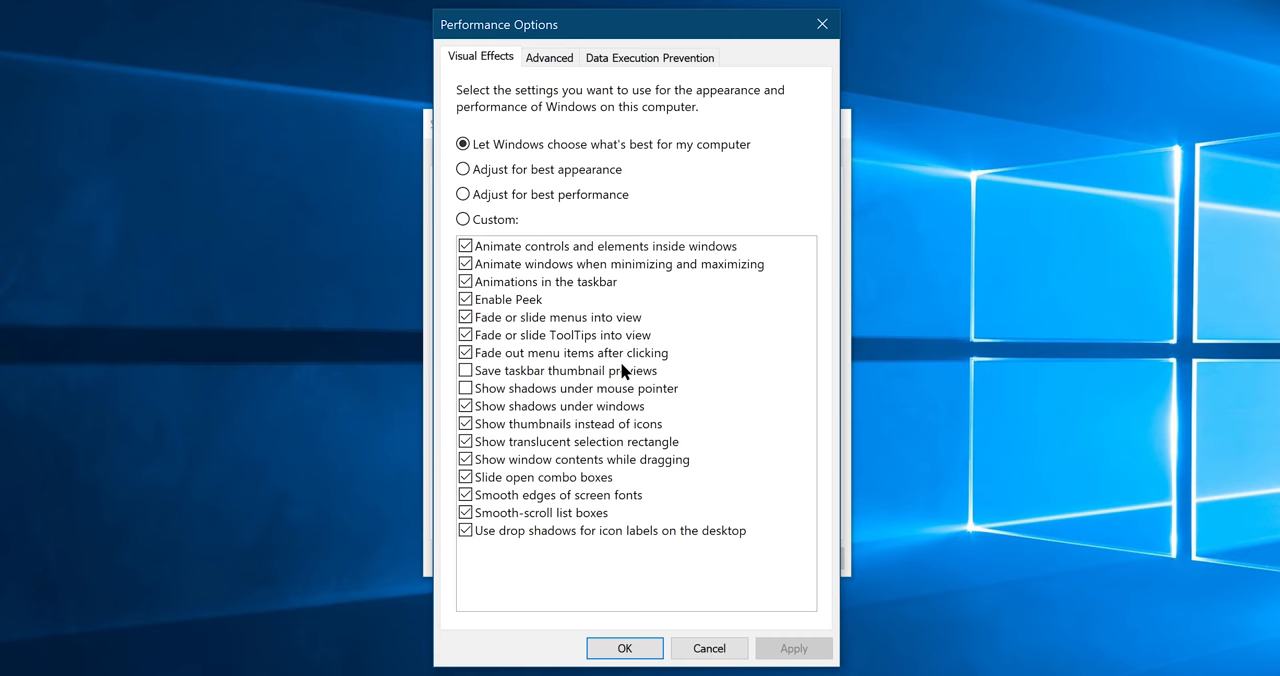
pyautogui.click(548, 57)
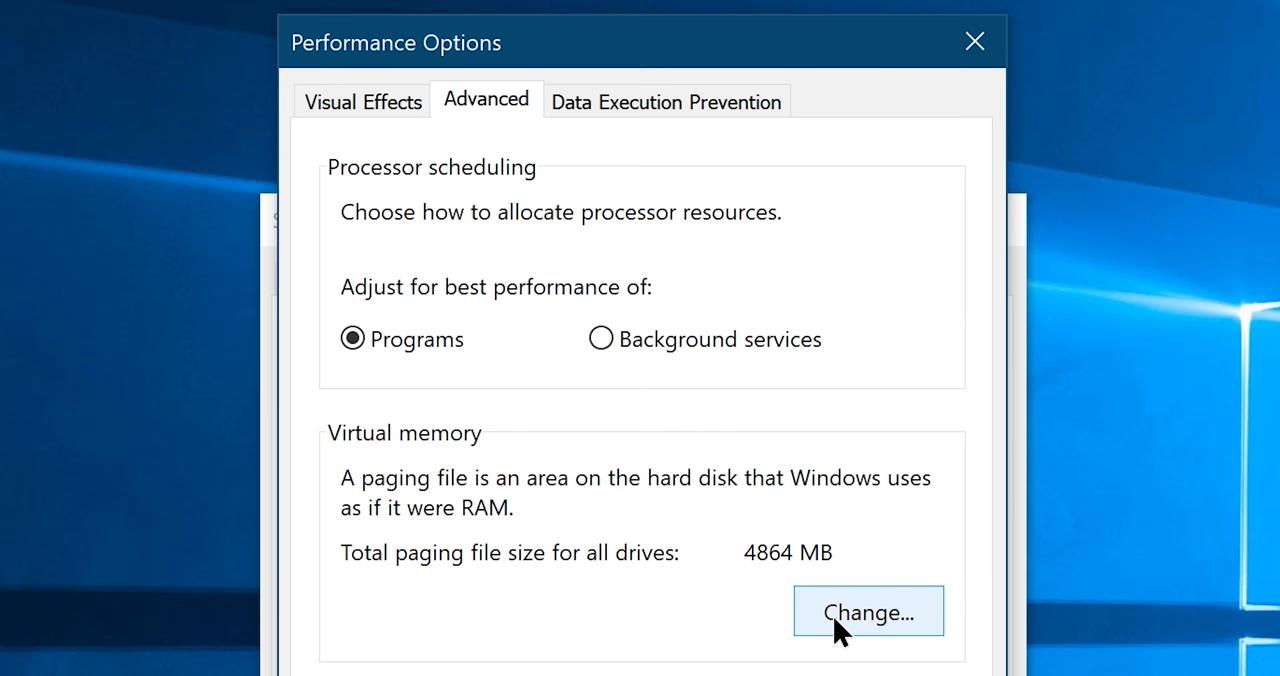
pyautogui.click(867, 611)
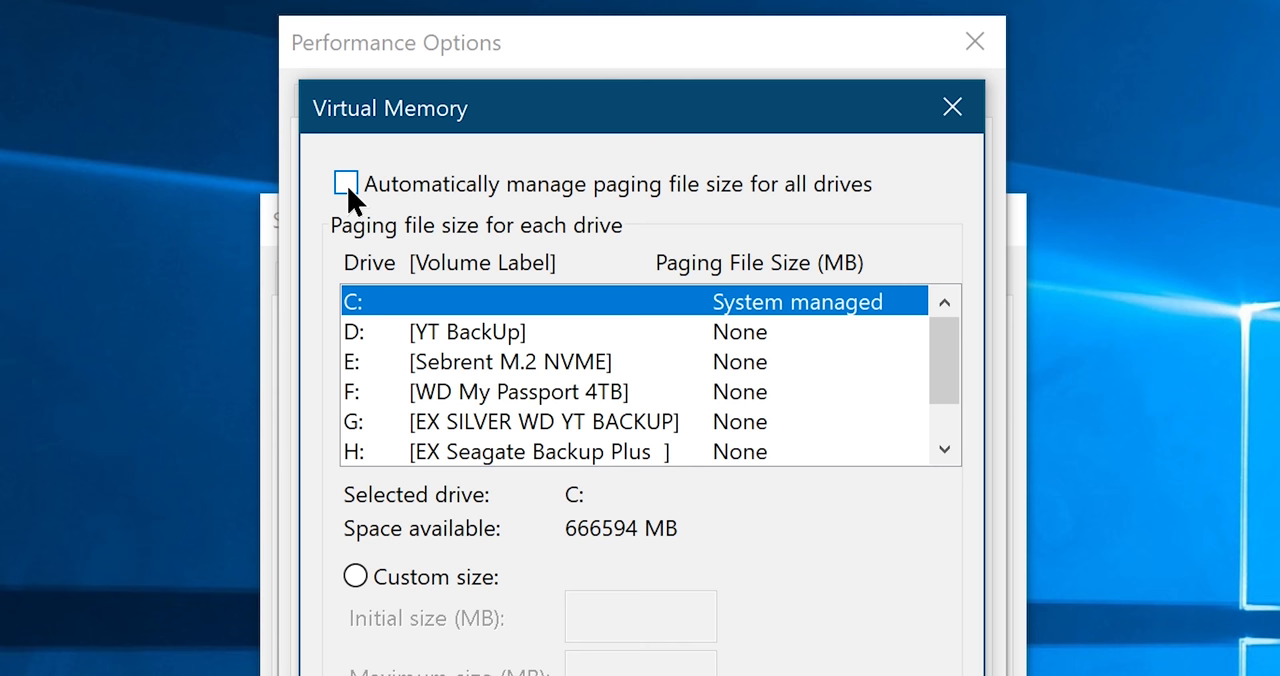
pyautogui.click(344, 184)
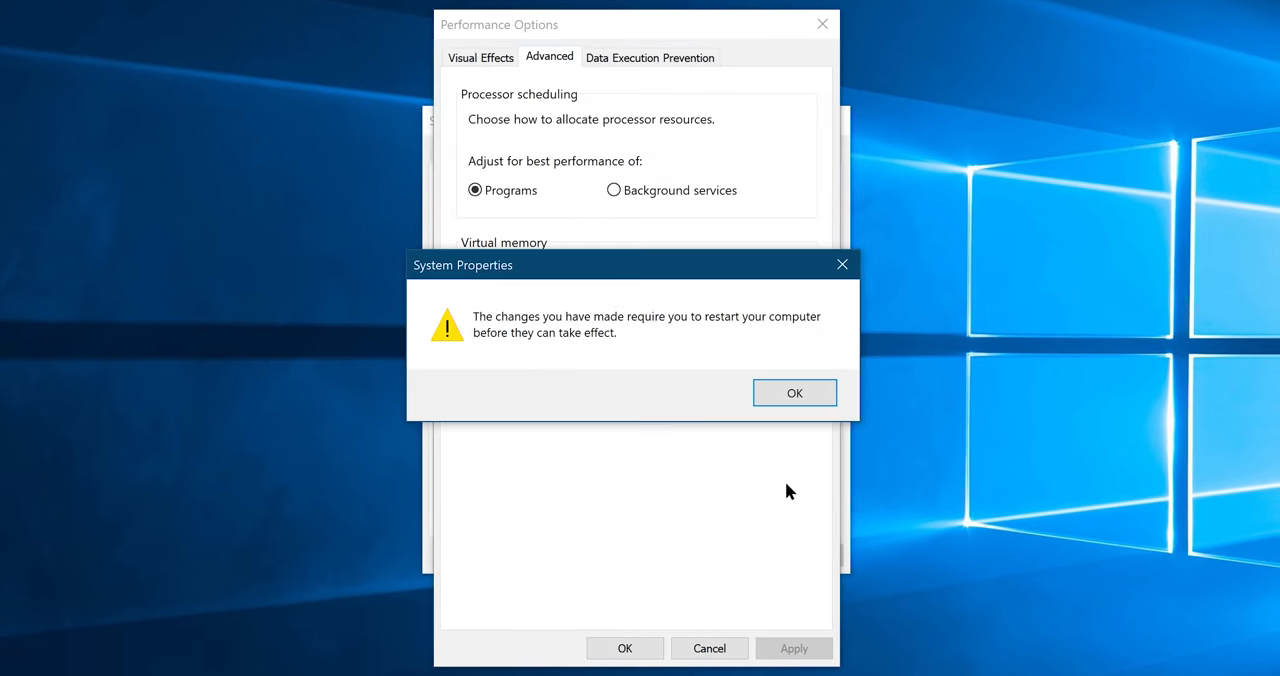
pyautogui.moveTo(640, 358)
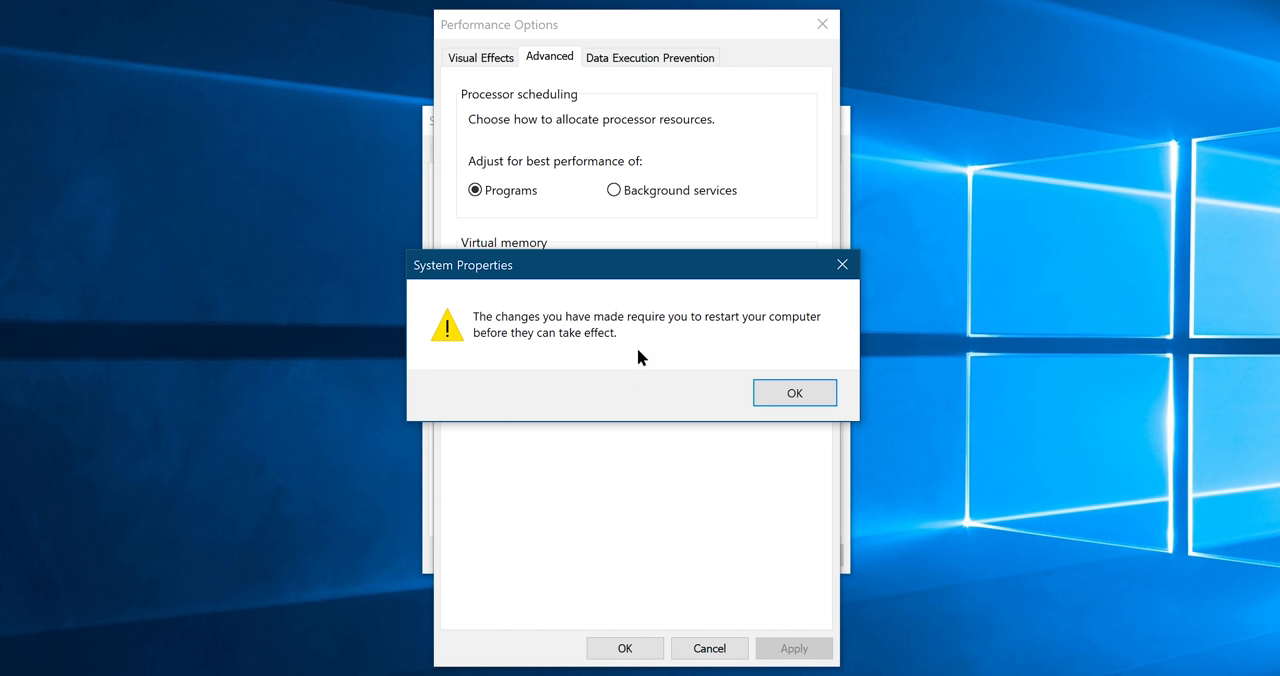
pyautogui.moveTo(658, 363)
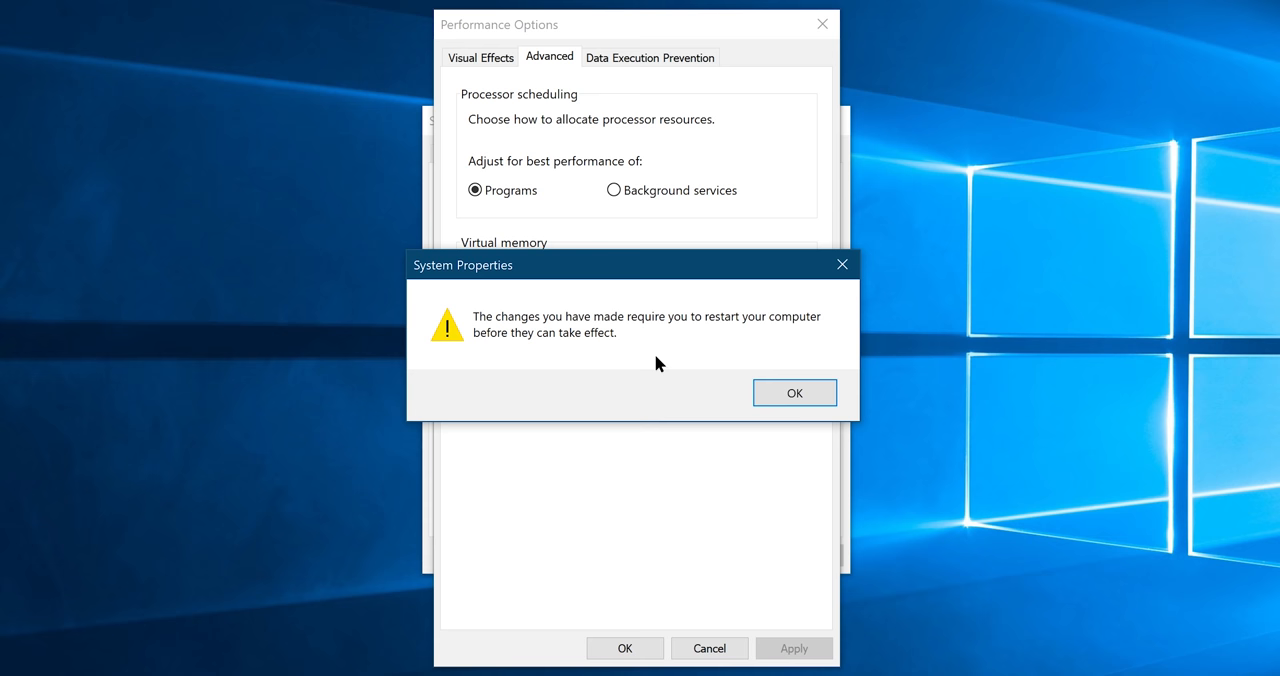
# - Dismiss the restart notice, close Performance Options with OK, and choose Restart Later
pyautogui.click(794, 392)
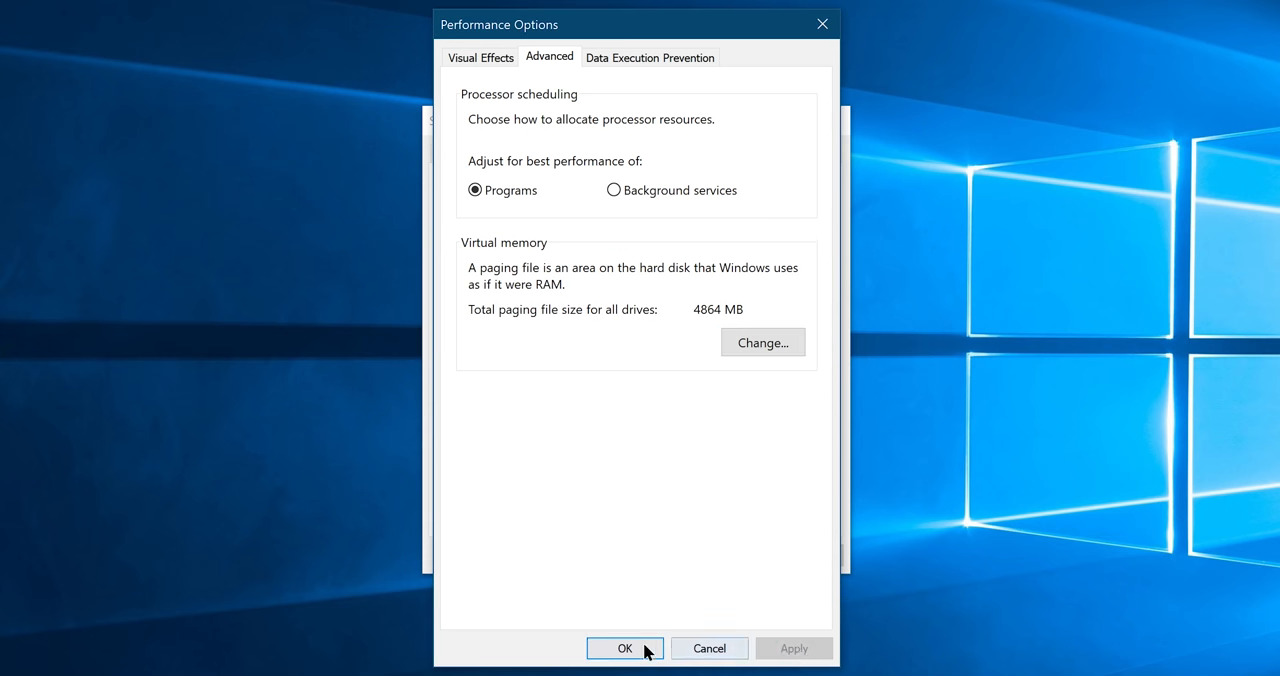
pyautogui.click(624, 648)
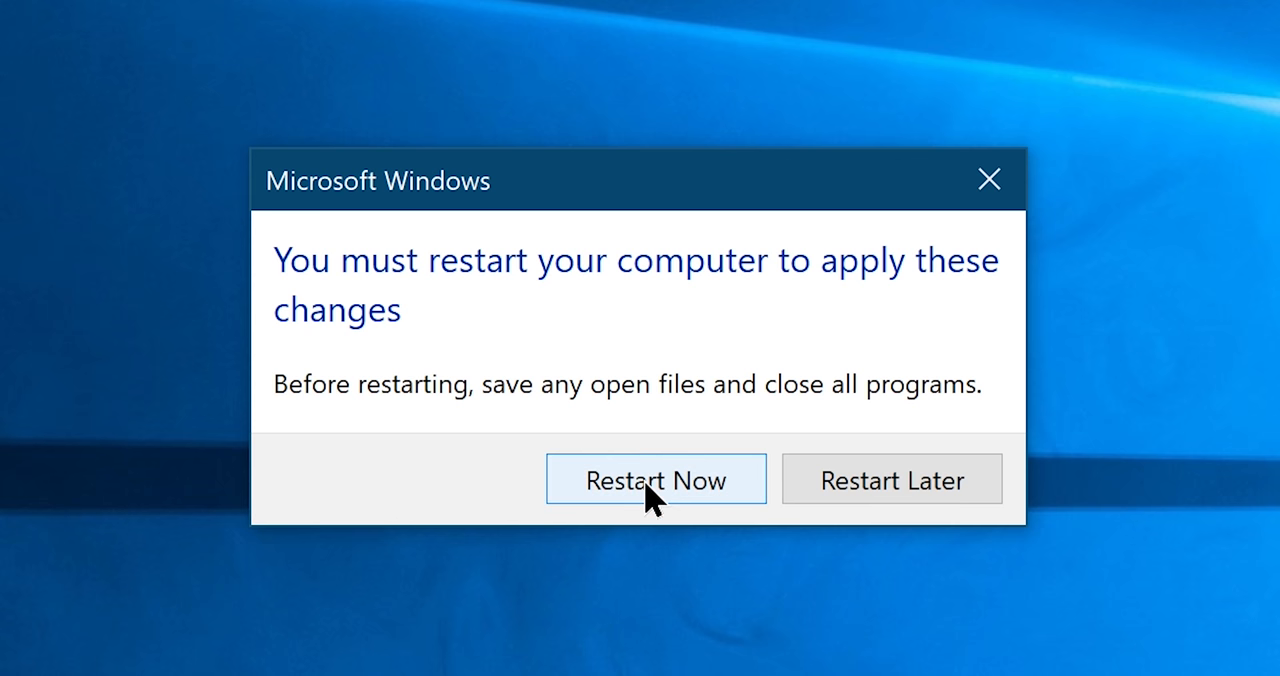
pyautogui.moveTo(863, 498)
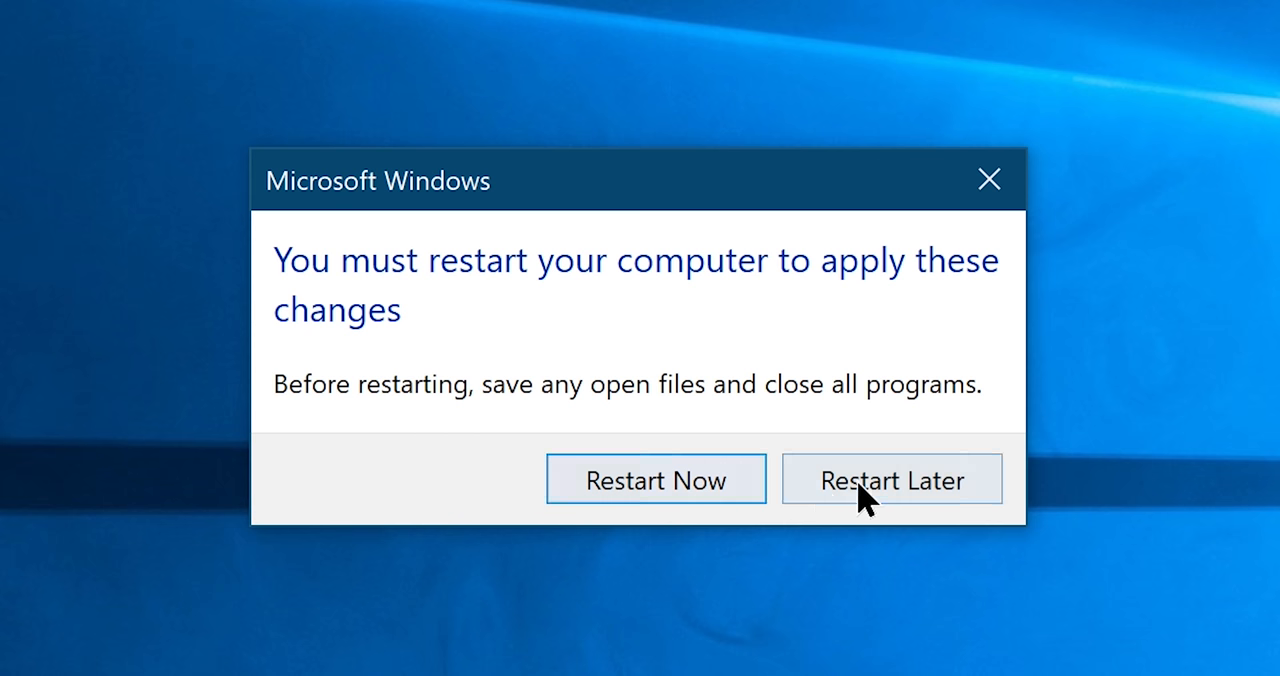
pyautogui.moveTo(893, 500)
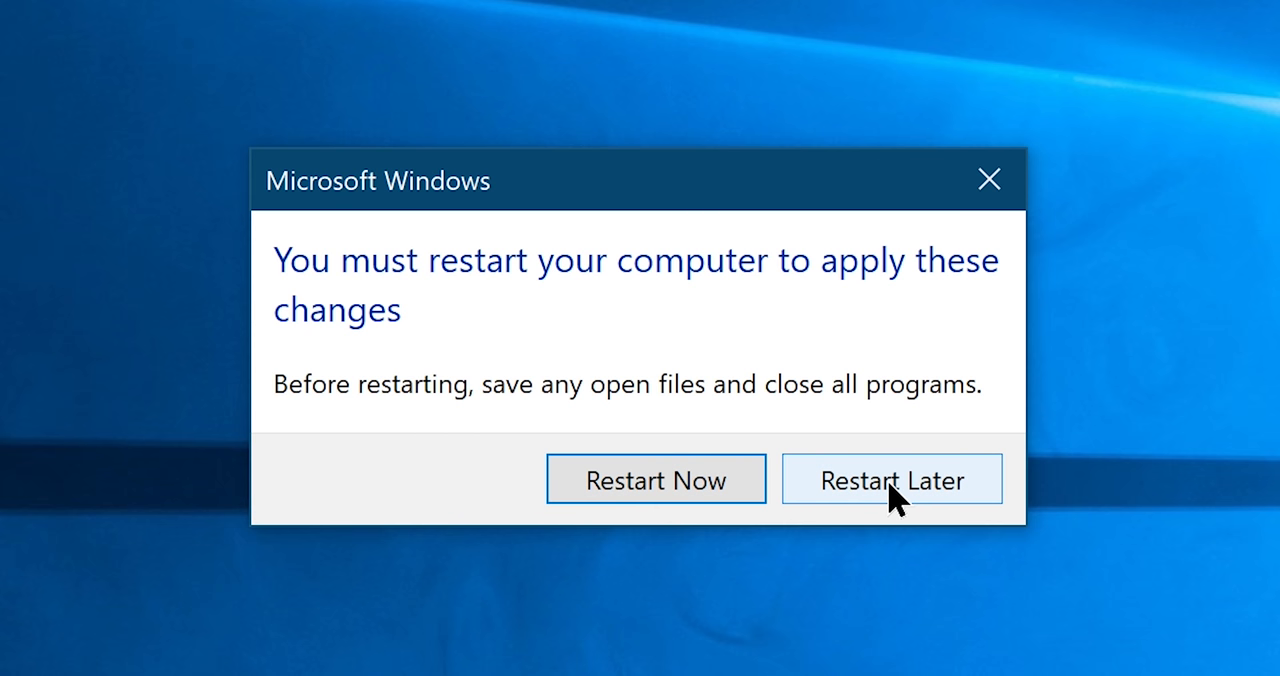
pyautogui.click(891, 479)
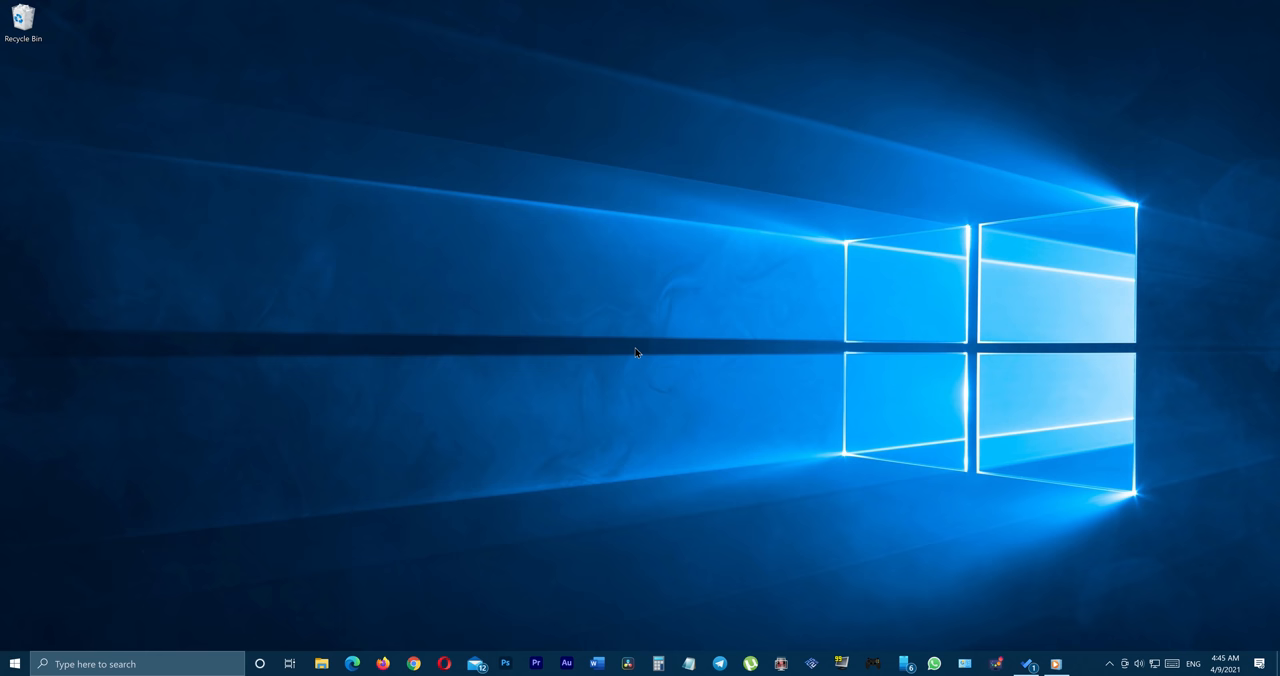
# - Open Settings > Apps & features and scroll the installed apps list
pyautogui.click(14, 663)
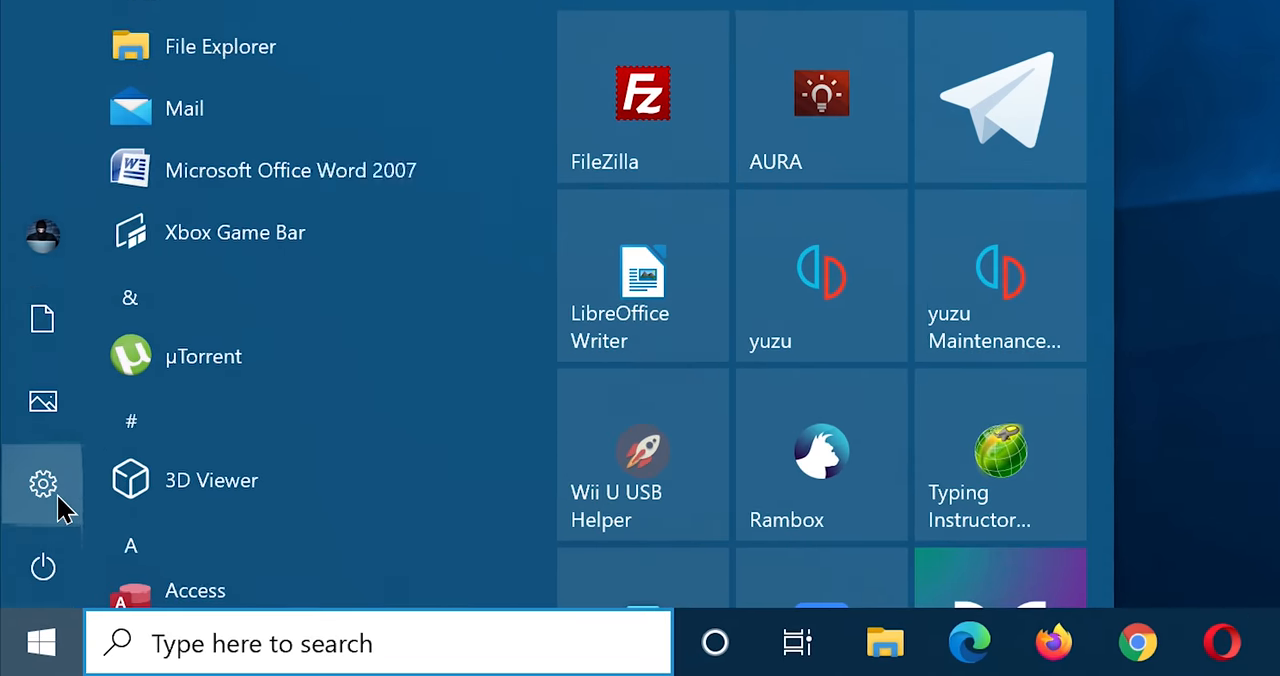
pyautogui.click(43, 484)
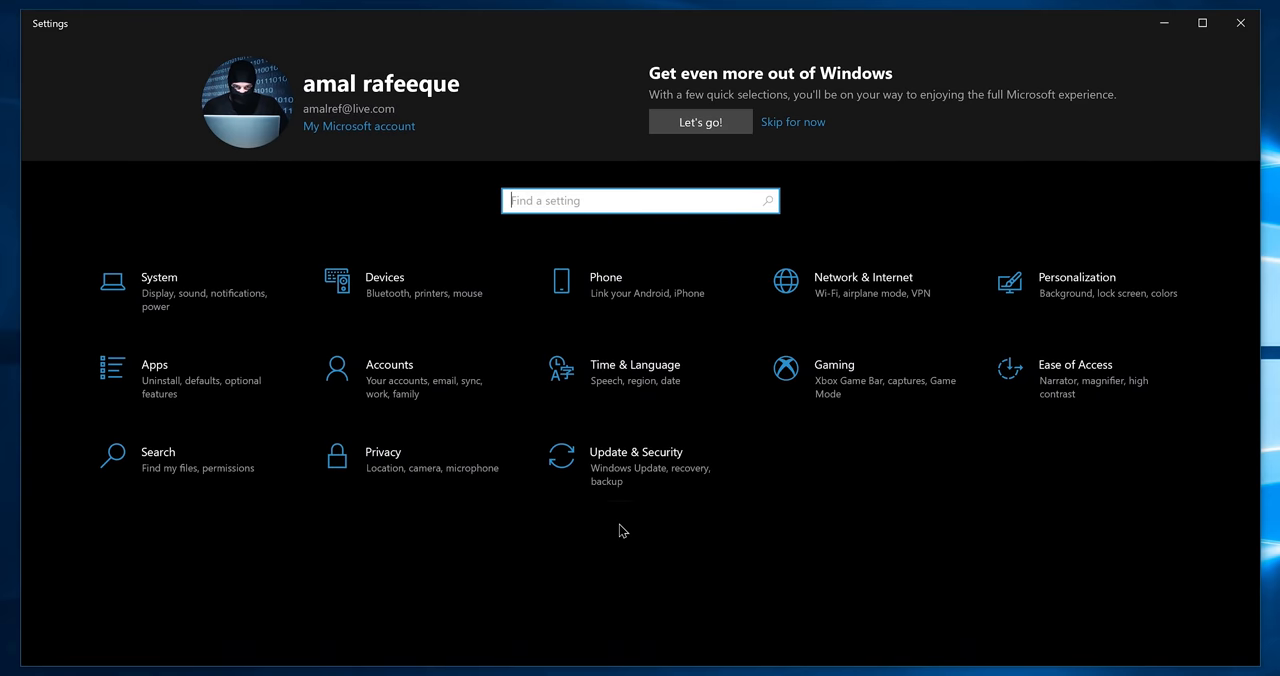
pyautogui.click(154, 370)
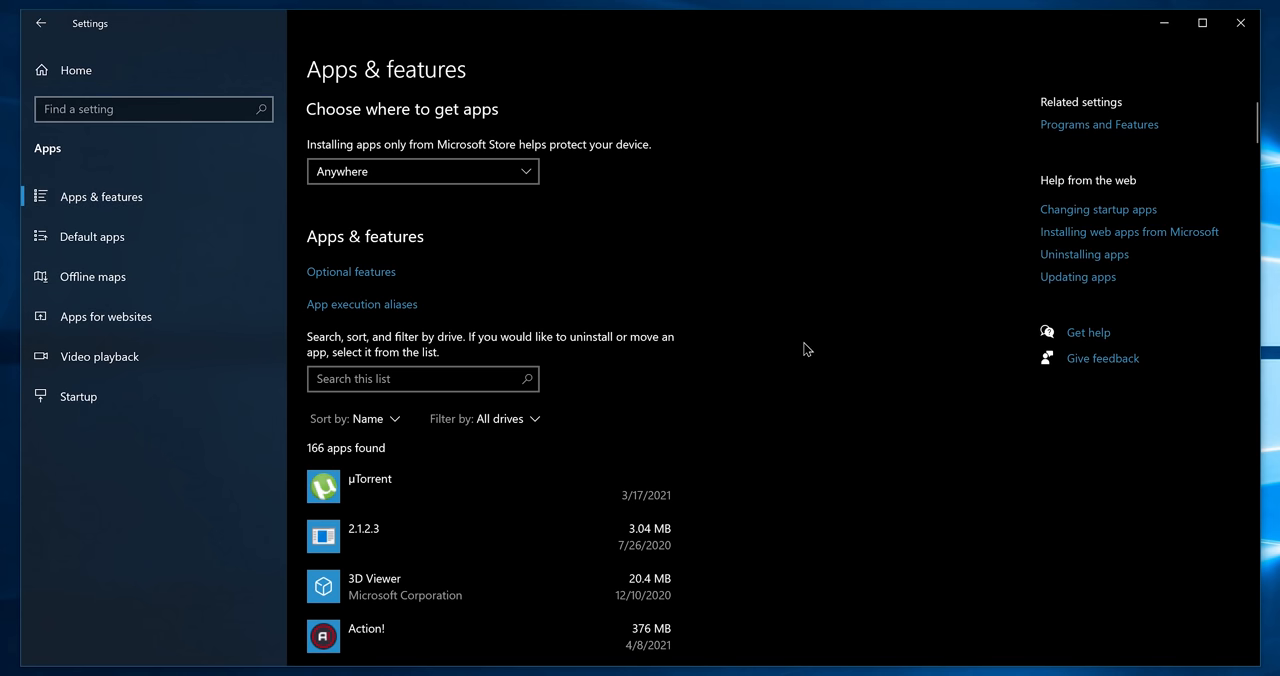
pyautogui.scroll(-3)
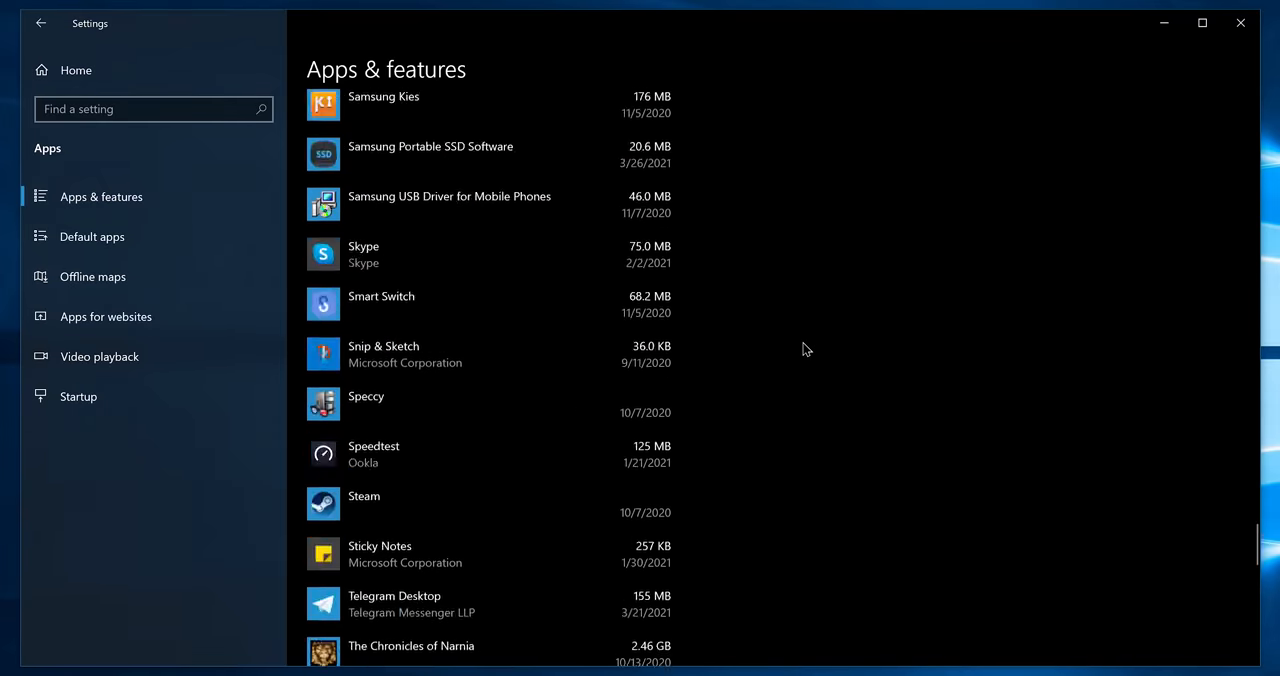
pyautogui.scroll(3)
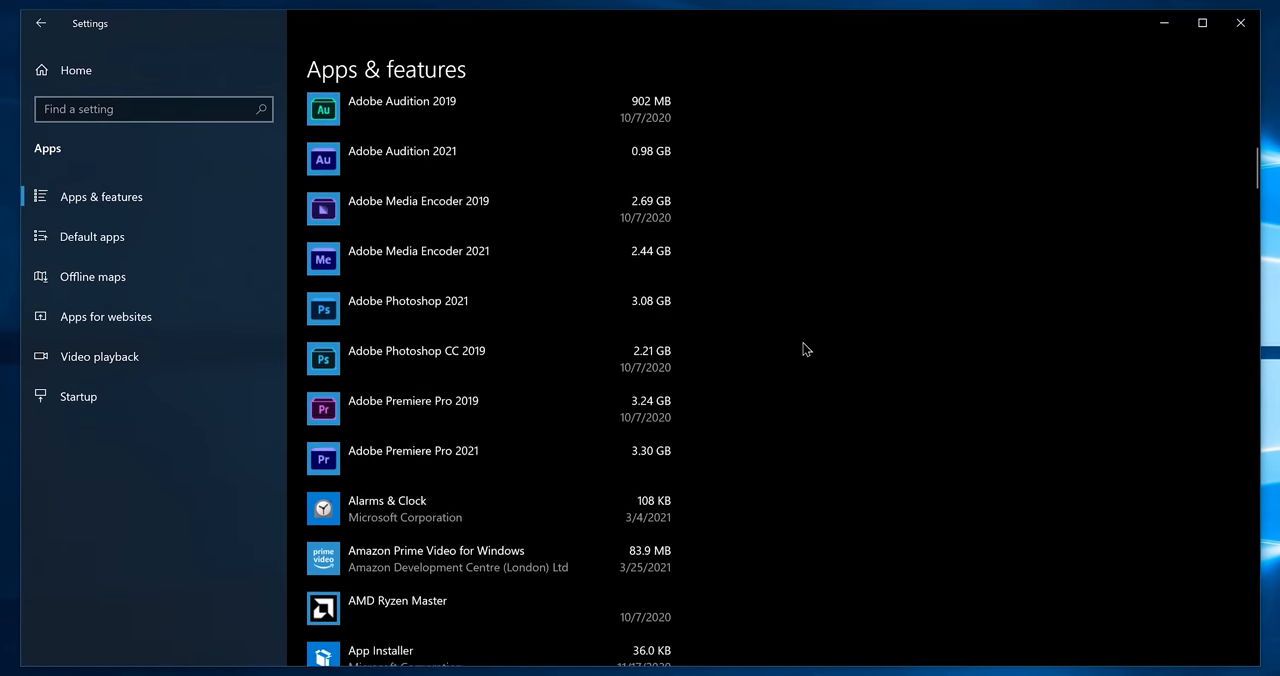
pyautogui.scroll(-3)
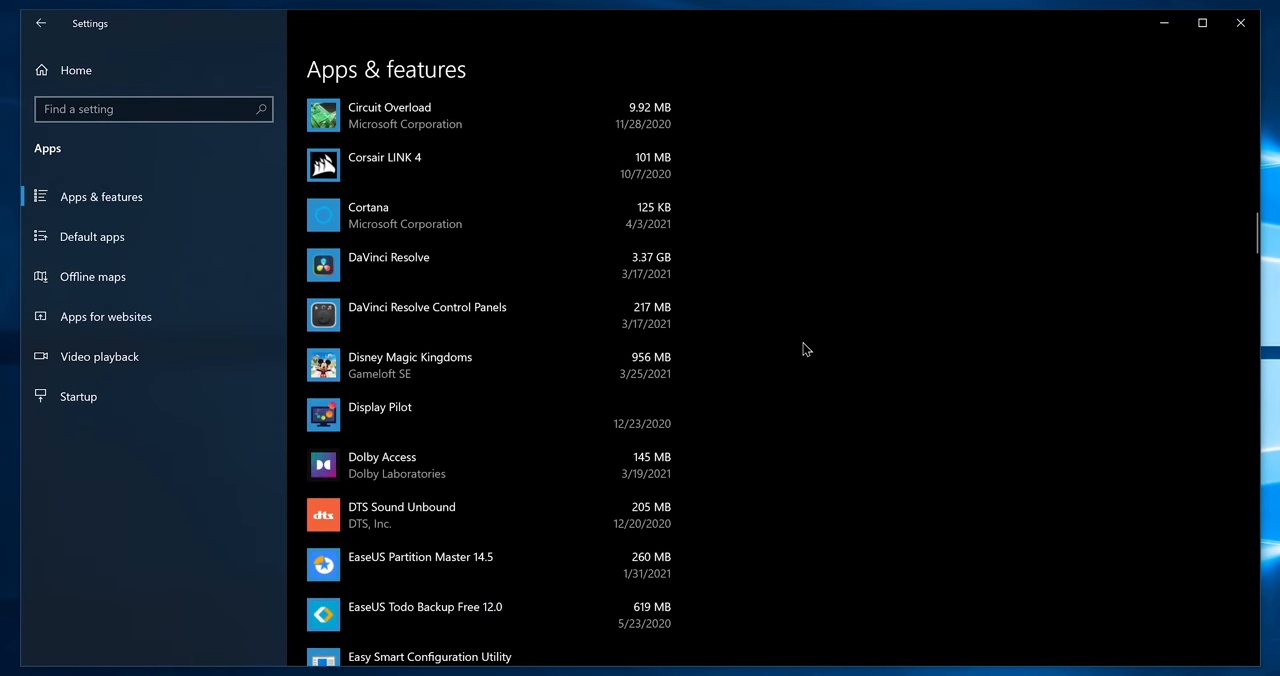
pyautogui.scroll(-3)
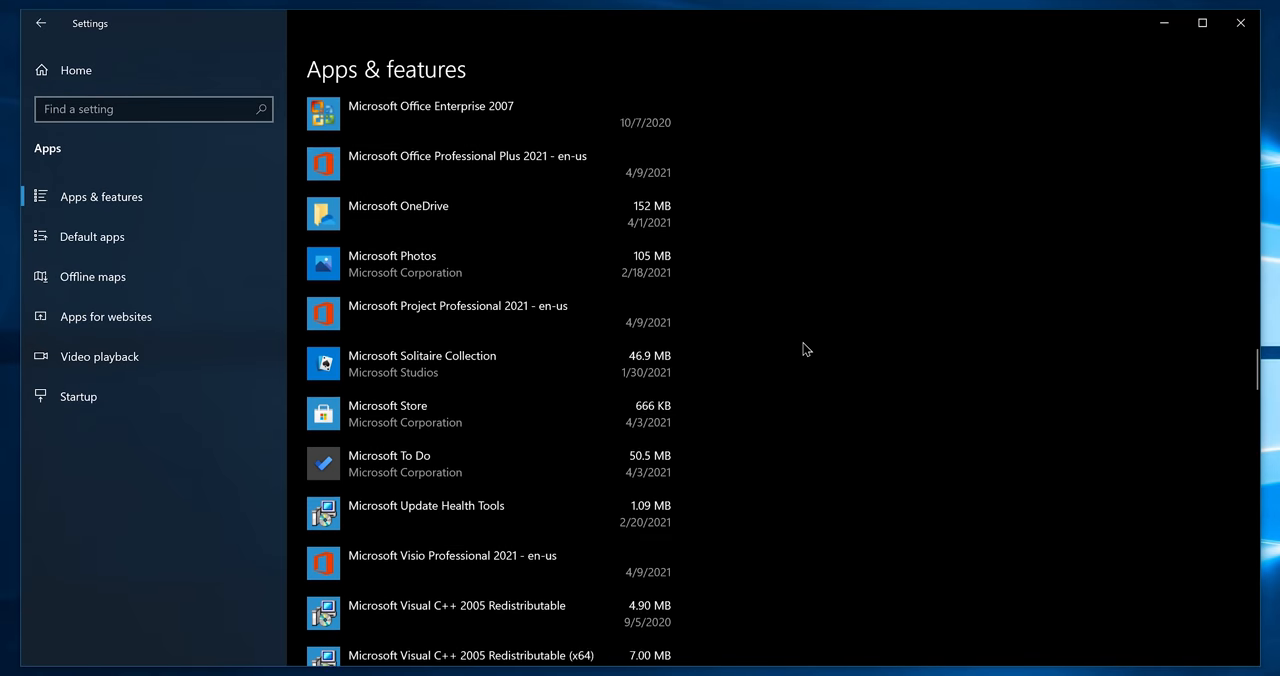
pyautogui.scroll(-3)
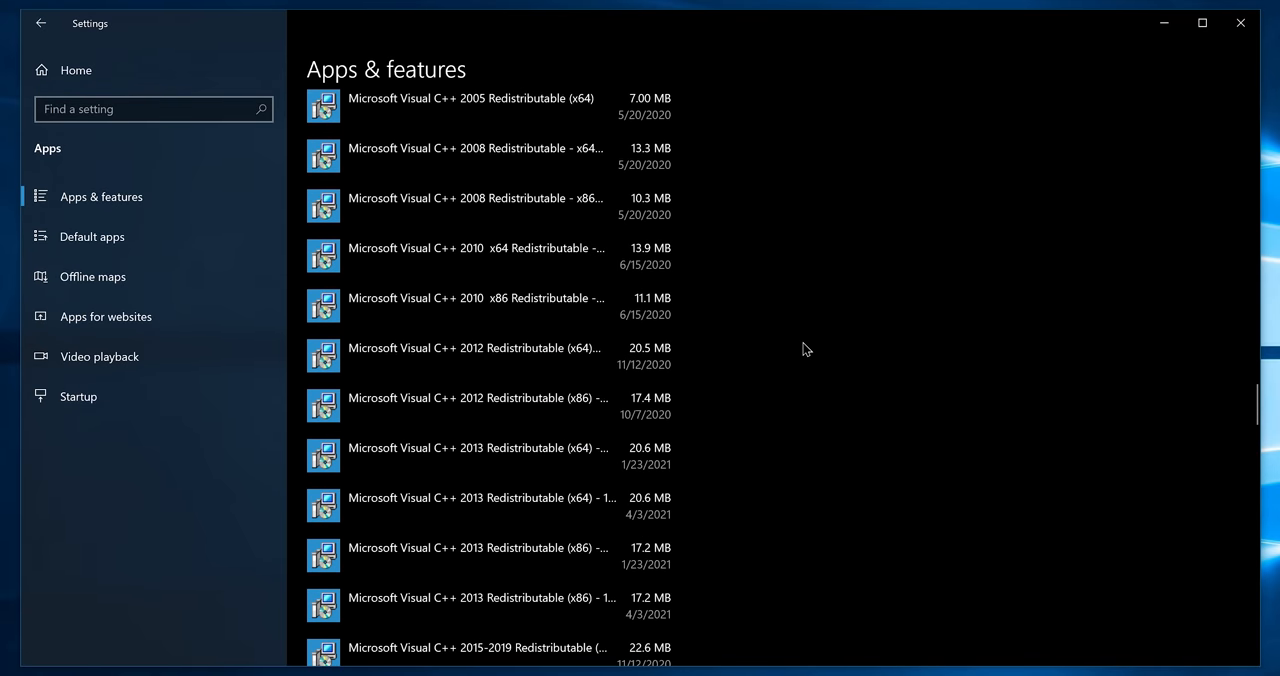
pyautogui.moveTo(540, 373)
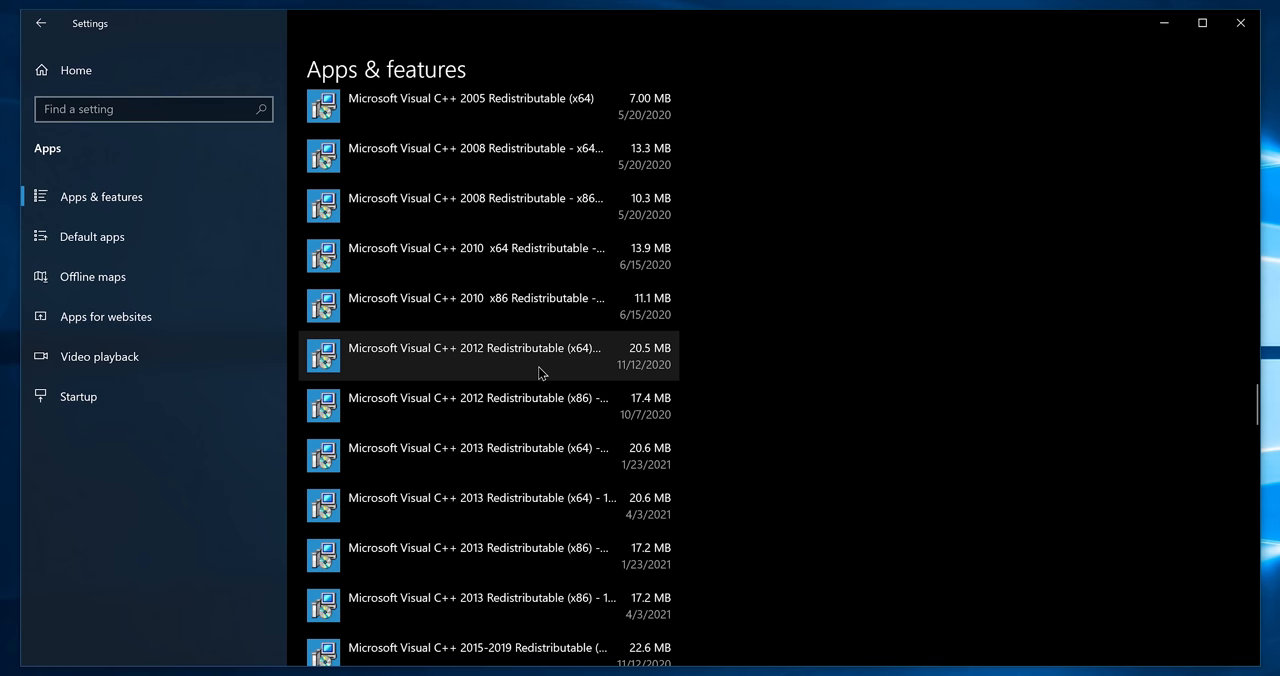
pyautogui.scroll(3)
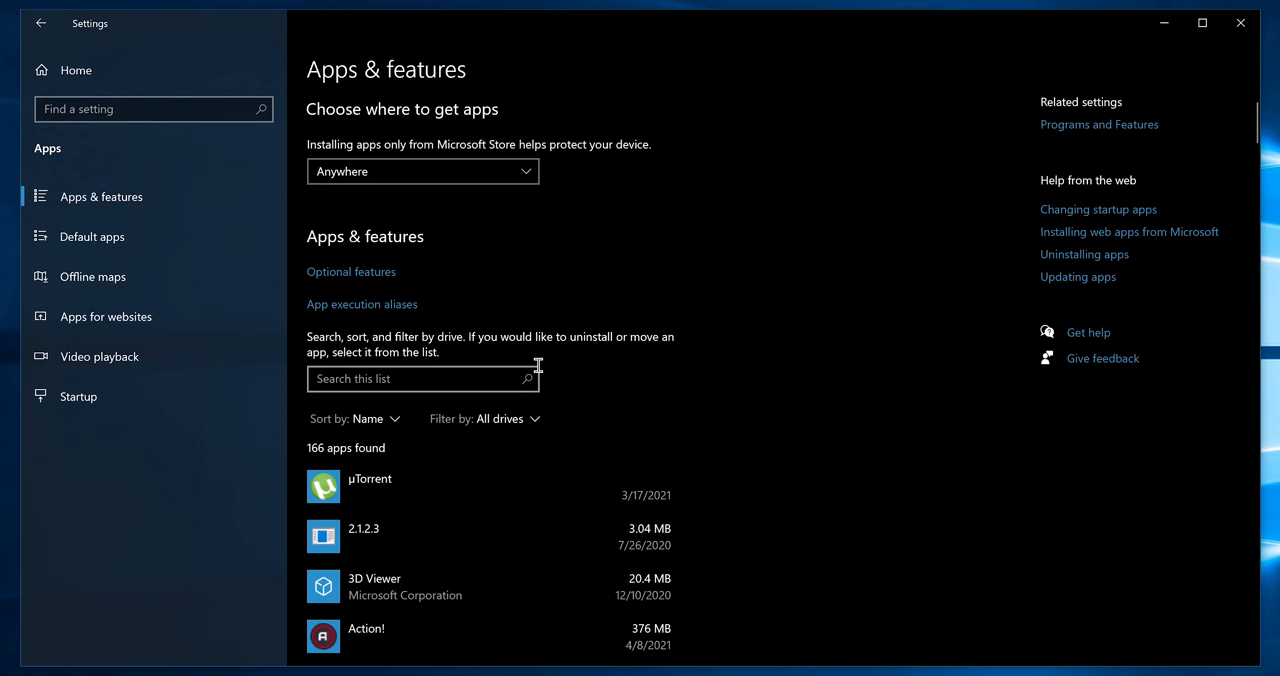
pyautogui.scroll(-3)
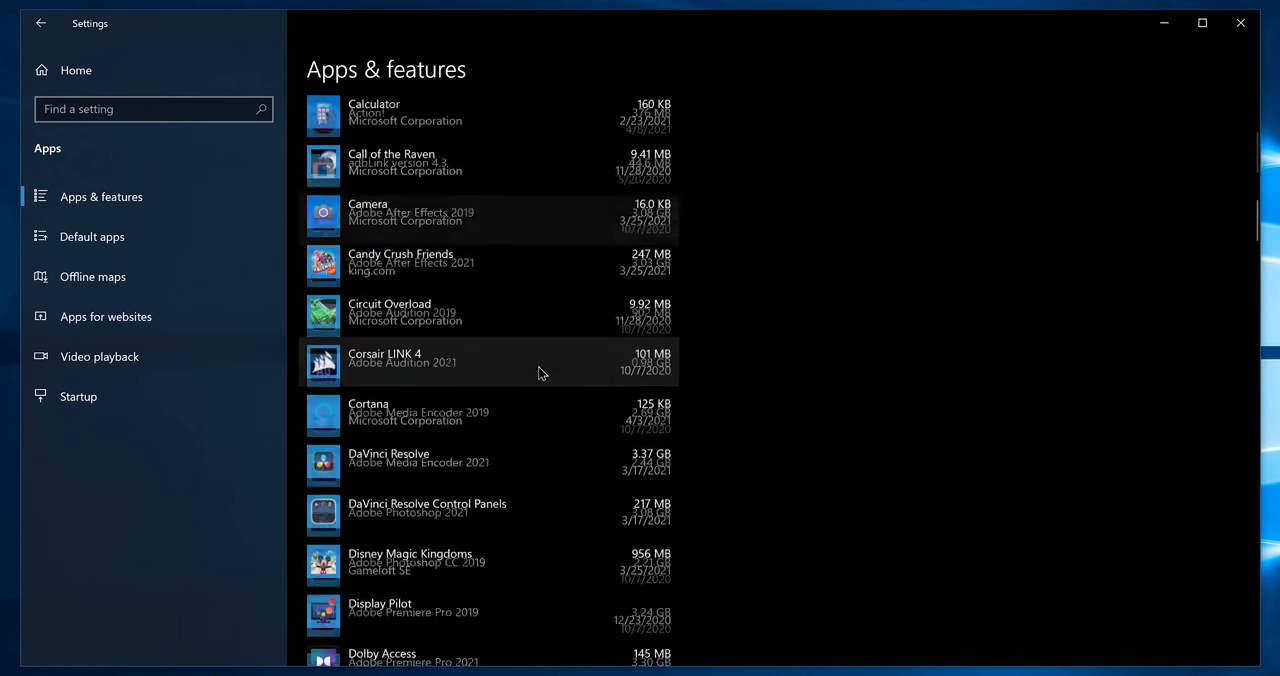
# - Uninstall Disney Magic Kingdoms, then remove Samsung Kies including its temporary save file
pyautogui.click(416, 562)
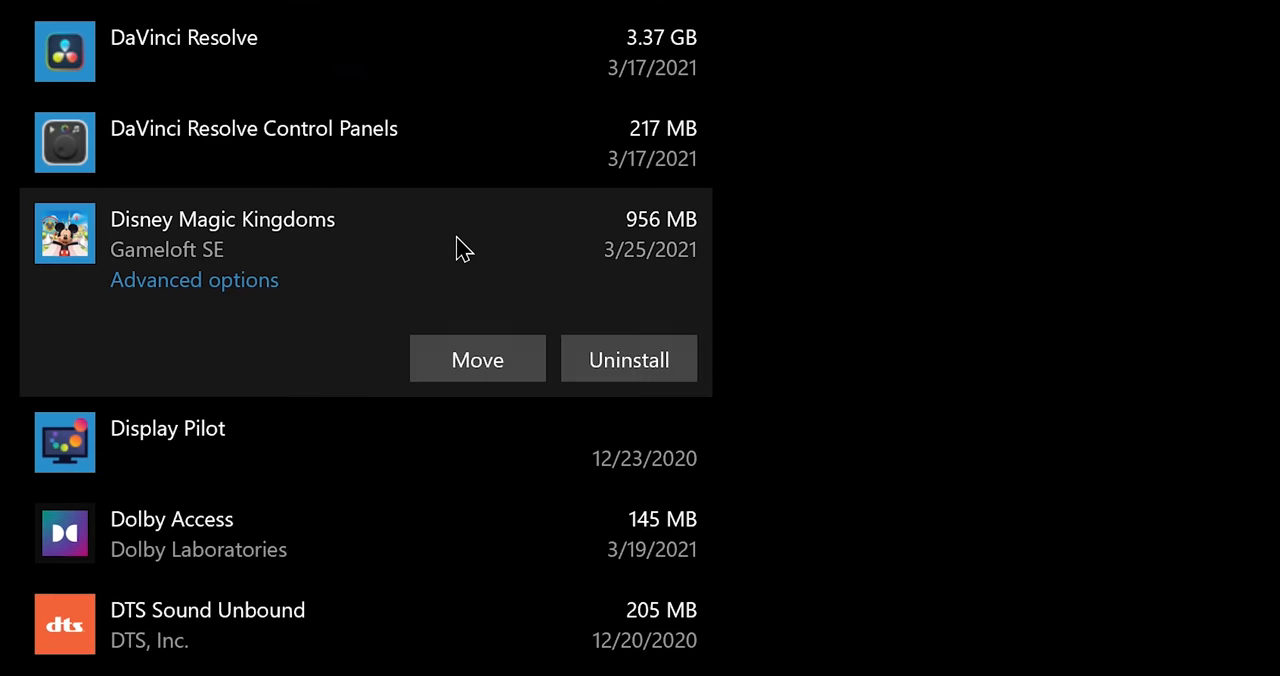
pyautogui.click(628, 360)
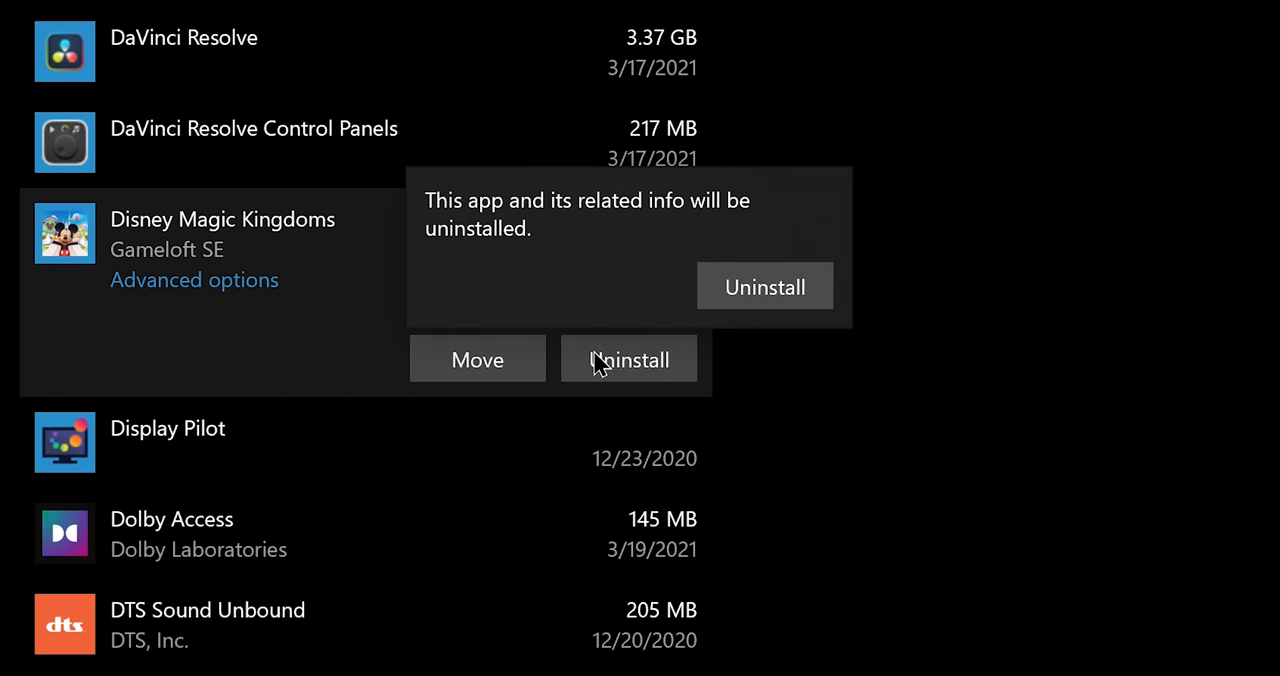
pyautogui.moveTo(765, 287)
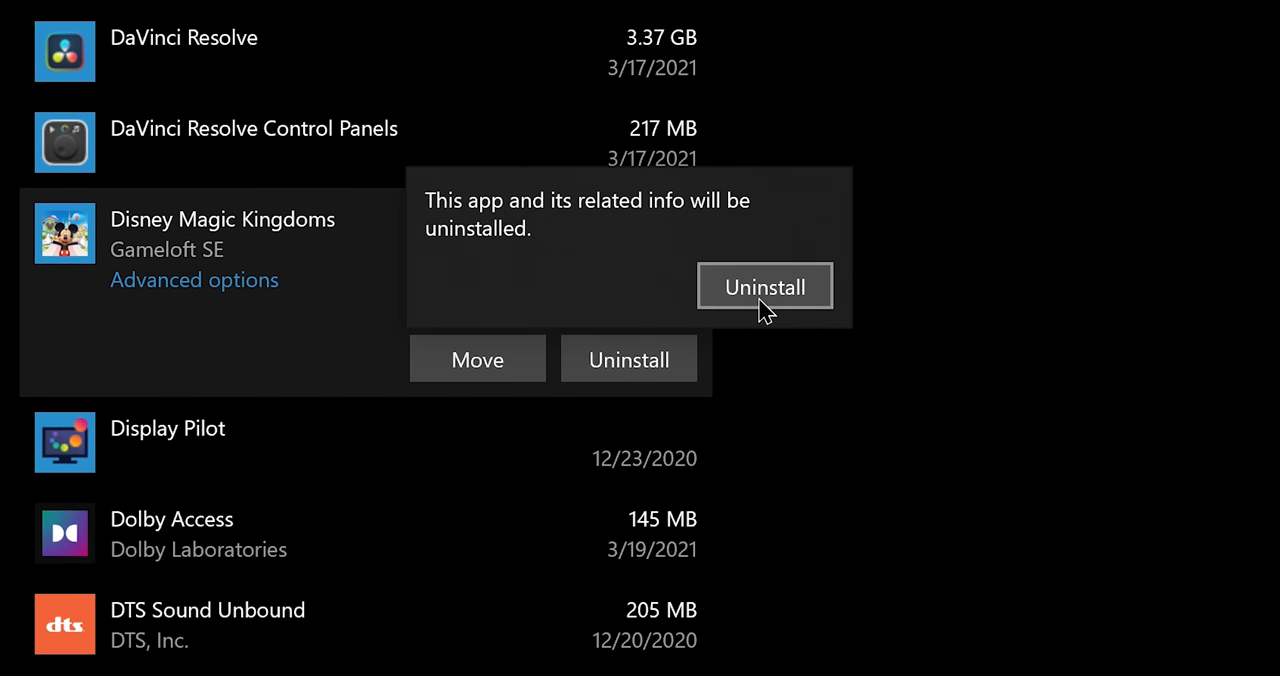
pyautogui.click(764, 287)
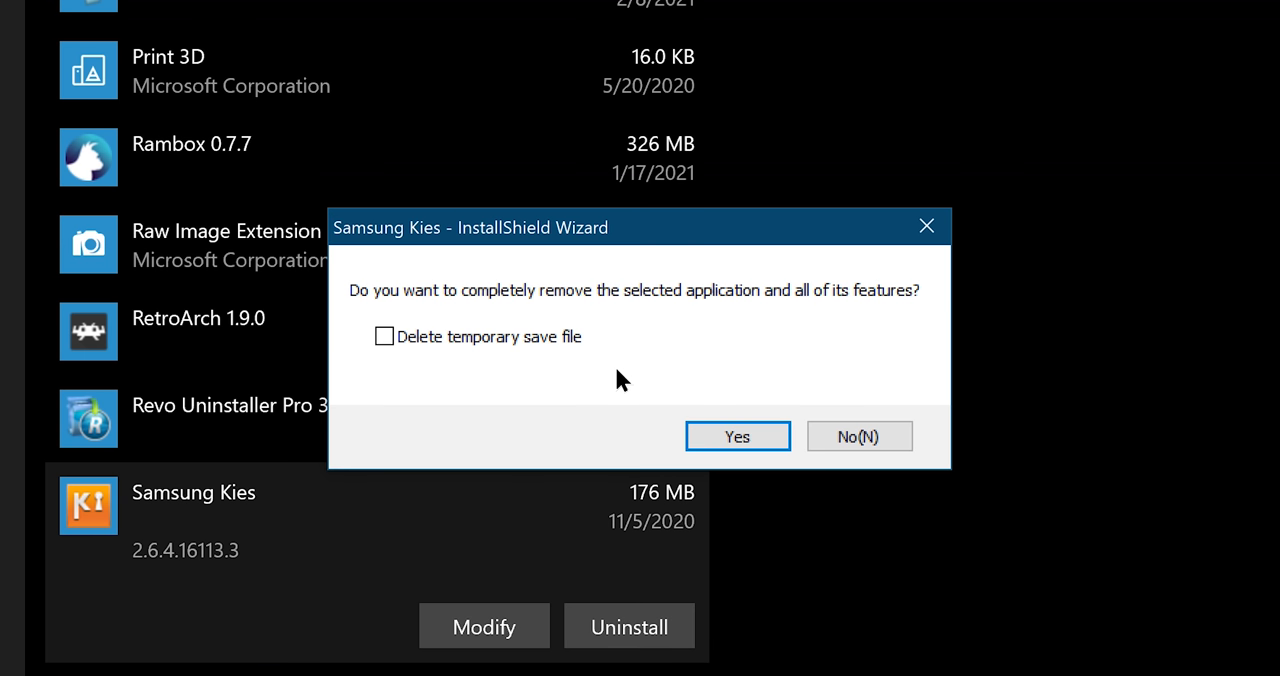
pyautogui.click(384, 336)
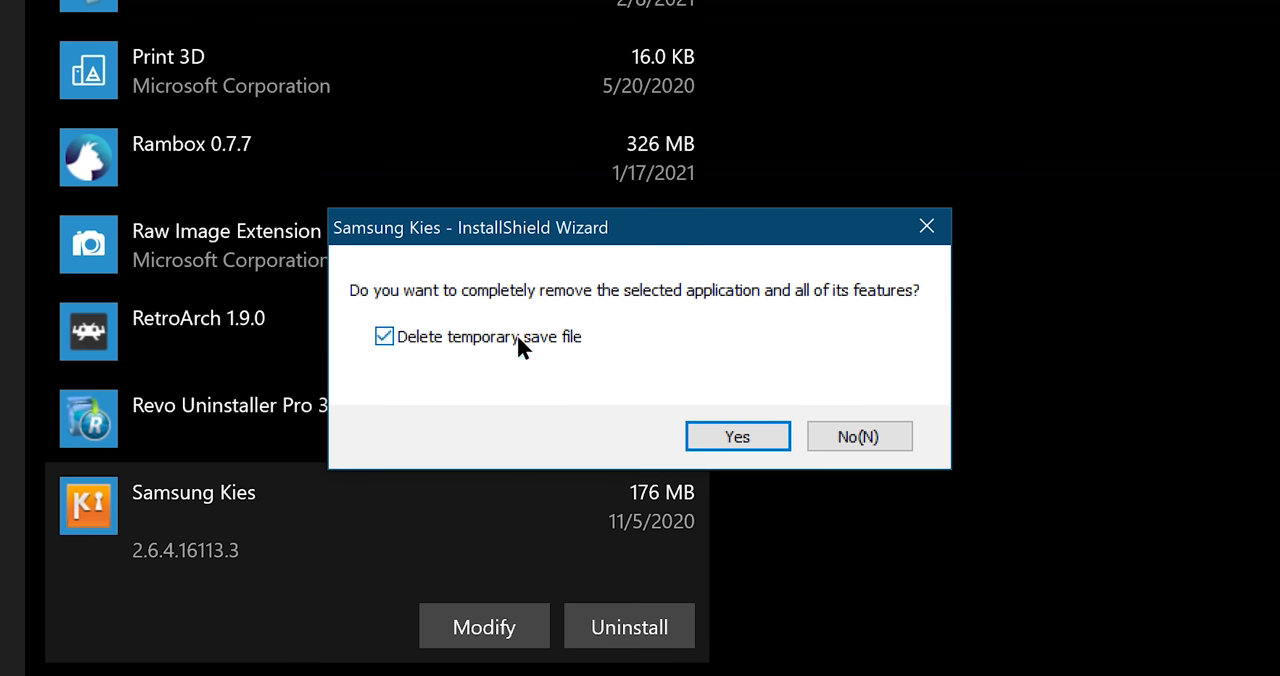
pyautogui.click(737, 436)
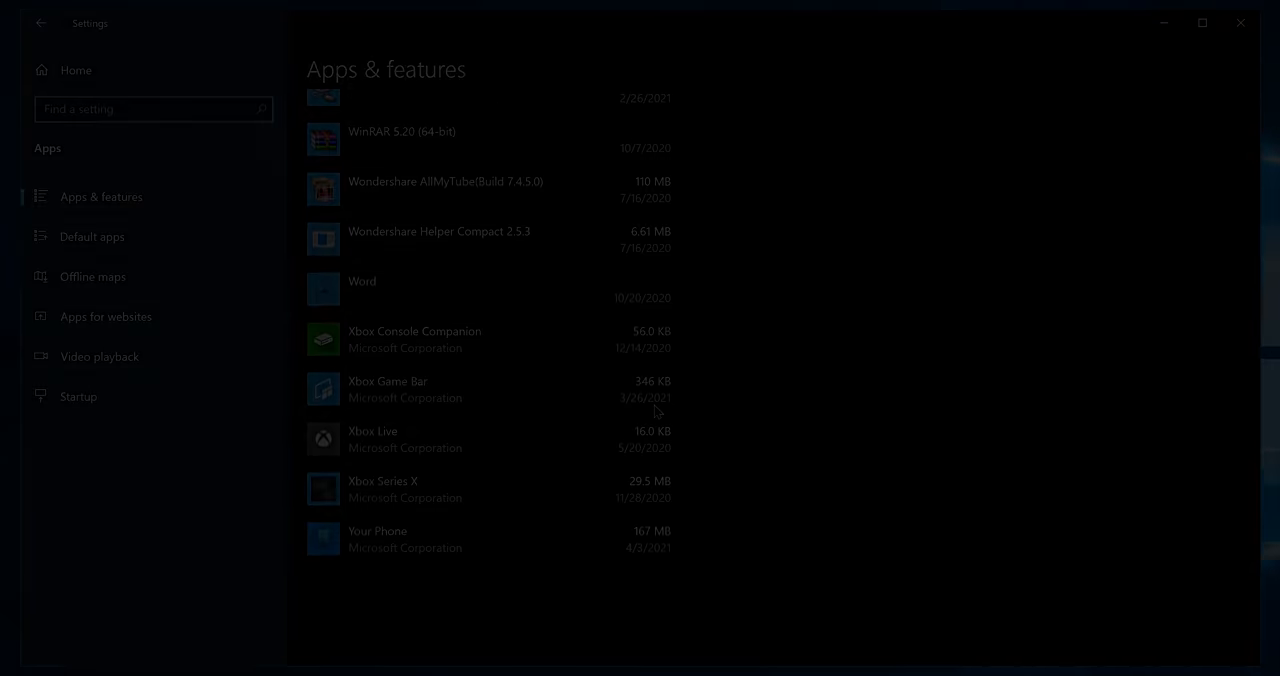
# - Return from Apps & features to the main Settings home page
pyautogui.click(1240, 22)
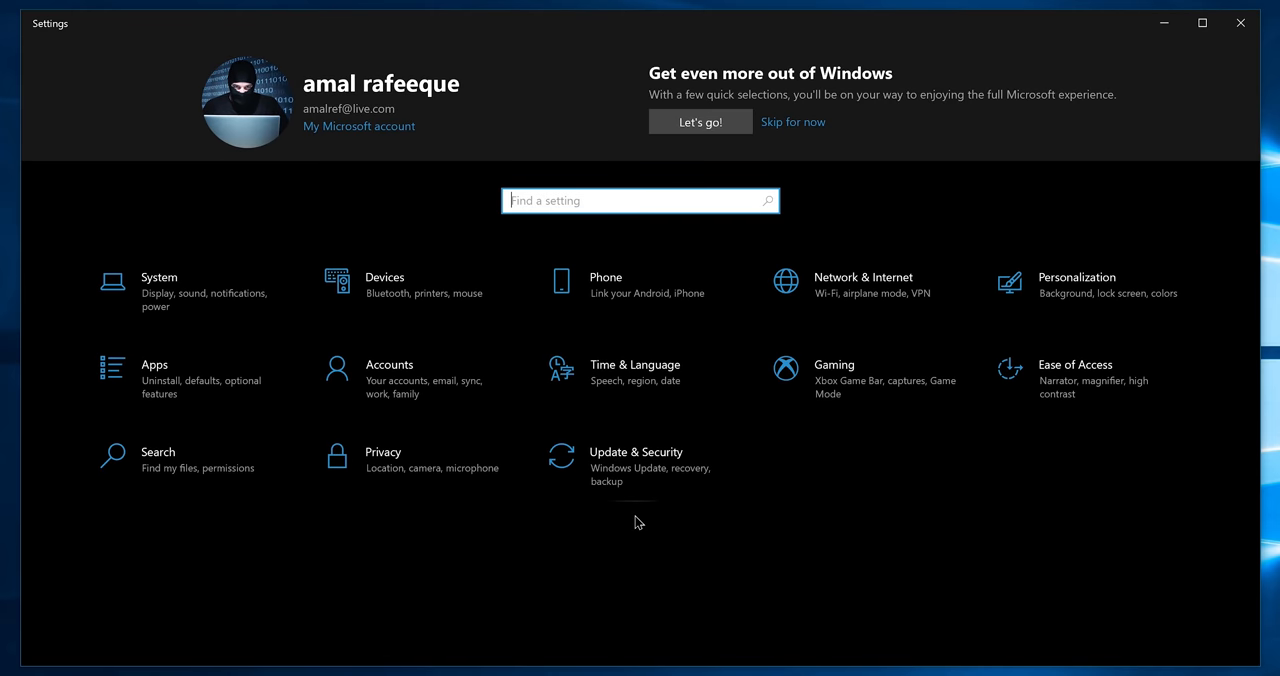
# - Turn Storage Sense on under System > Storage and open its configuration options
pyautogui.click(159, 285)
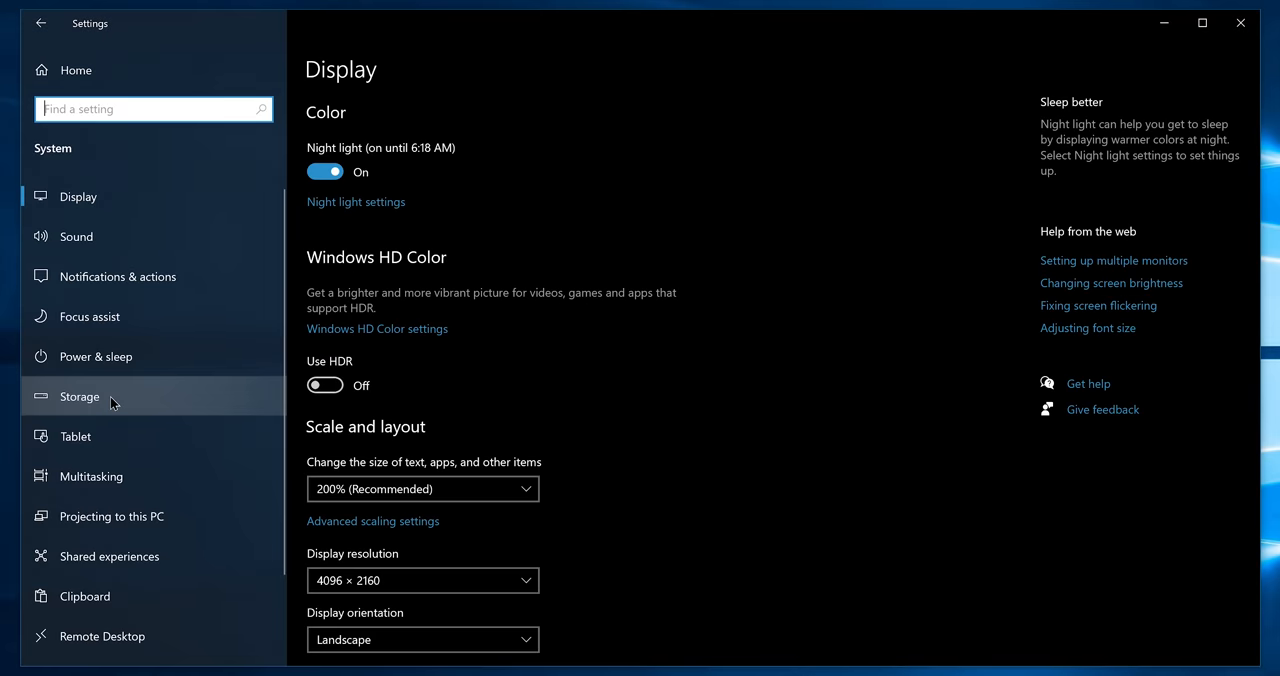
pyautogui.click(79, 396)
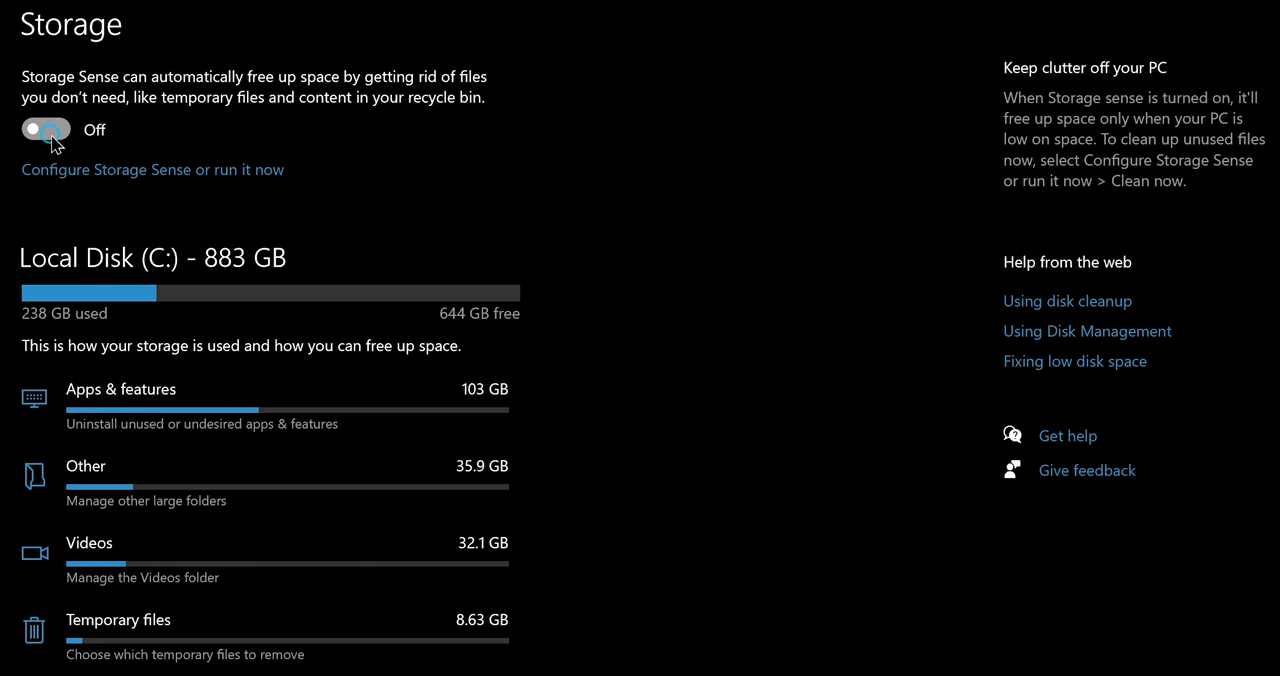
pyautogui.click(45, 130)
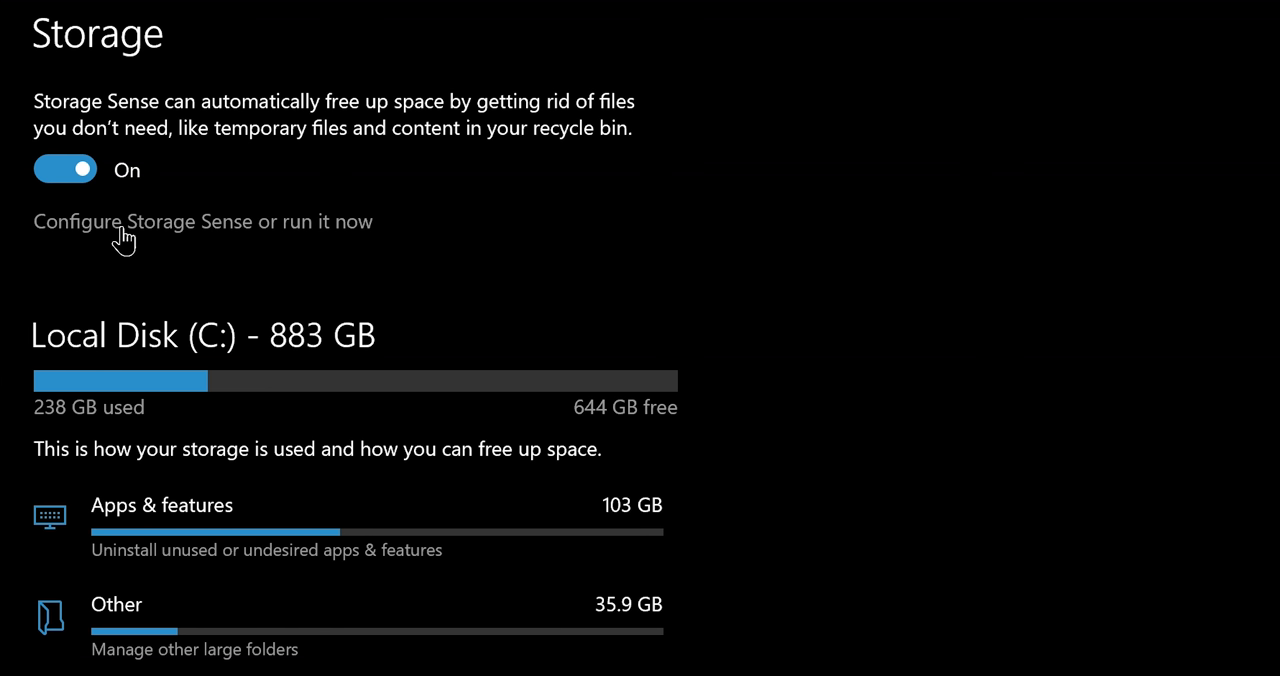
pyautogui.click(203, 221)
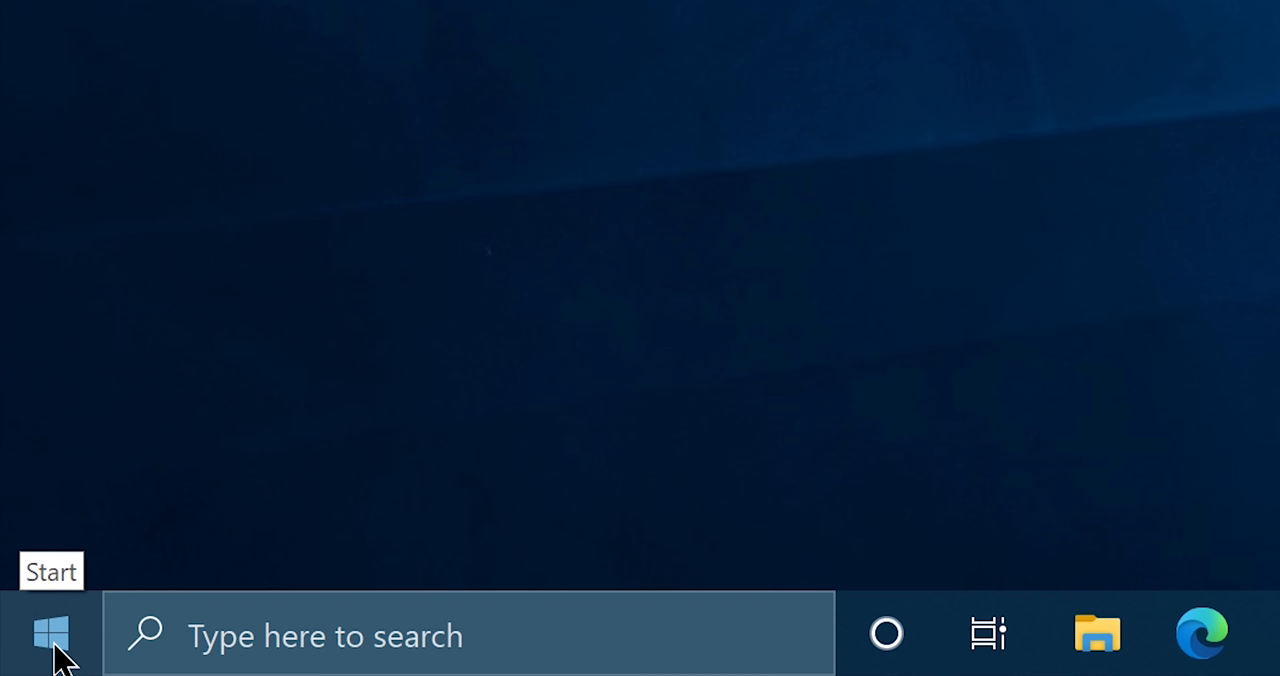
# - Launch msconfig from the Run box and show the Services tab
pyautogui.rightClick(50, 635)
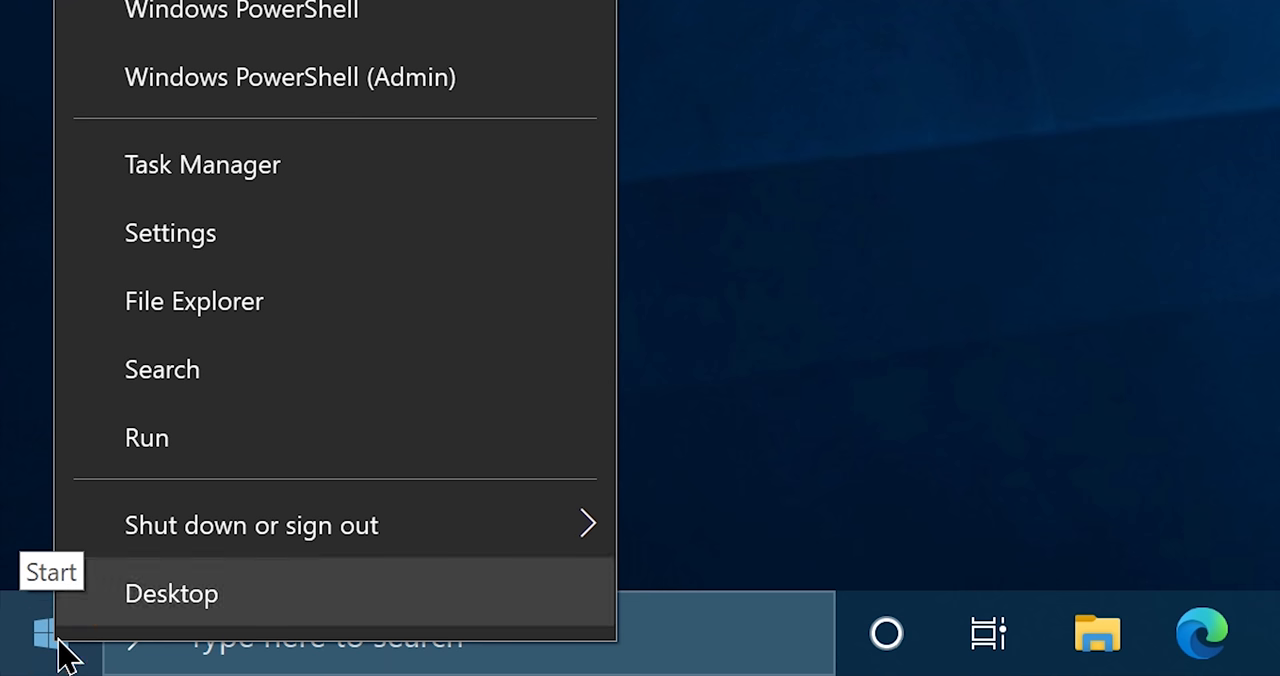
pyautogui.click(147, 437)
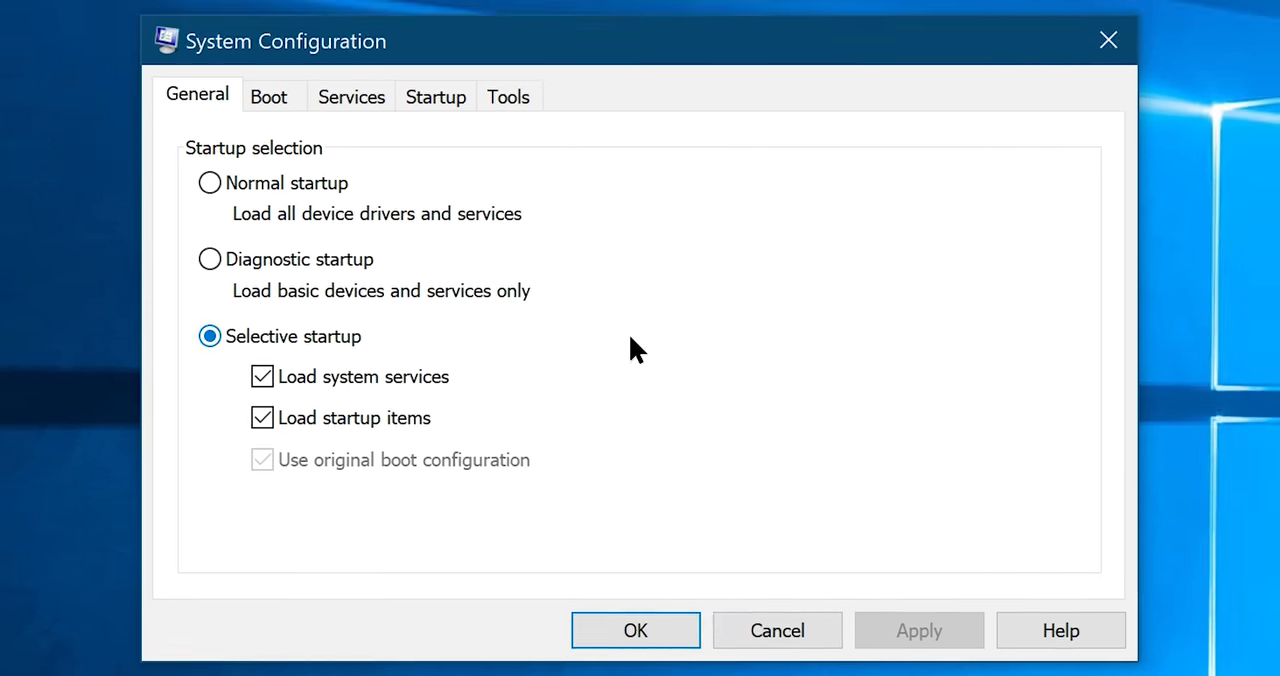
pyautogui.click(351, 96)
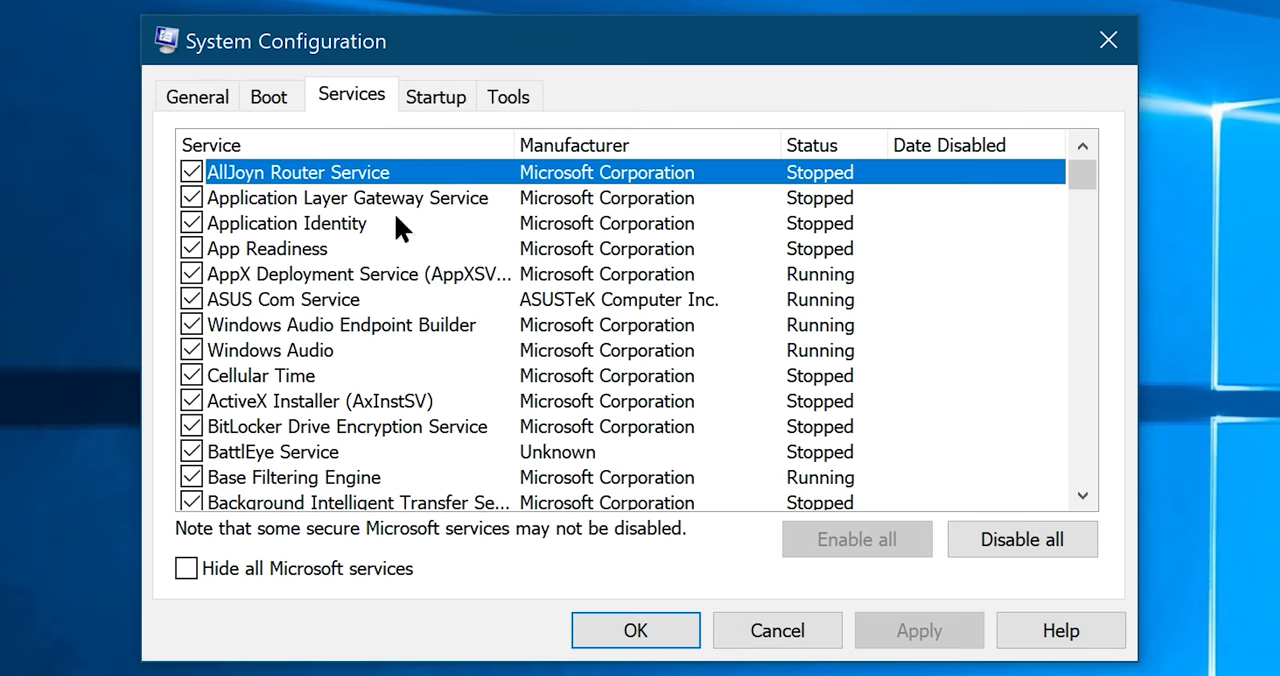
# - Hide Microsoft services, disable the Uncheater for BattleGrounds_GL service, and apply with OK
pyautogui.scroll(-3)
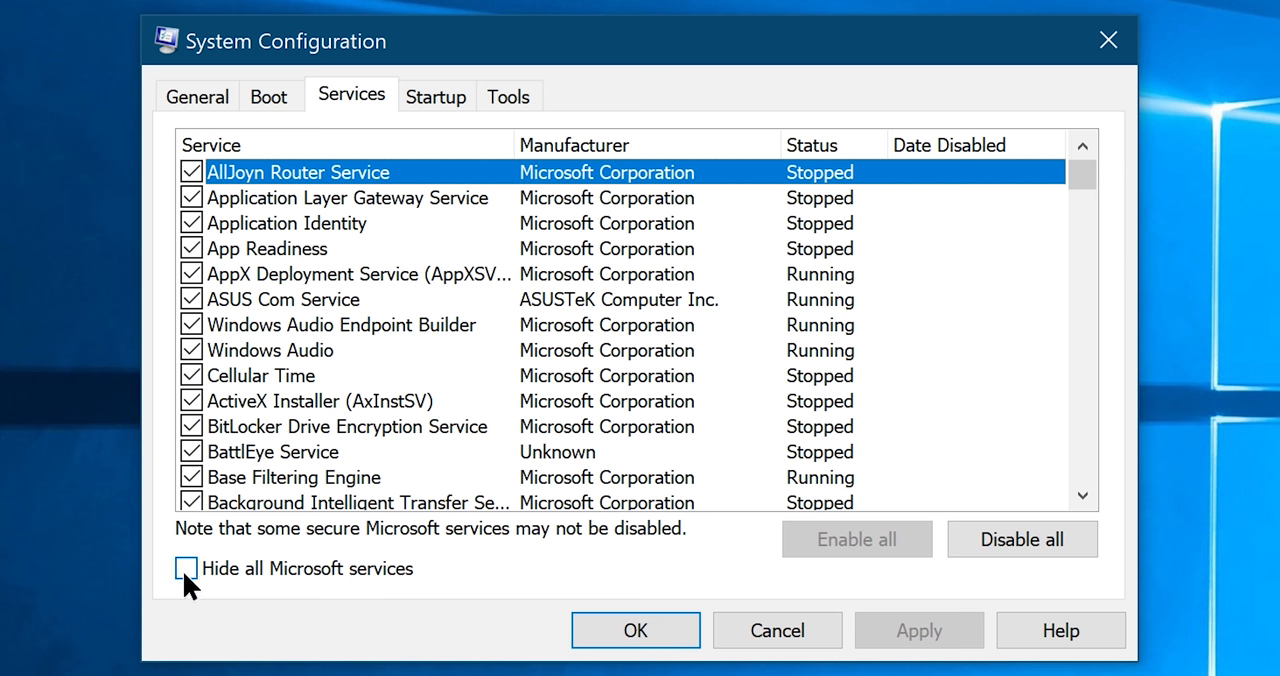
pyautogui.click(189, 568)
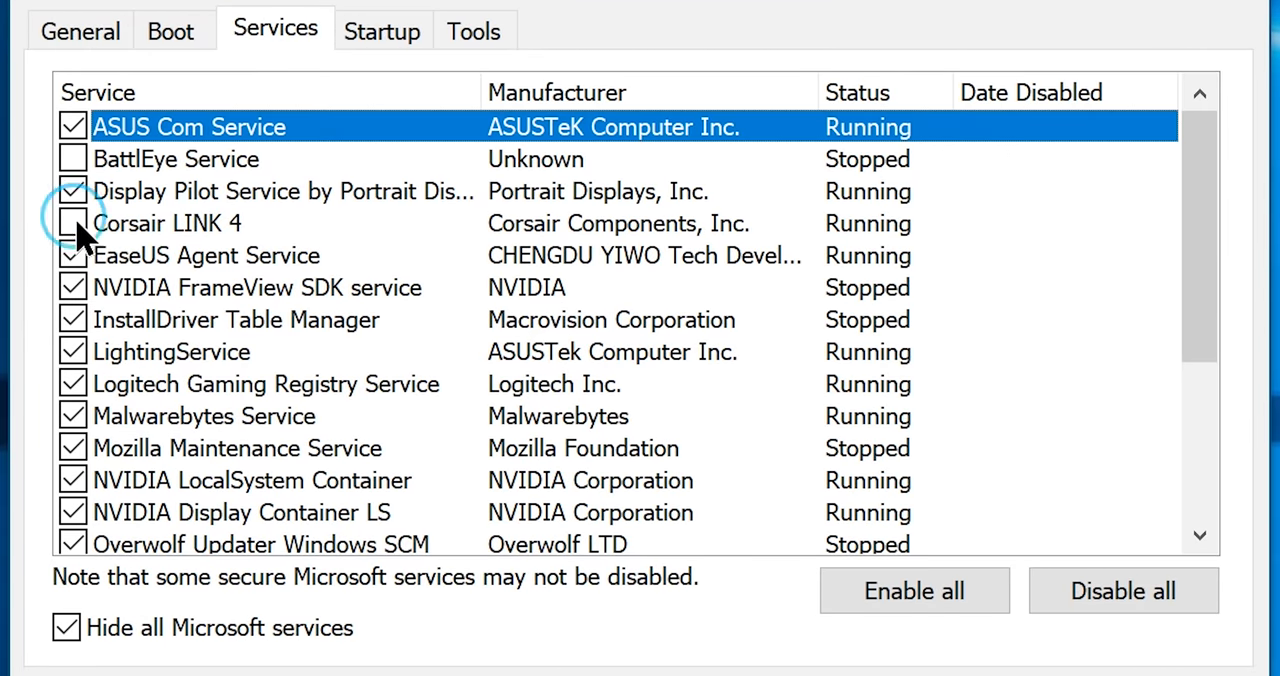
pyautogui.scroll(-3)
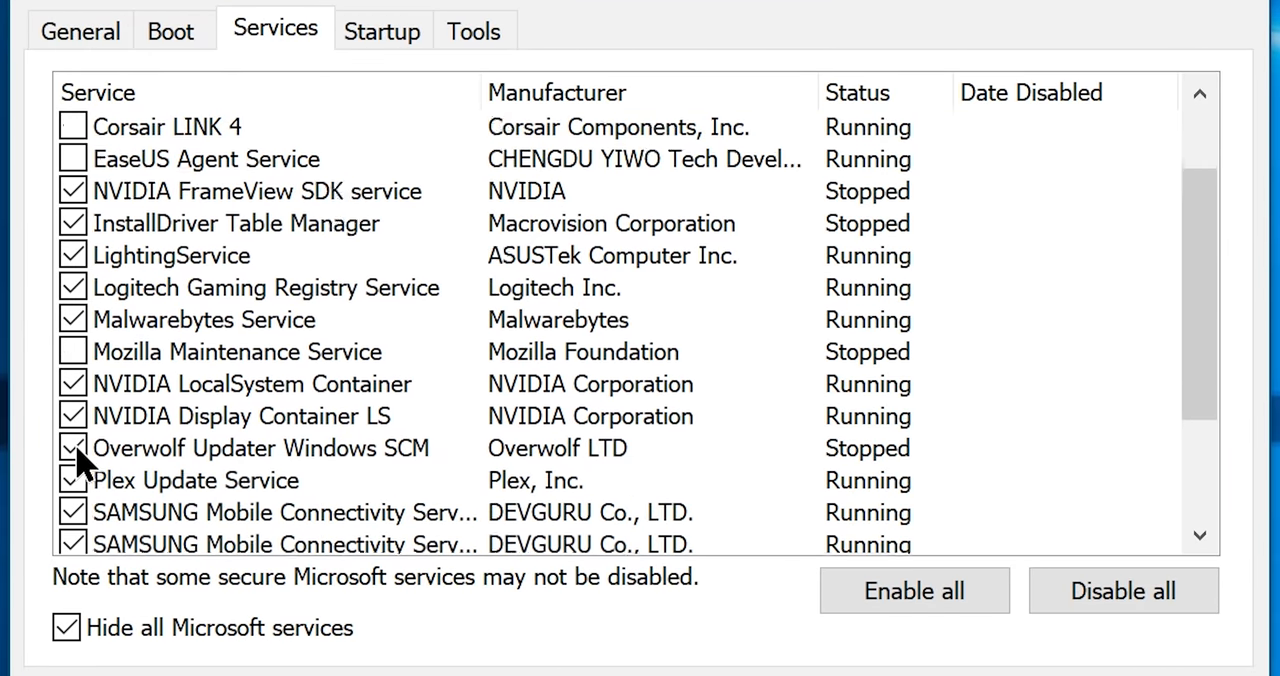
pyautogui.scroll(-3)
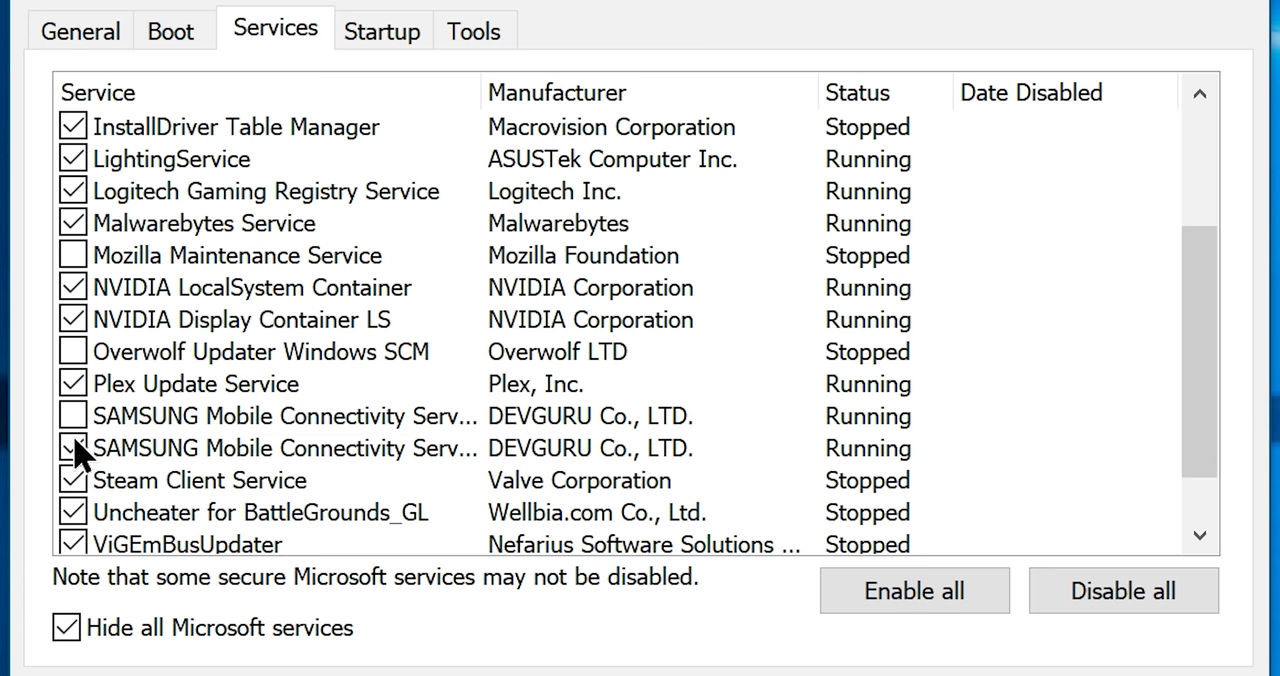
pyautogui.scroll(-3)
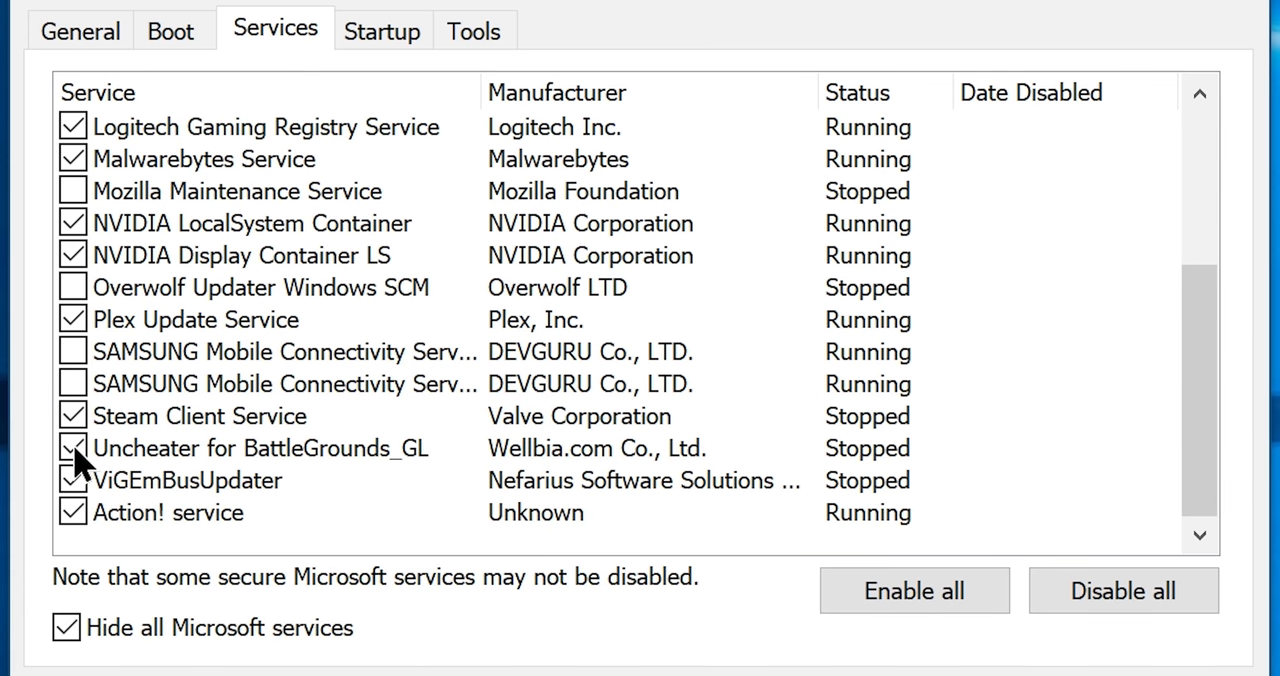
pyautogui.click(72, 448)
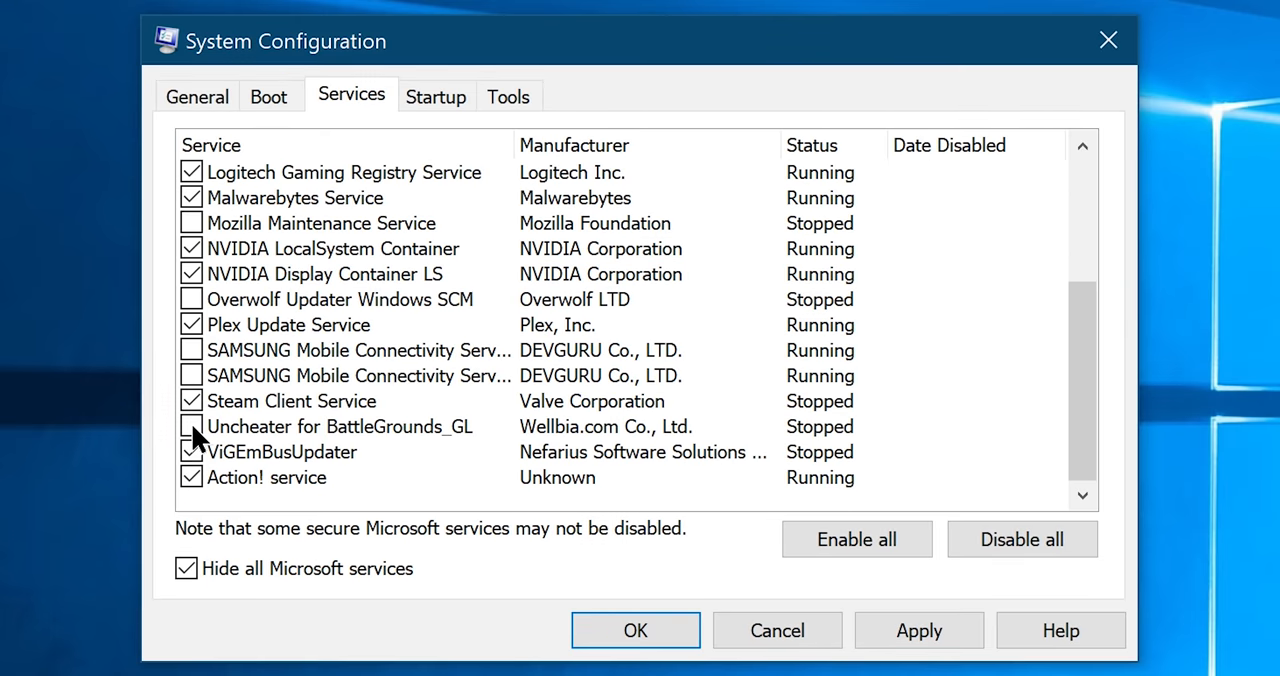
pyautogui.click(635, 630)
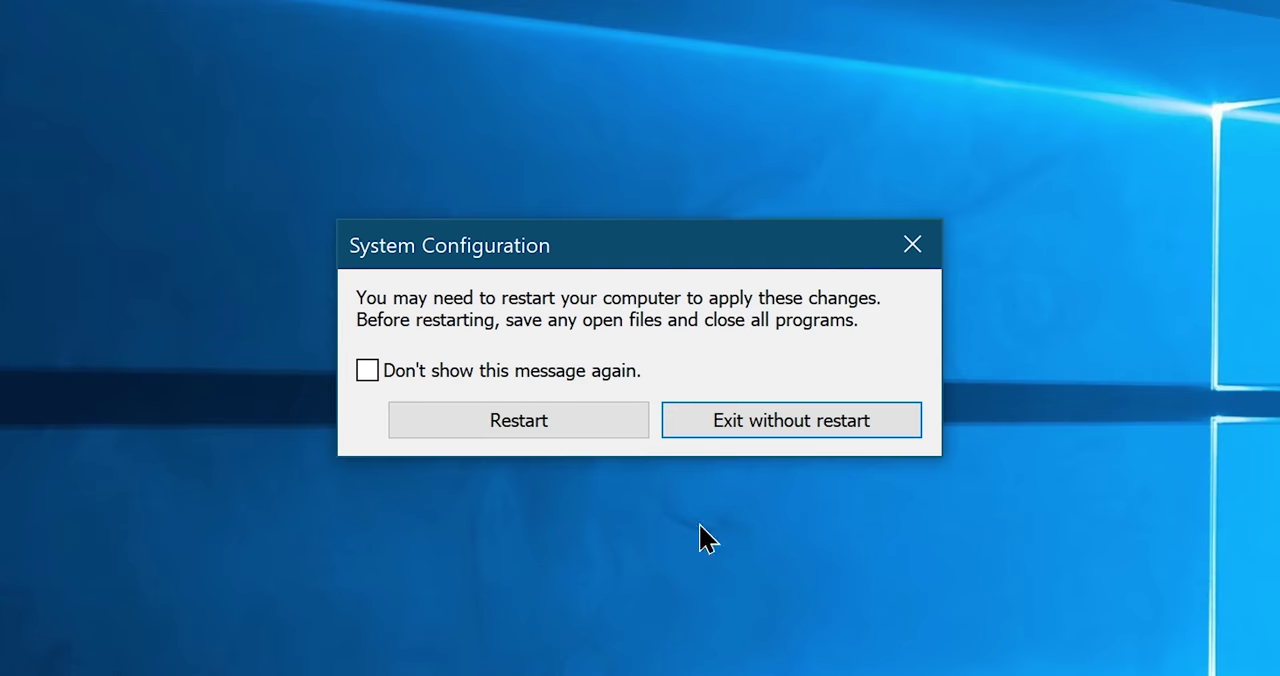
# - Dismiss the System Configuration restart prompt with Exit without restart
pyautogui.click(790, 419)
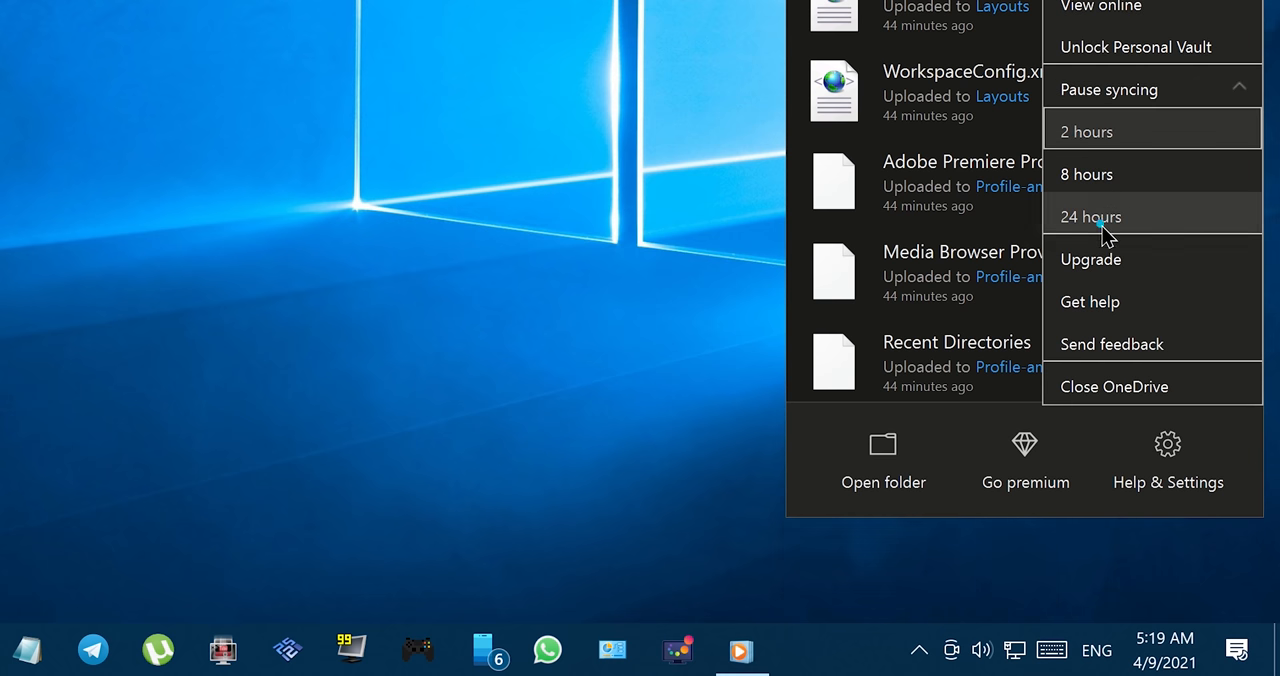
# - Pause OneDrive syncing for 24 hours and disable Microsoft OneDrive as a startup app
pyautogui.click(1090, 216)
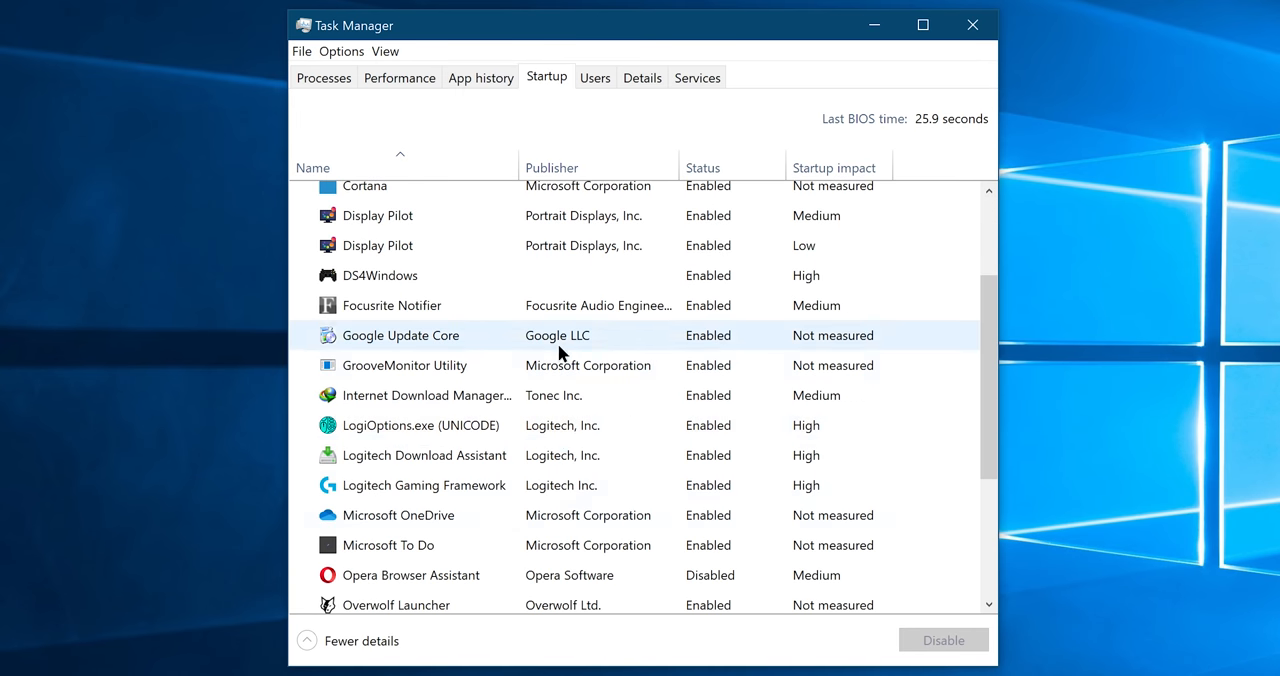
pyautogui.click(398, 515)
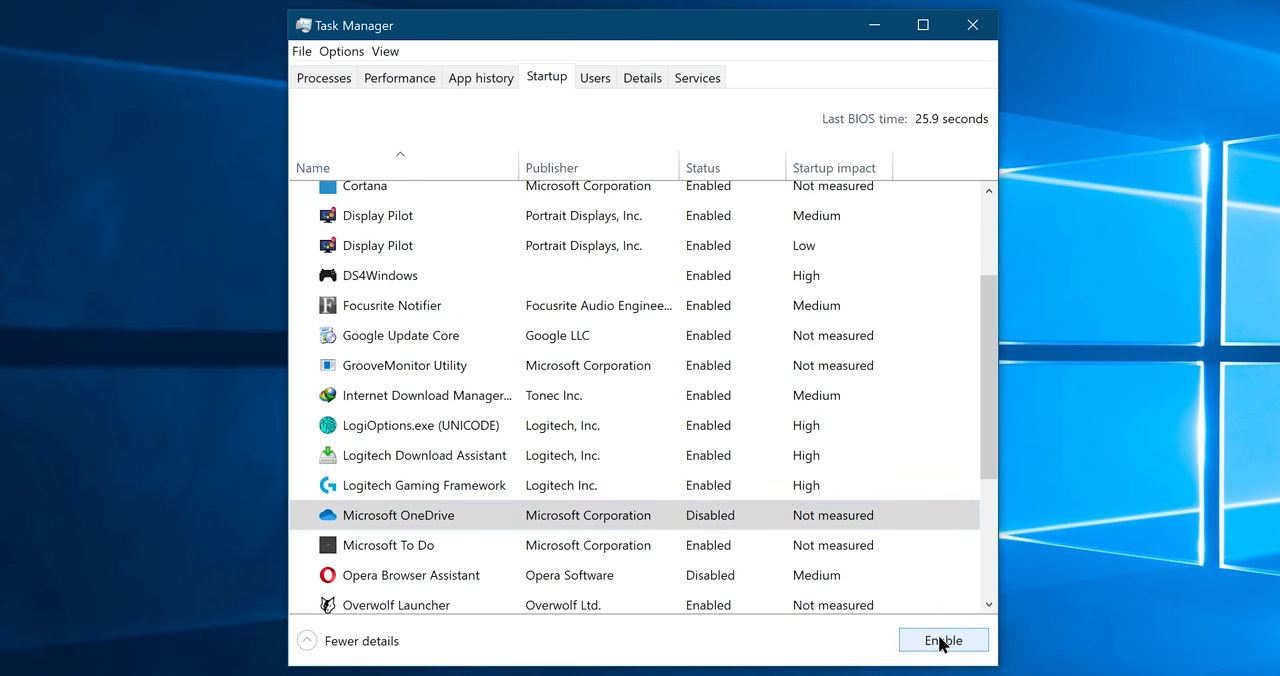
pyautogui.click(971, 24)
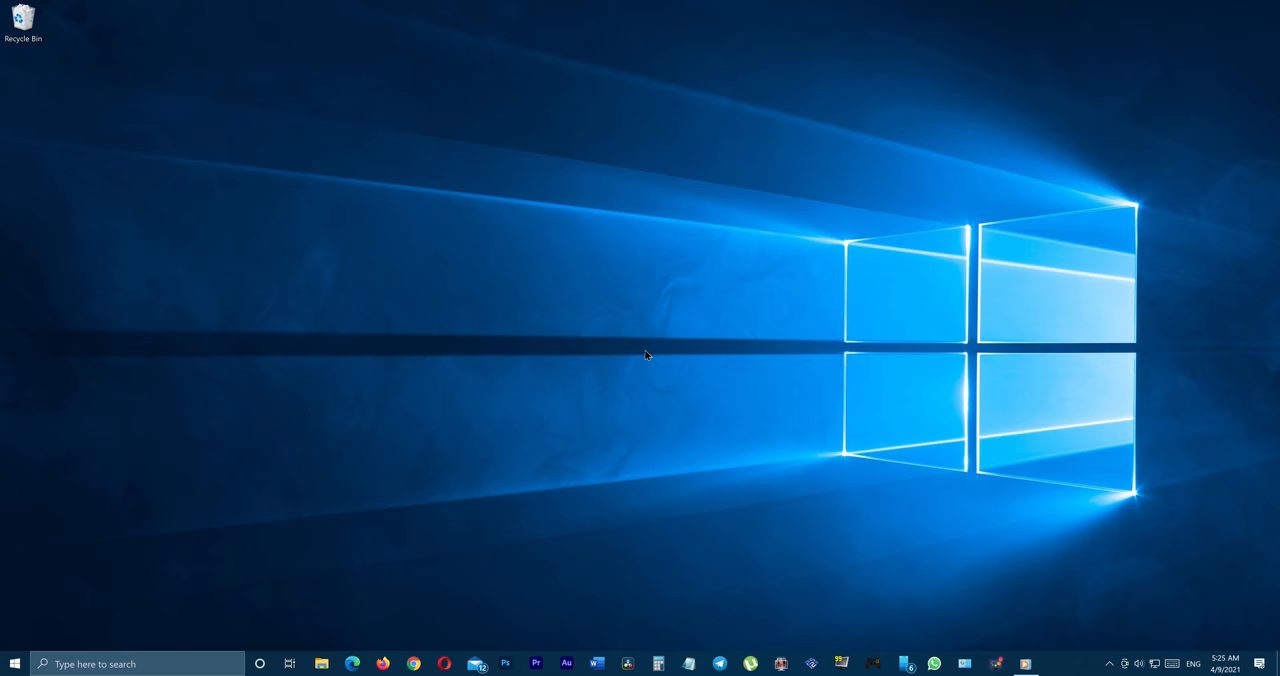
# - Run a Full scan from Windows Security's Virus & threat protection
pyautogui.click(14, 663)
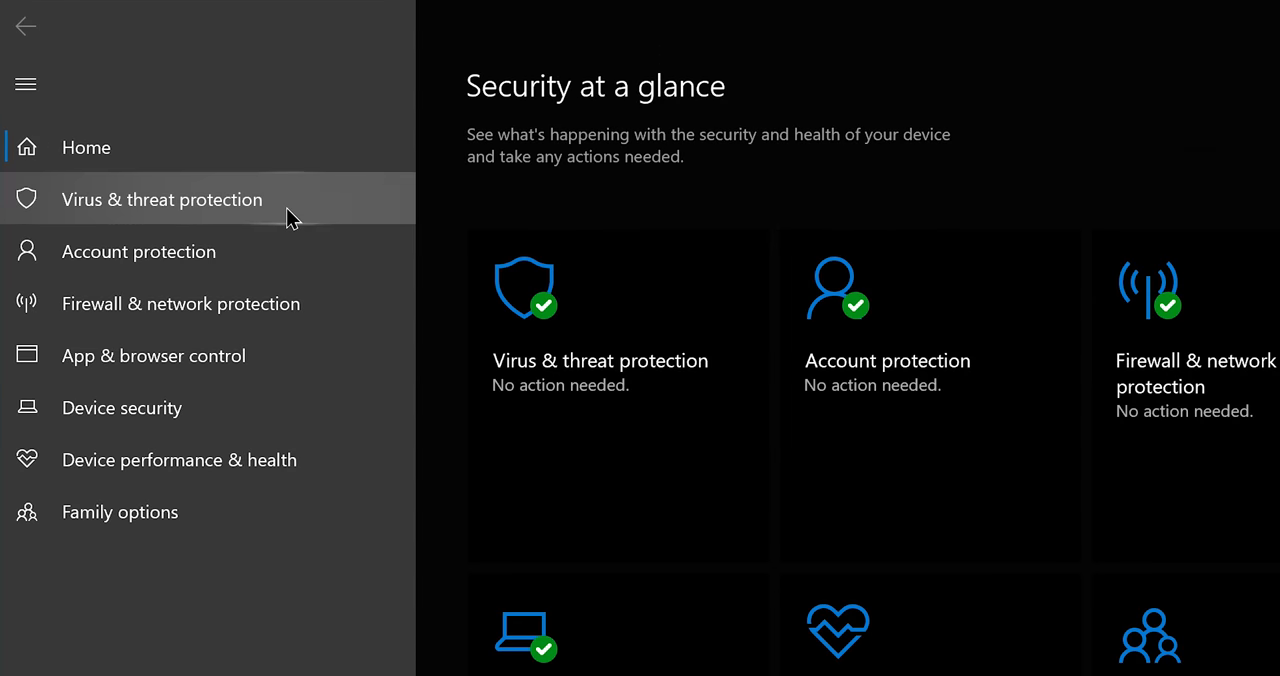
pyautogui.click(161, 199)
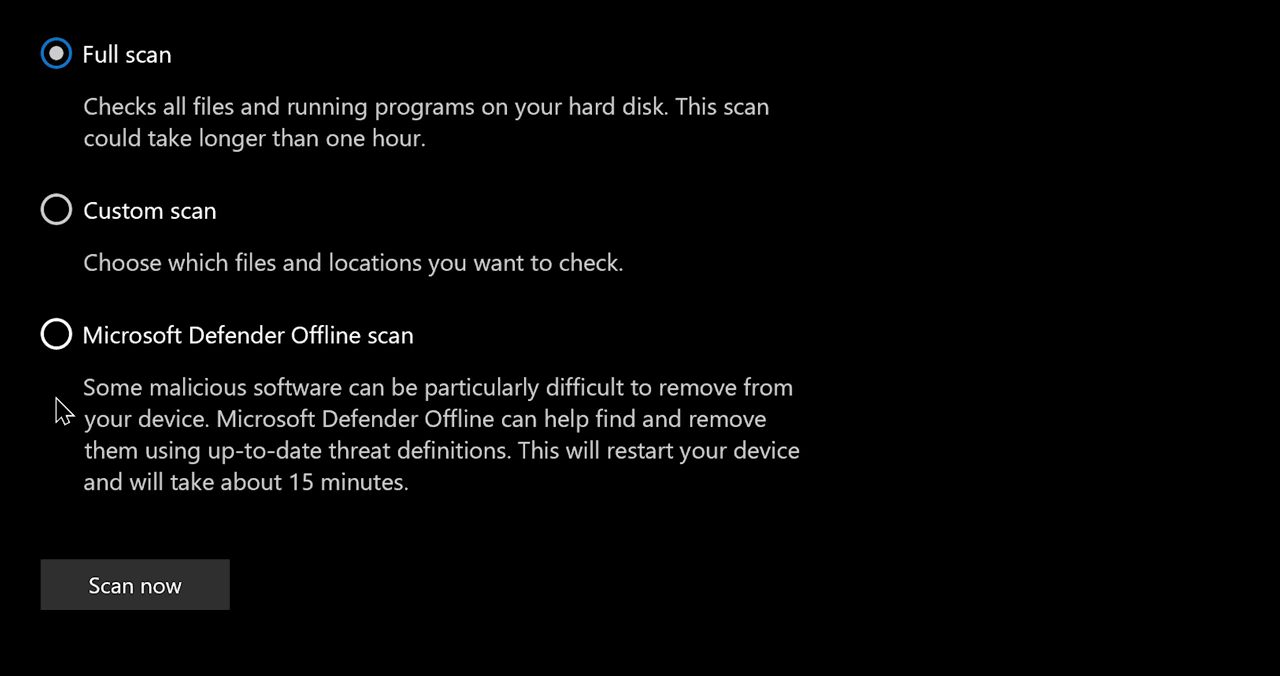
pyautogui.click(134, 584)
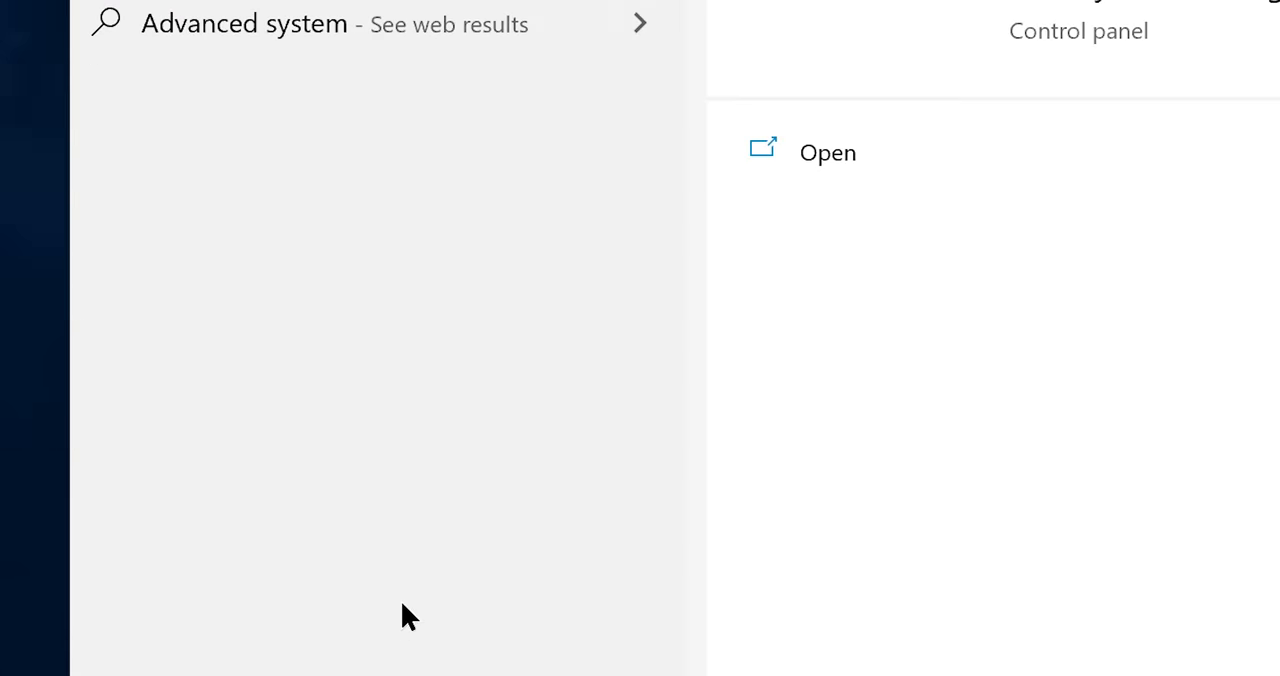
# - Open System Properties from advanced system settings and its Performance Settings window
pyautogui.click(826, 152)
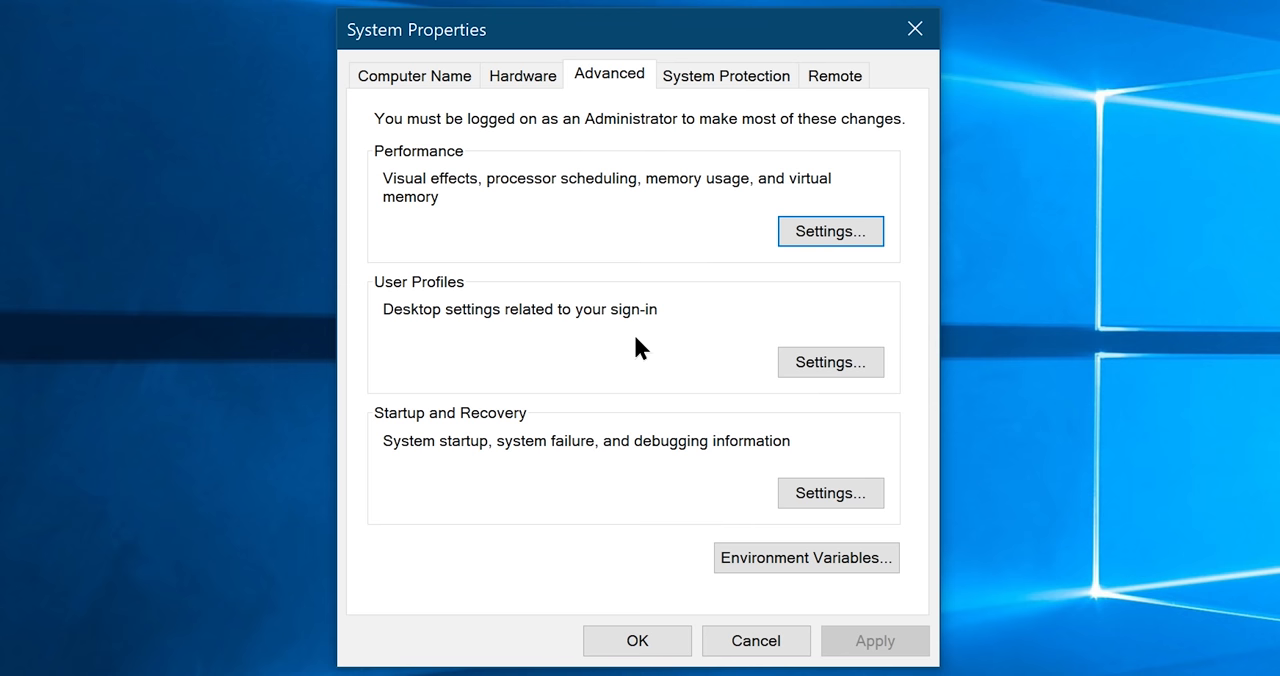
pyautogui.moveTo(829, 231)
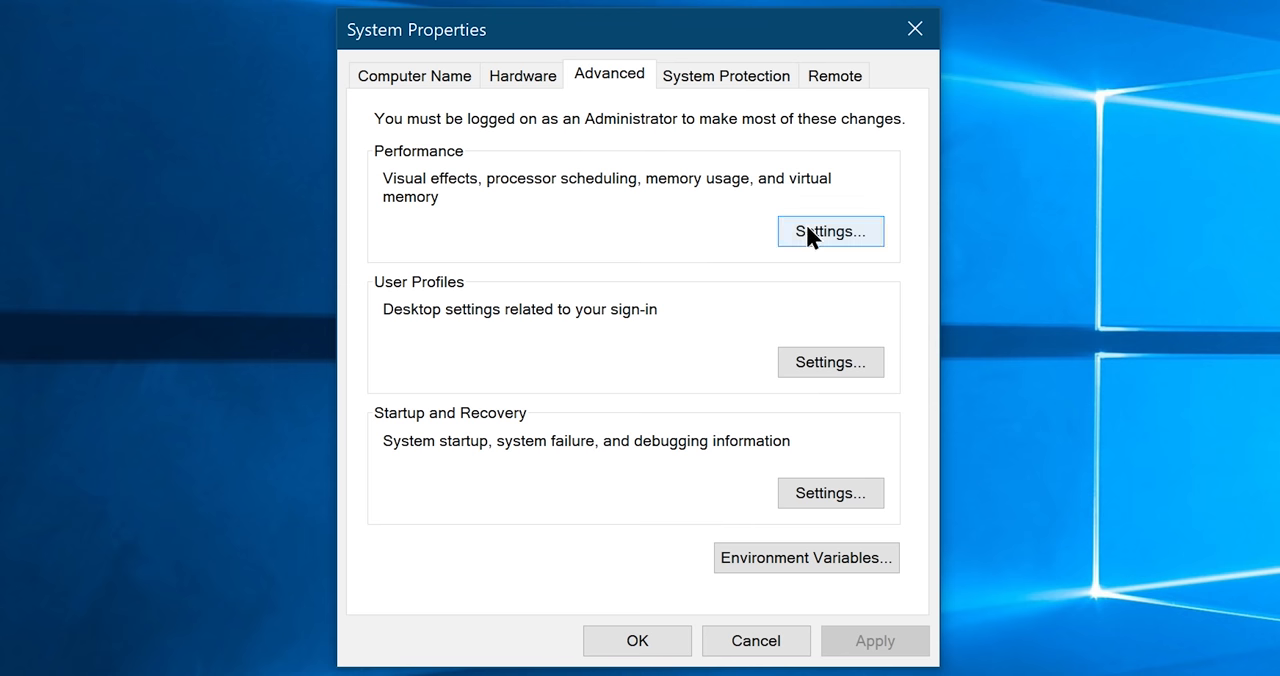
pyautogui.click(829, 231)
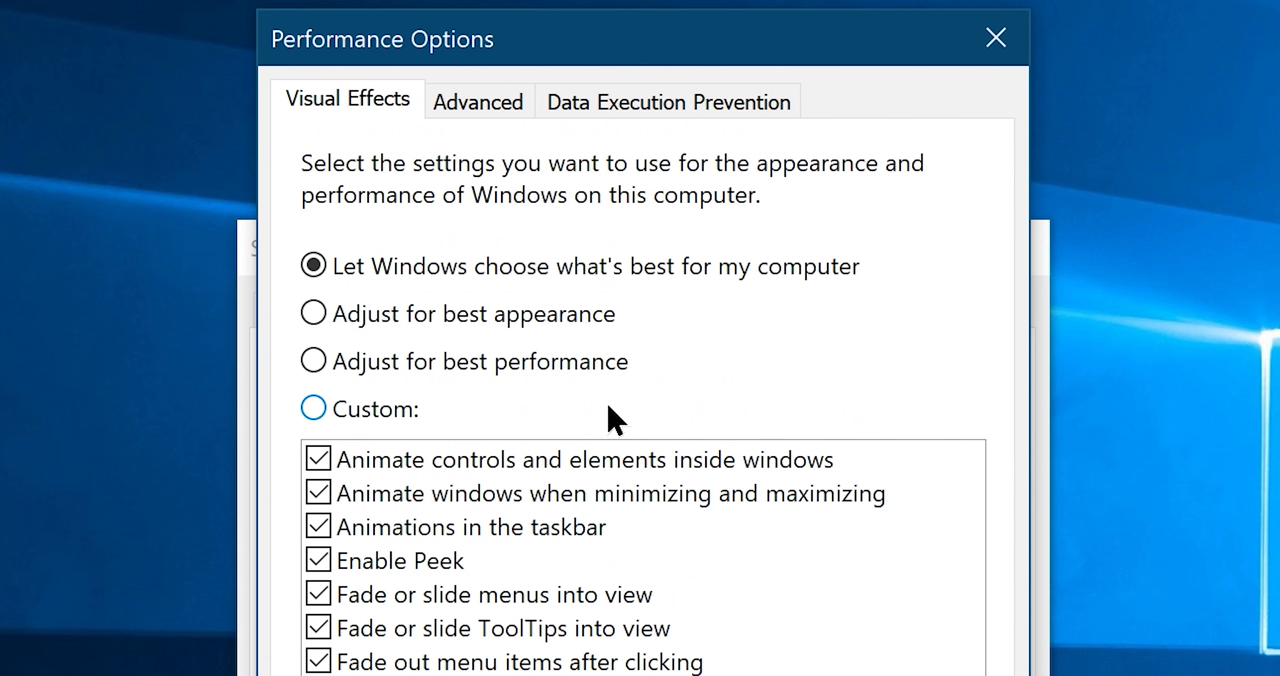
# - Select Adjust for best performance, briefly toggling the pointer shadow effect on and off
pyautogui.click(312, 361)
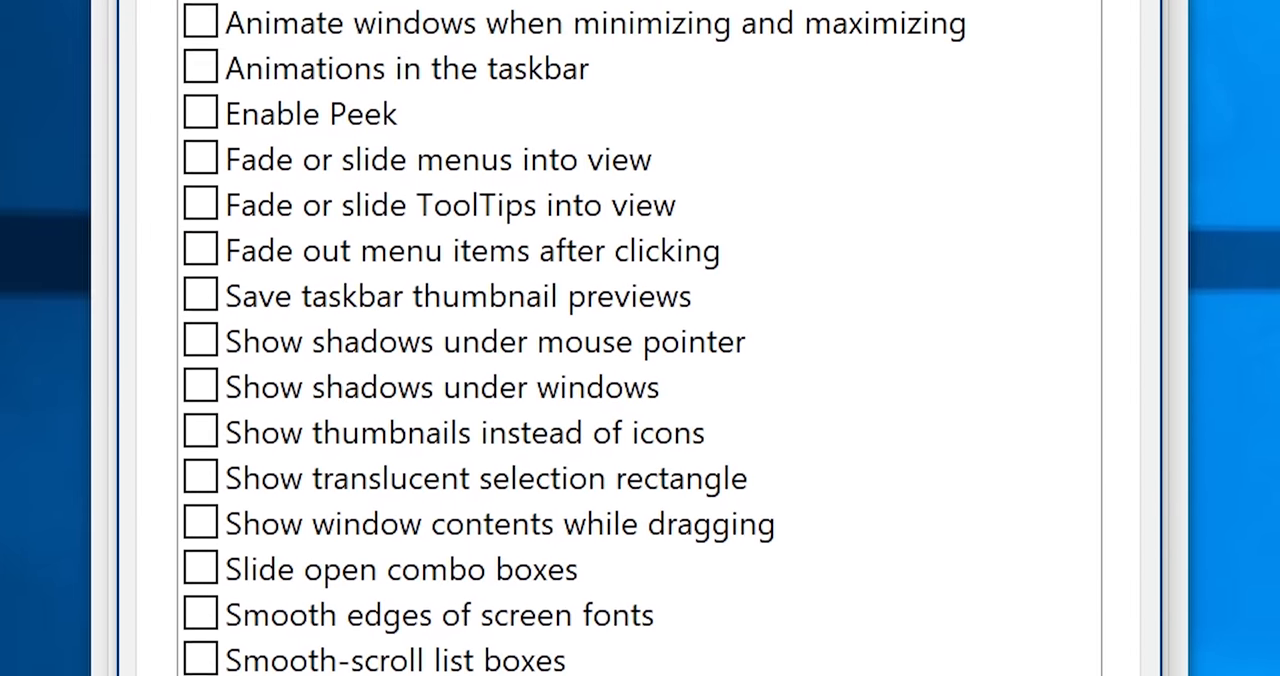
pyautogui.scroll(3)
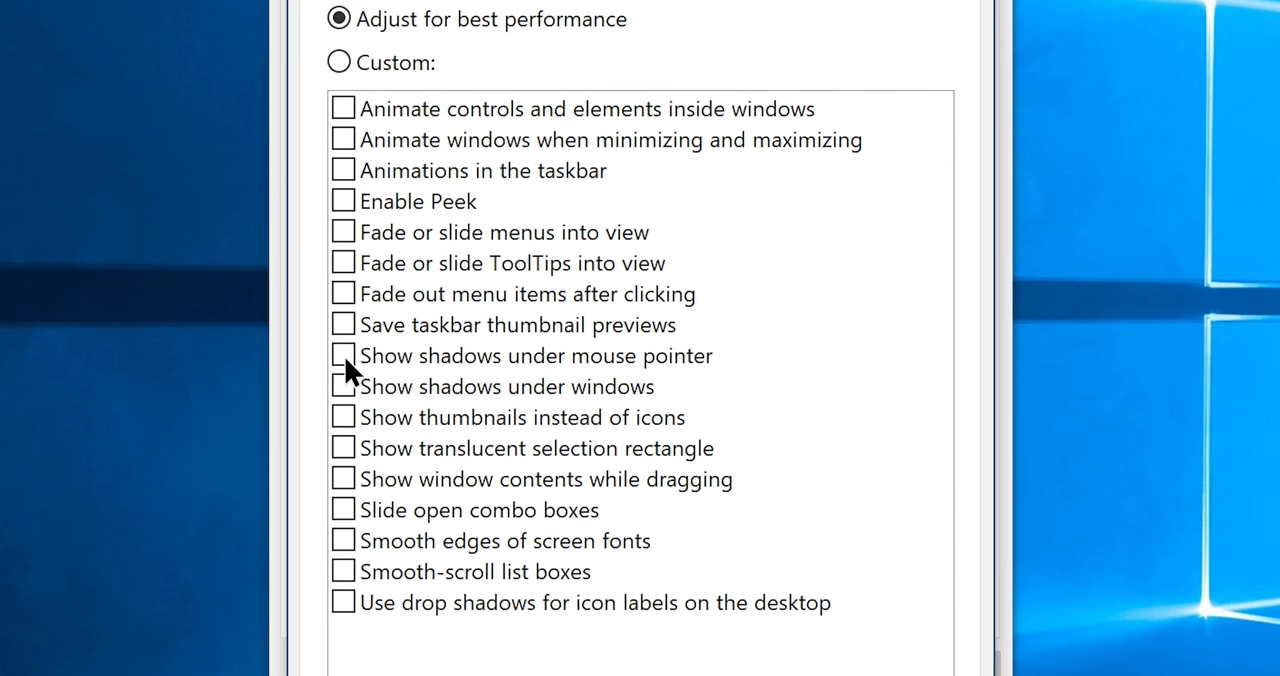
pyautogui.click(343, 356)
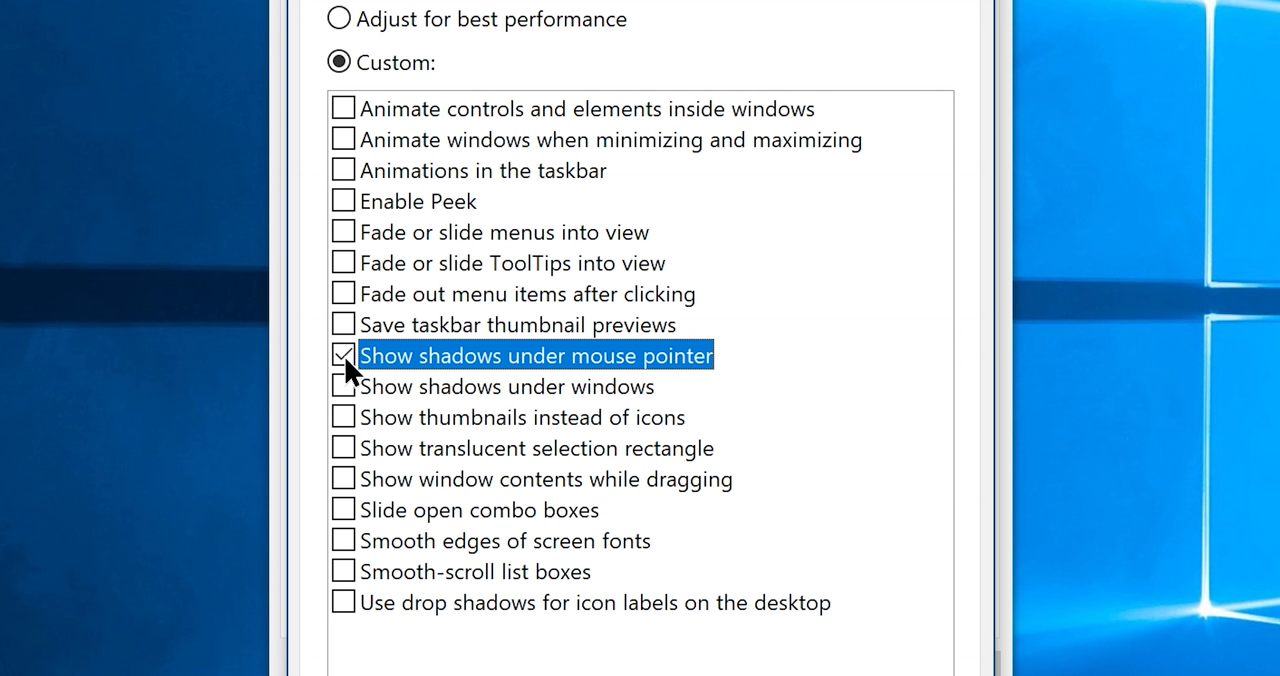
pyautogui.click(342, 355)
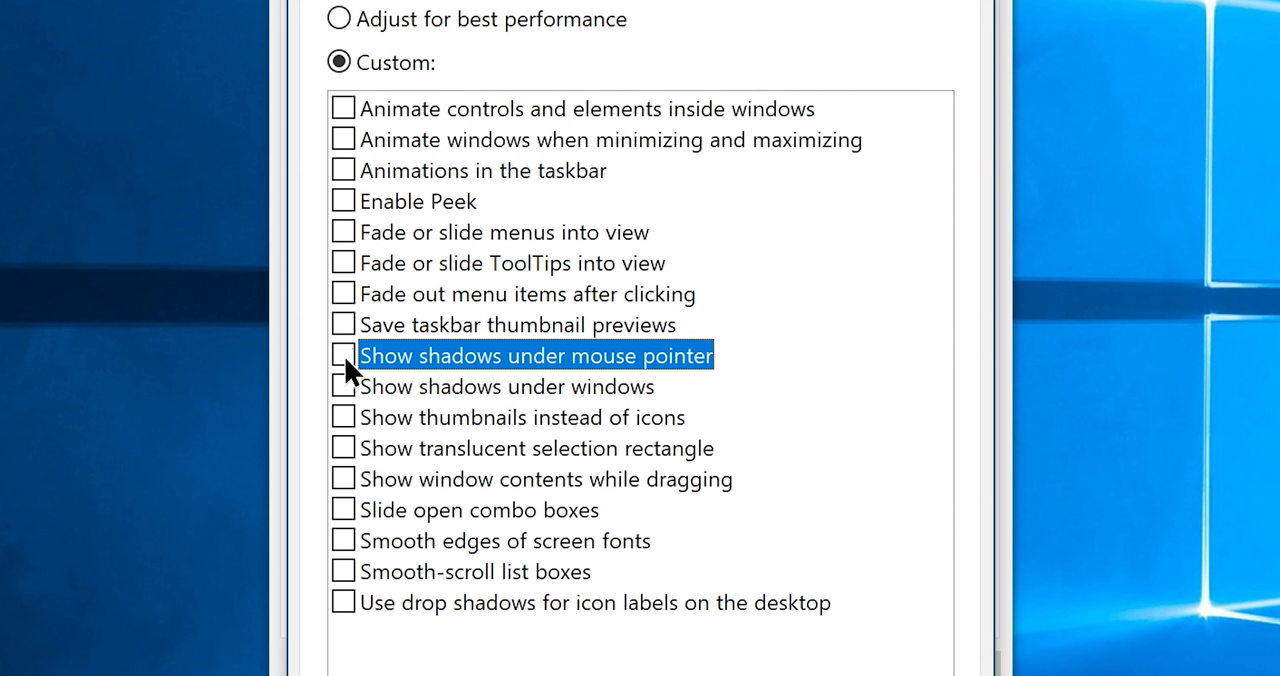